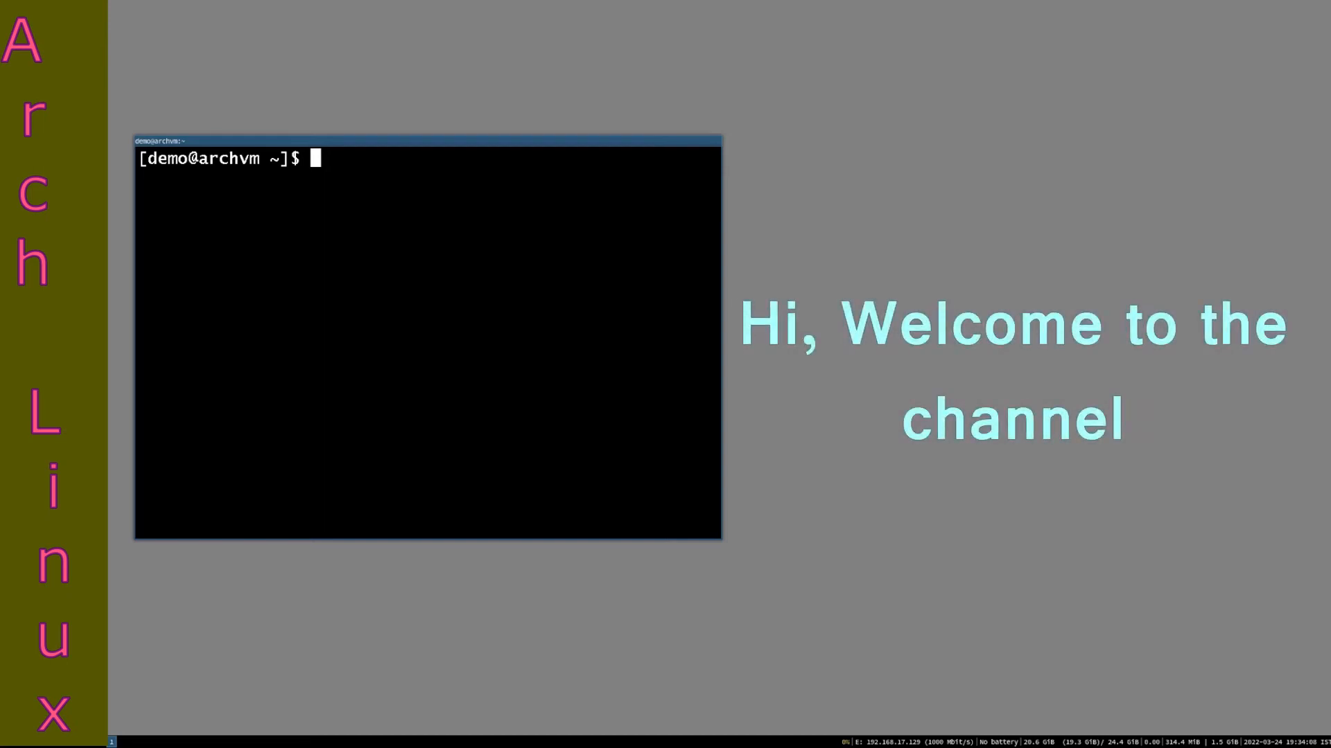
{"action": "mouse_move", "coordinate": [331, 235]}
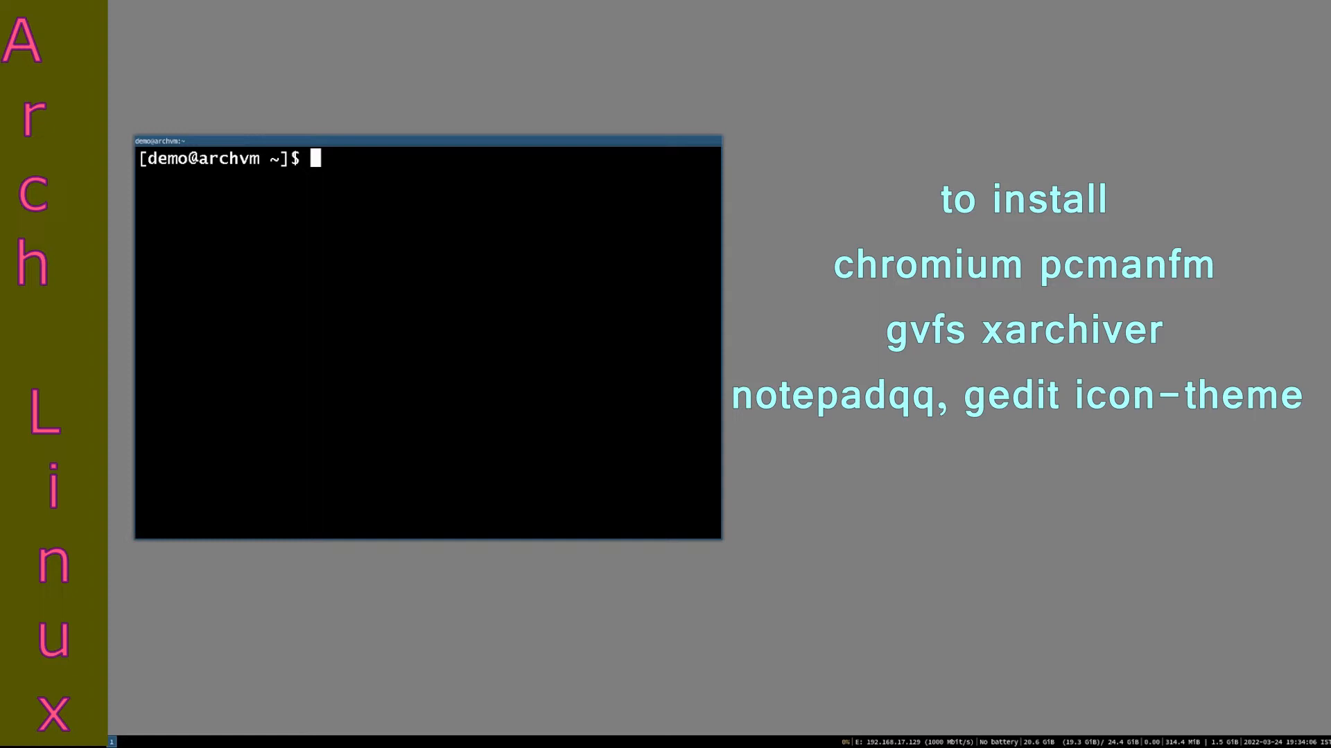
Step: Run 'sudo pacman -Syu' and authorise the full system upgrade with the sudo password
{"action": "type", "text": "su"}
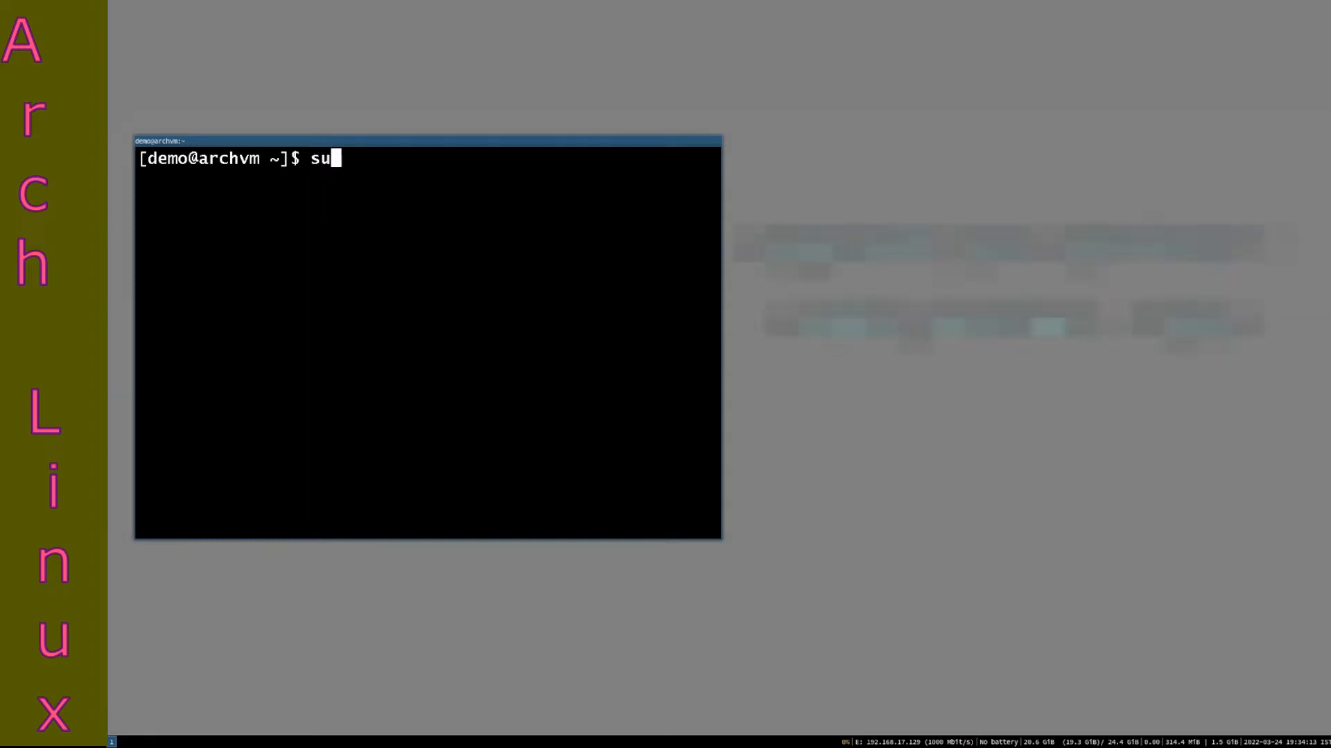
{"action": "type", "text": "do pacman"}
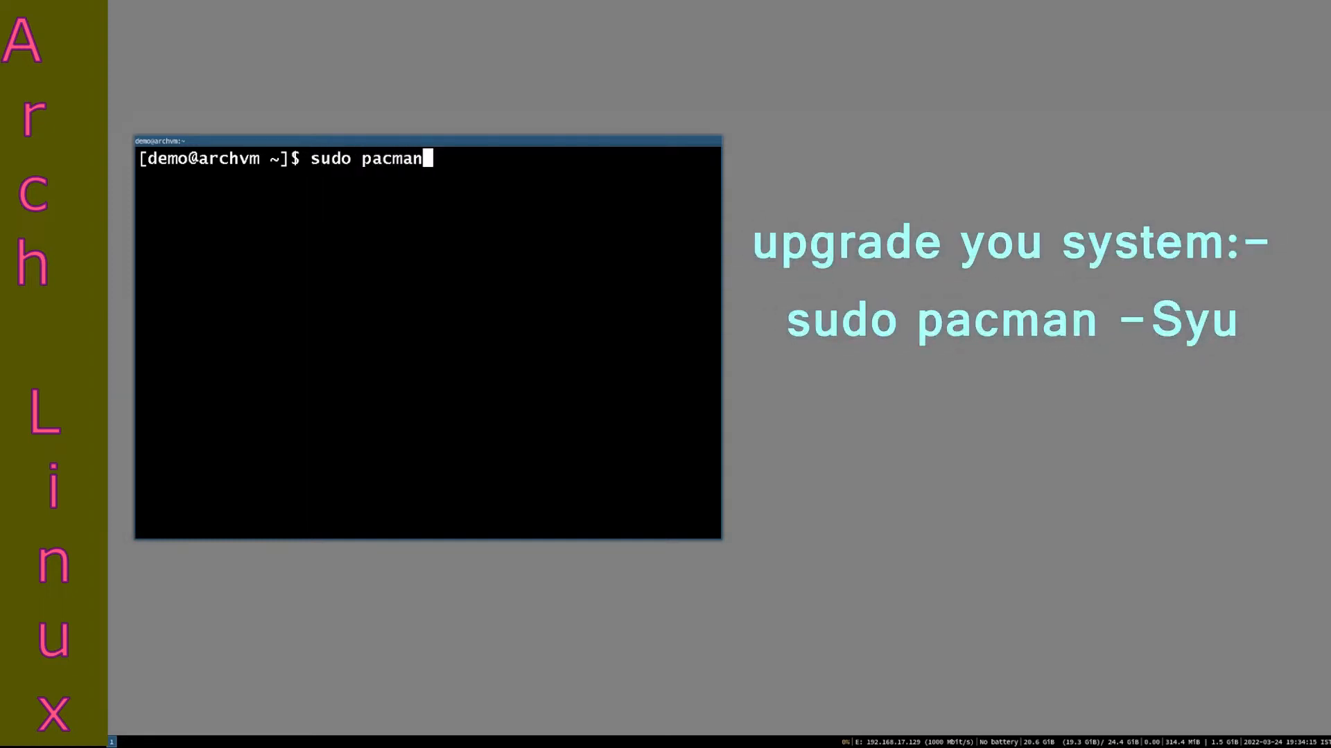
{"action": "key", "text": "Return"}
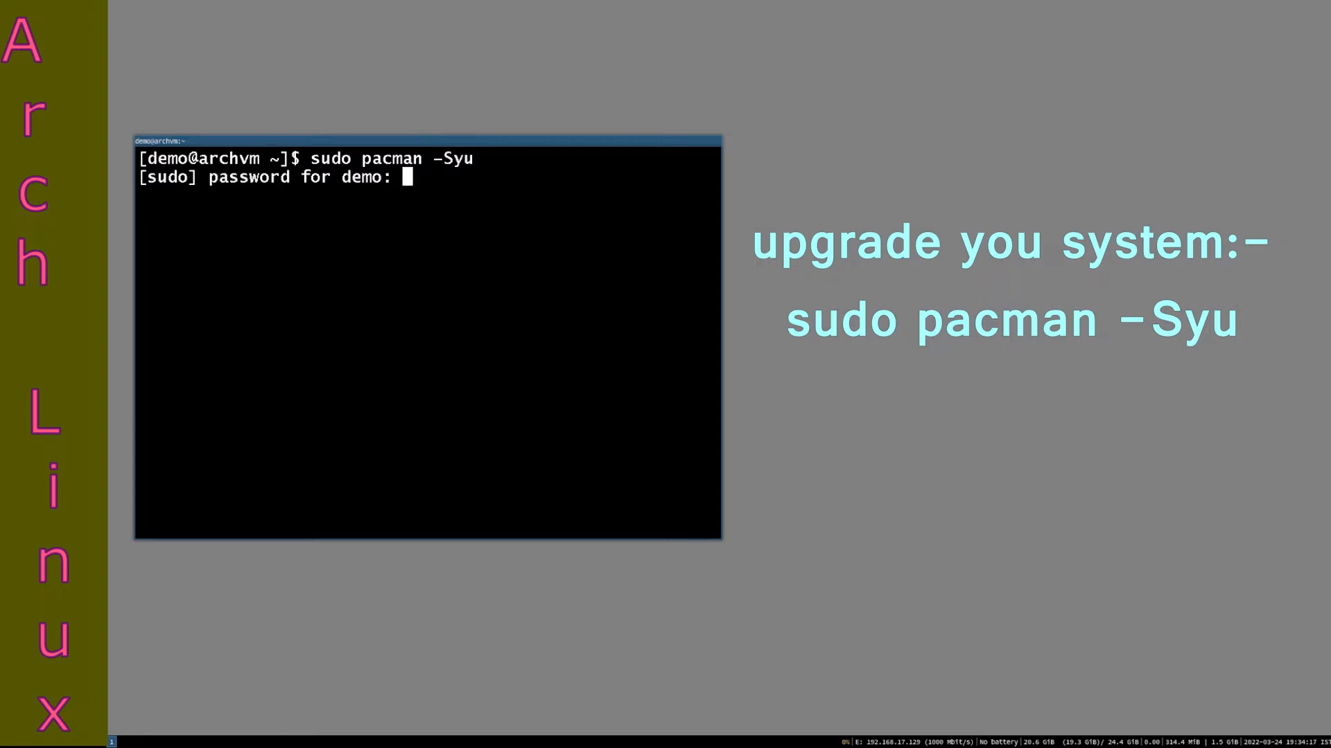
{"action": "key", "text": "Return"}
{"action": "type", "text": "sudo pacman -S"}
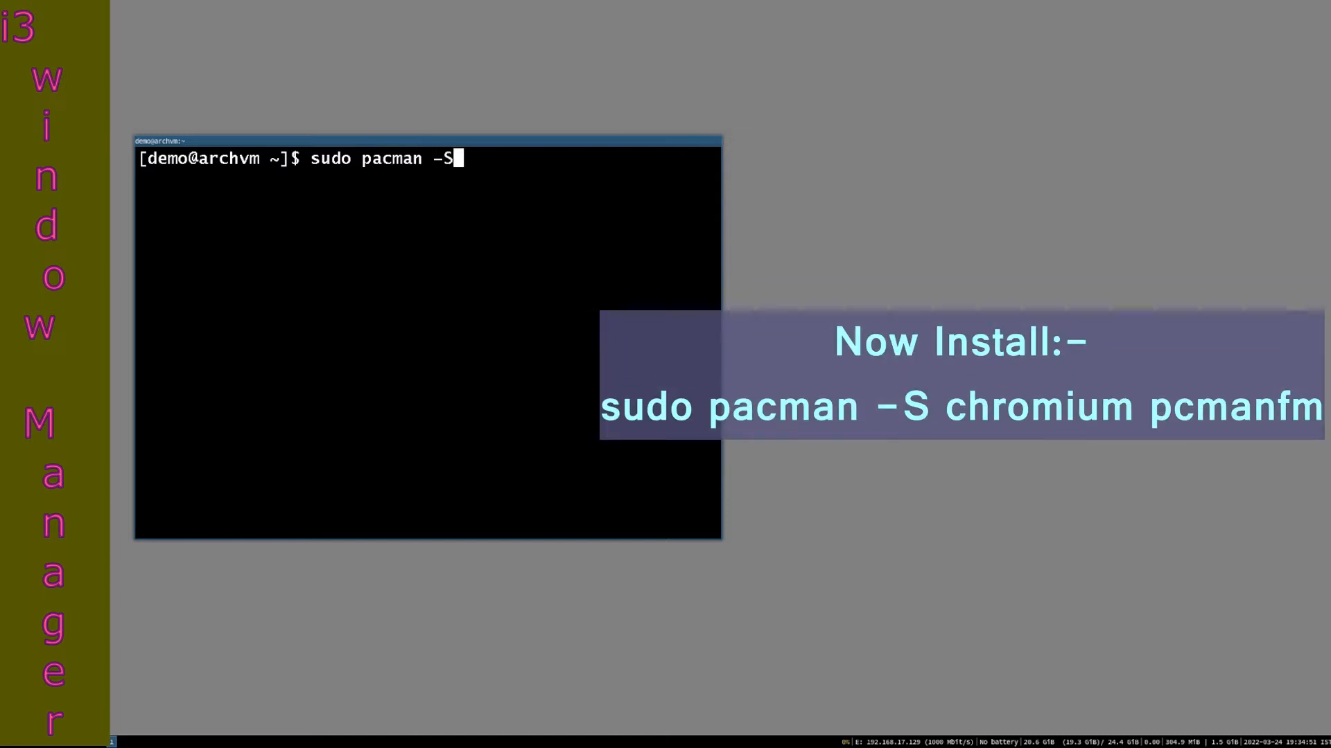
Step: Install chromium and pcmanfm, accepting the default jack2 provider and agreeing to proceed
{"action": "type", "text": "cho"}
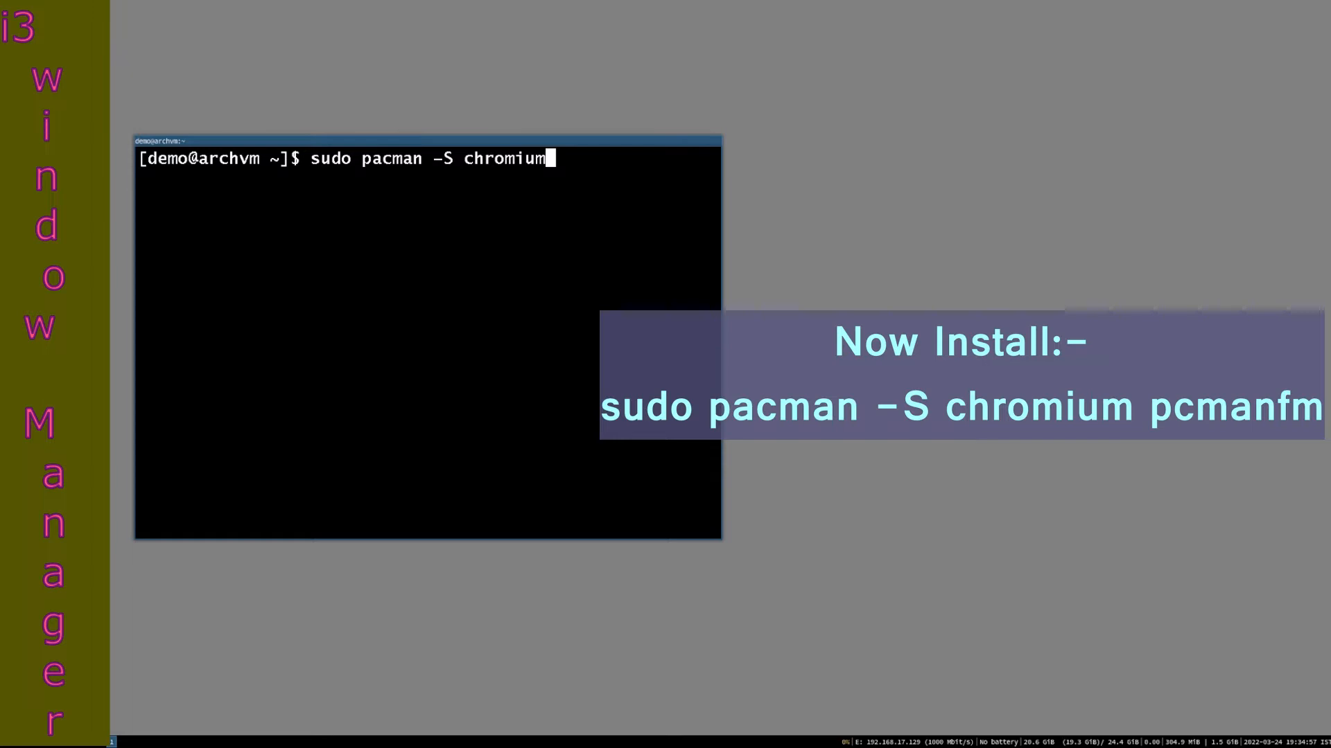
{"action": "type", "text": "pcmanf"}
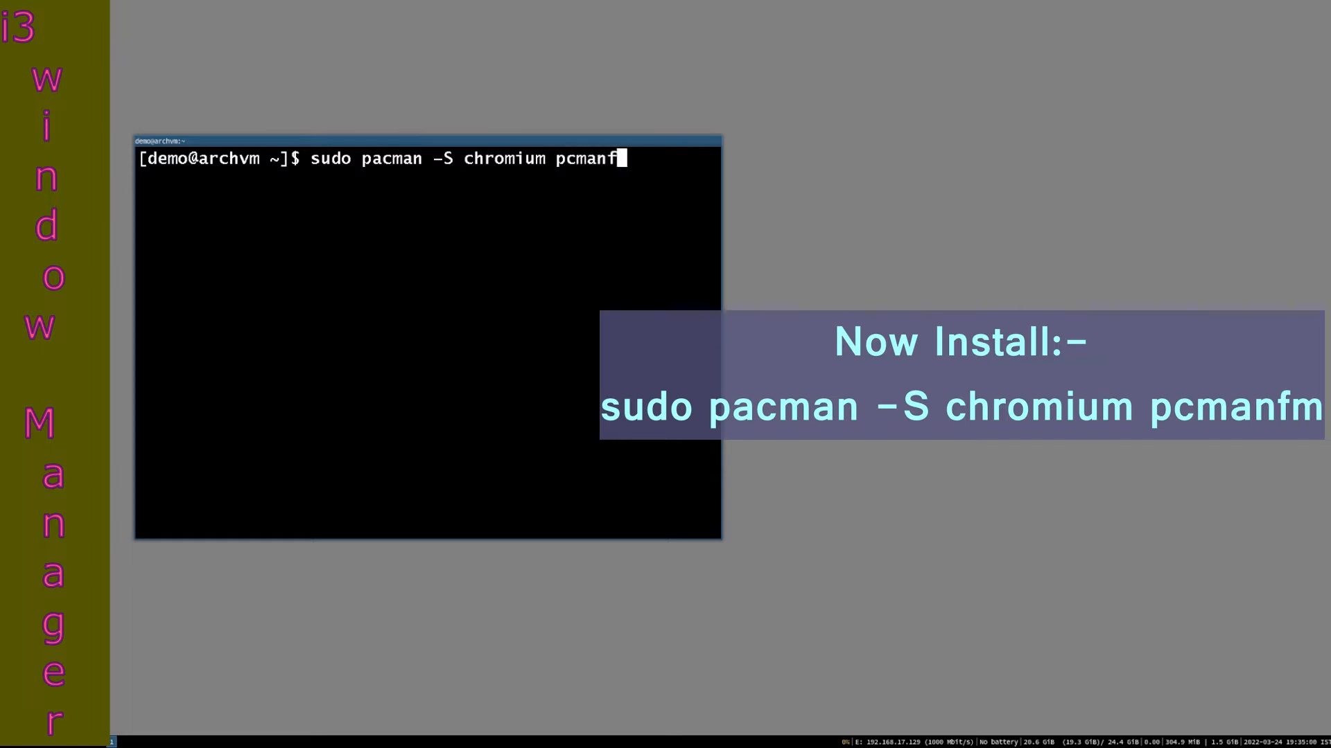
{"action": "key", "text": "Return"}
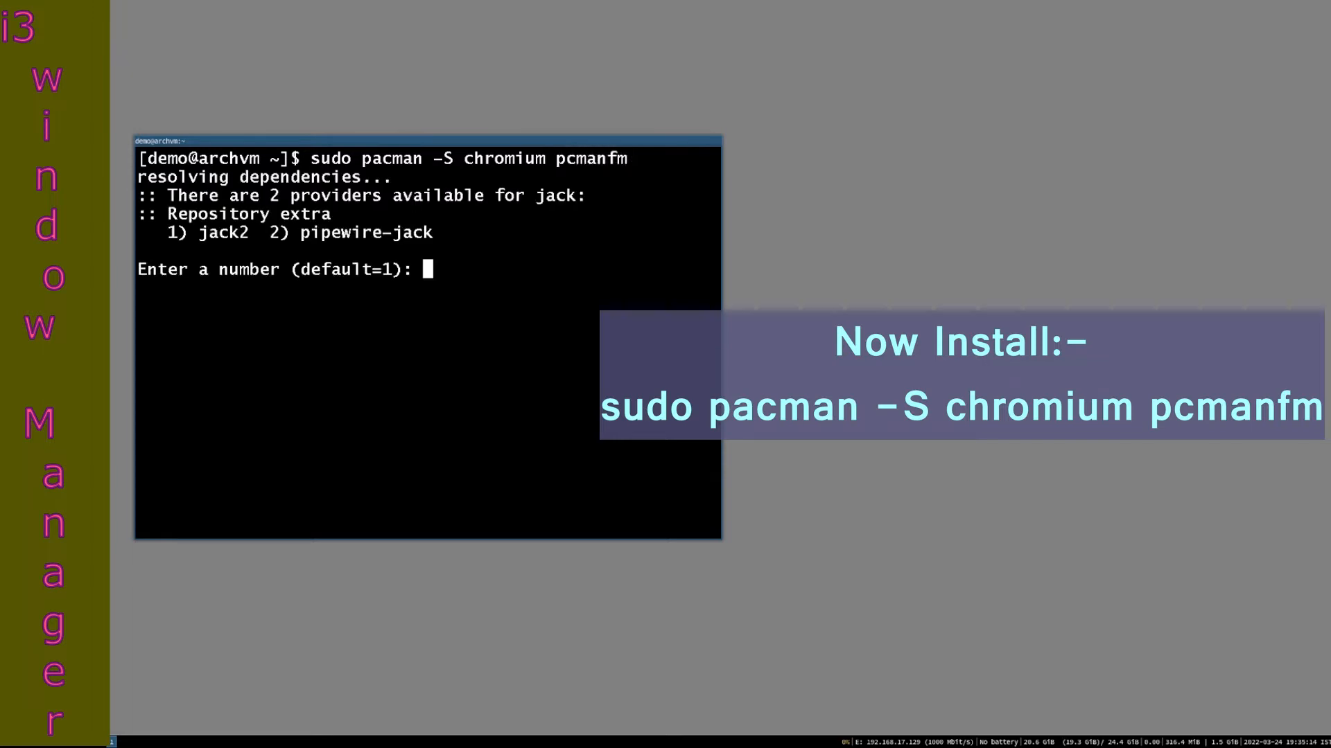
{"action": "key", "text": "Return"}
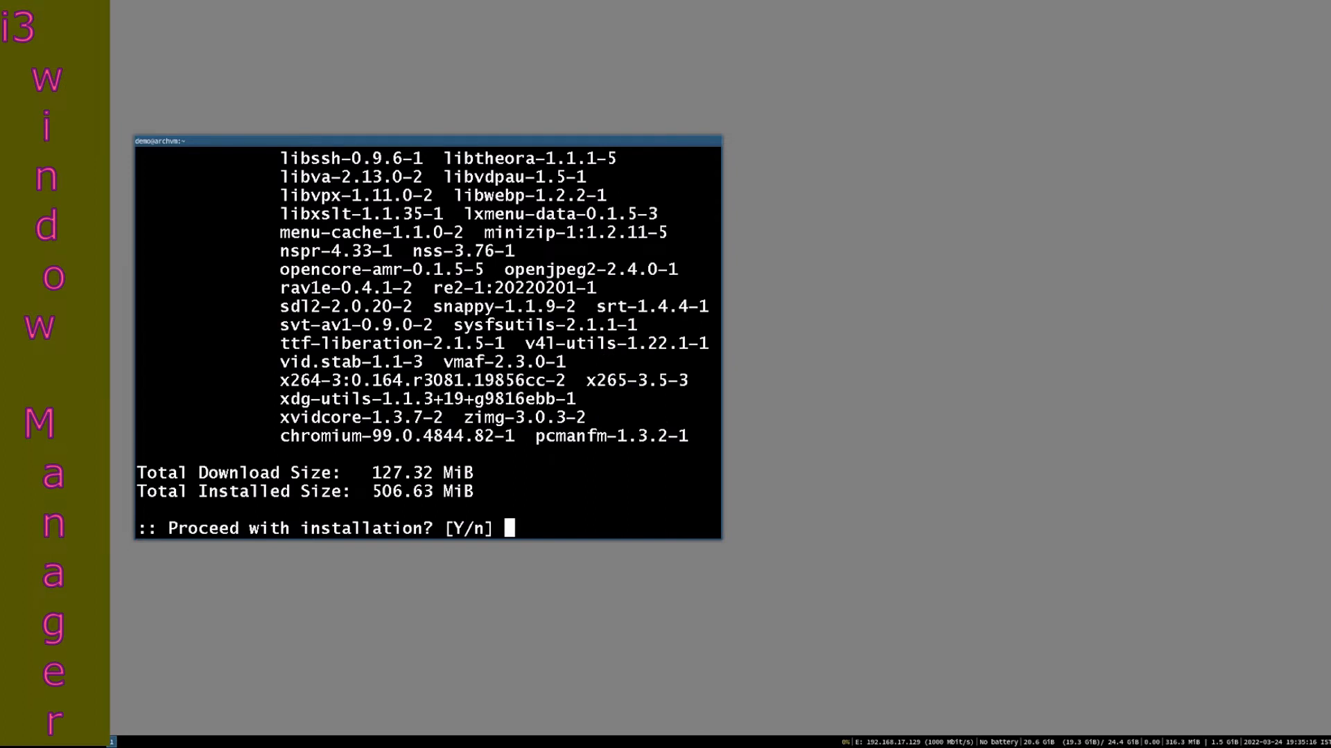
{"action": "key", "text": "Return"}
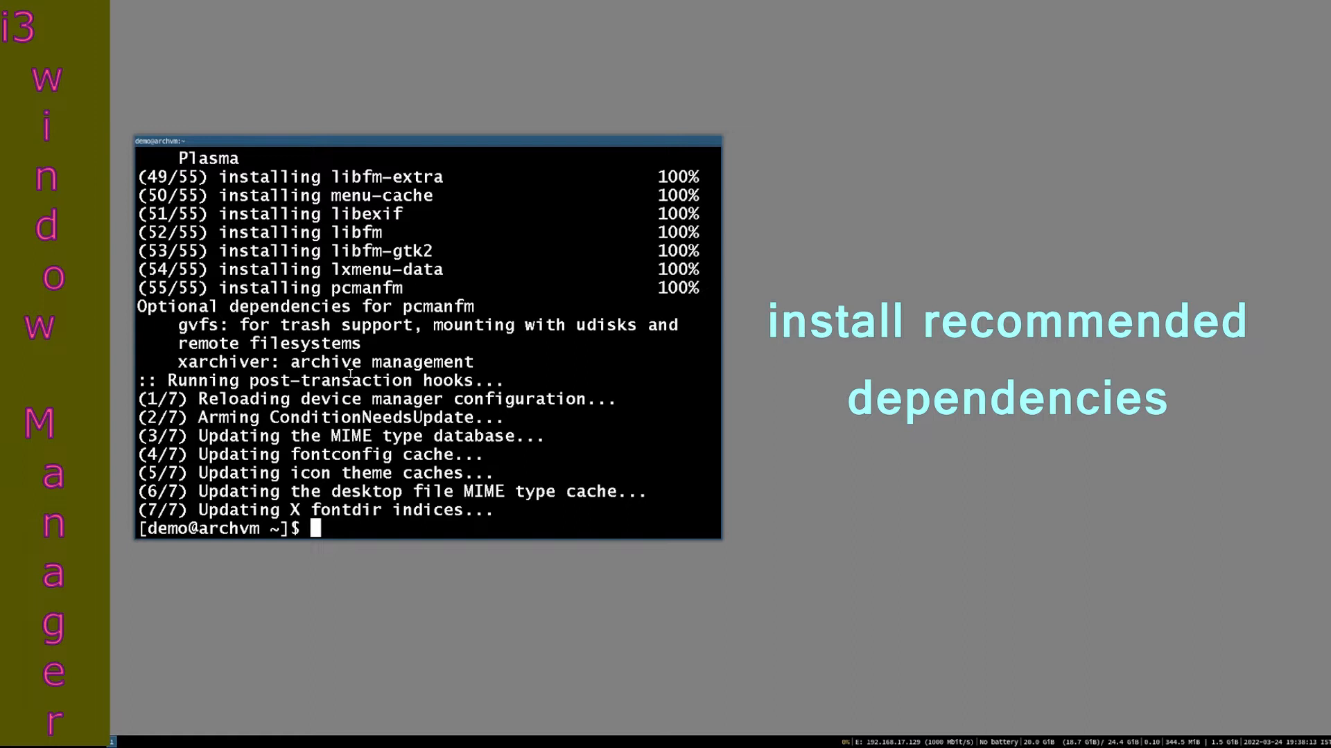
Step: Install the gvfs and xarchiver packages with 'sudo pacman -S gvfs xarchiver'
{"action": "type", "text": "sudo pacman"}
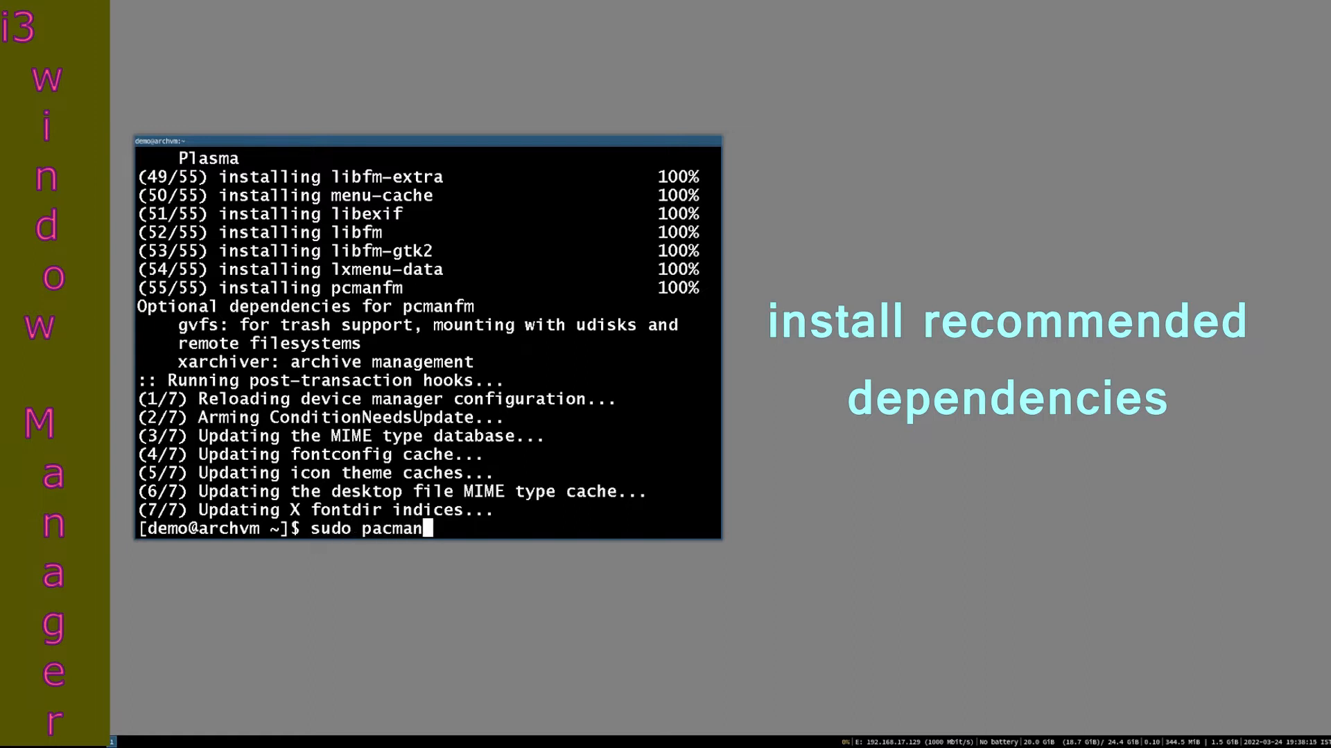
{"action": "type", "text": "-S"}
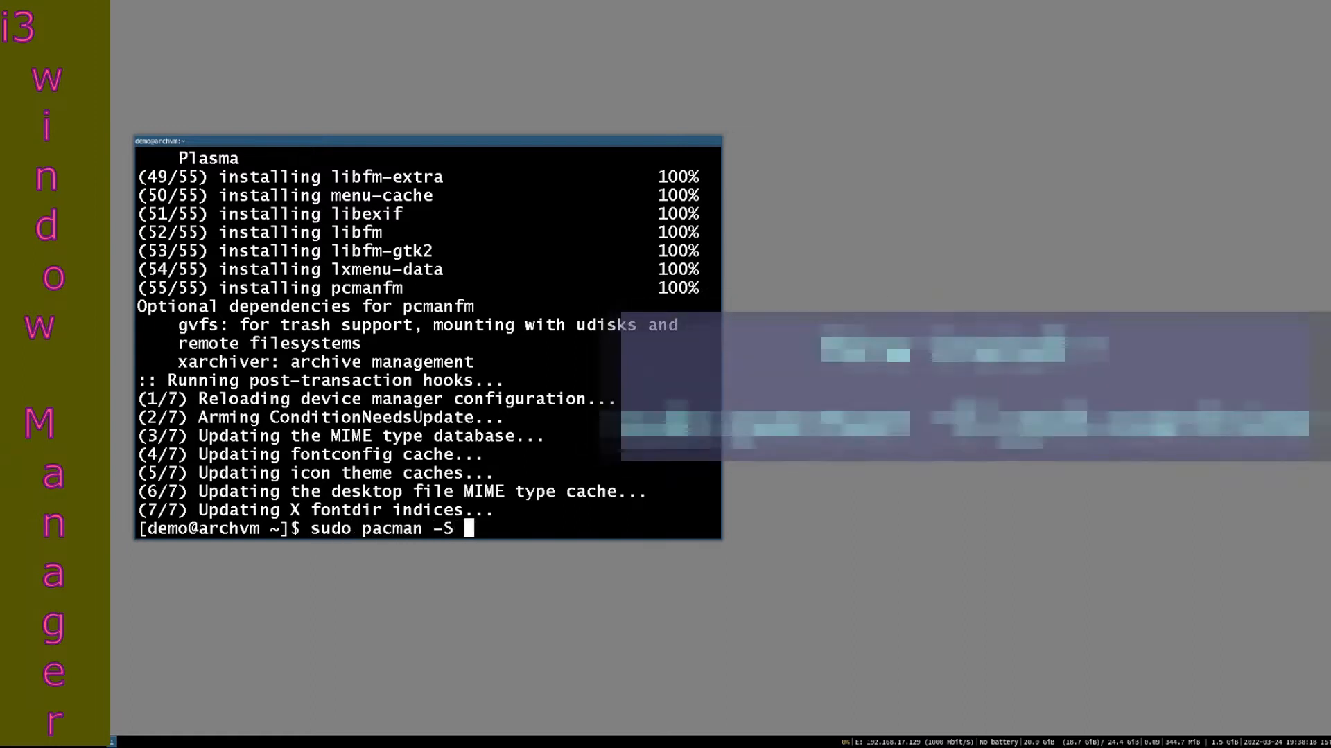
{"action": "type", "text": "gvfs xa"}
{"action": "type", "text": "y"}
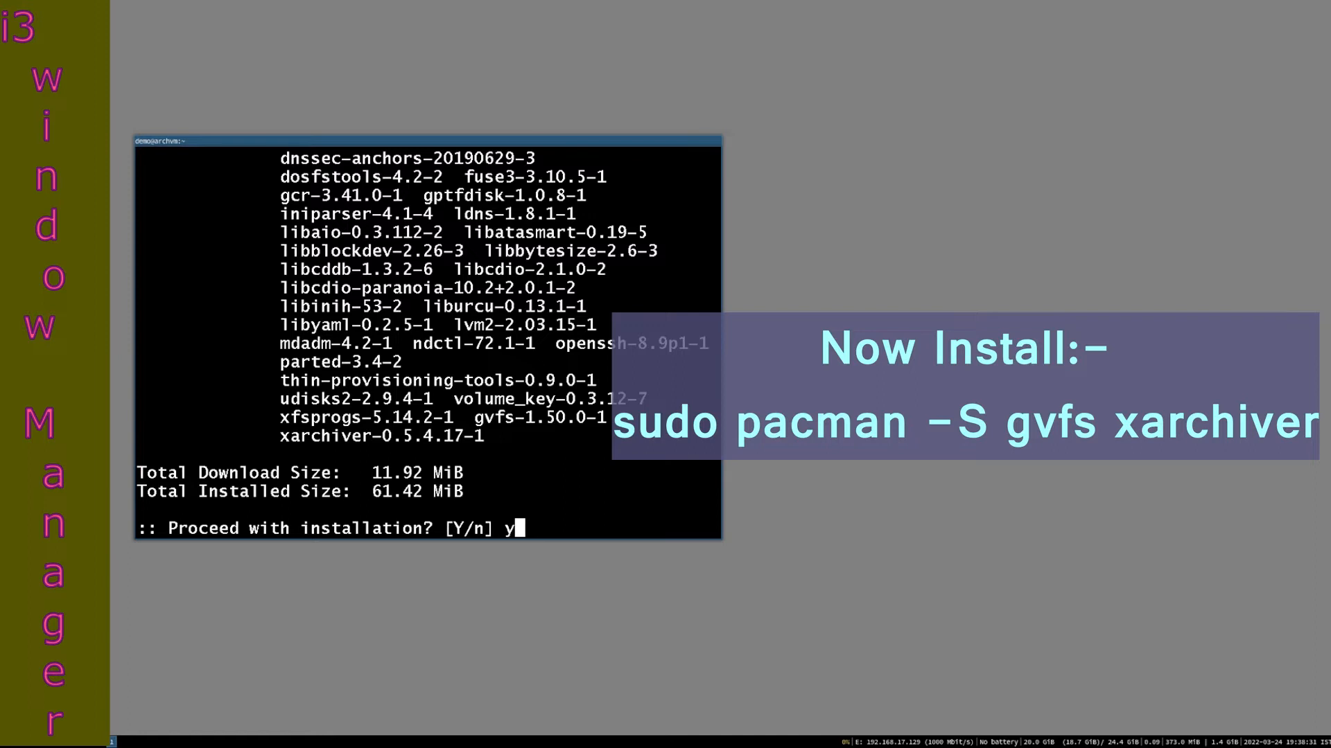
{"action": "key", "text": "Return"}
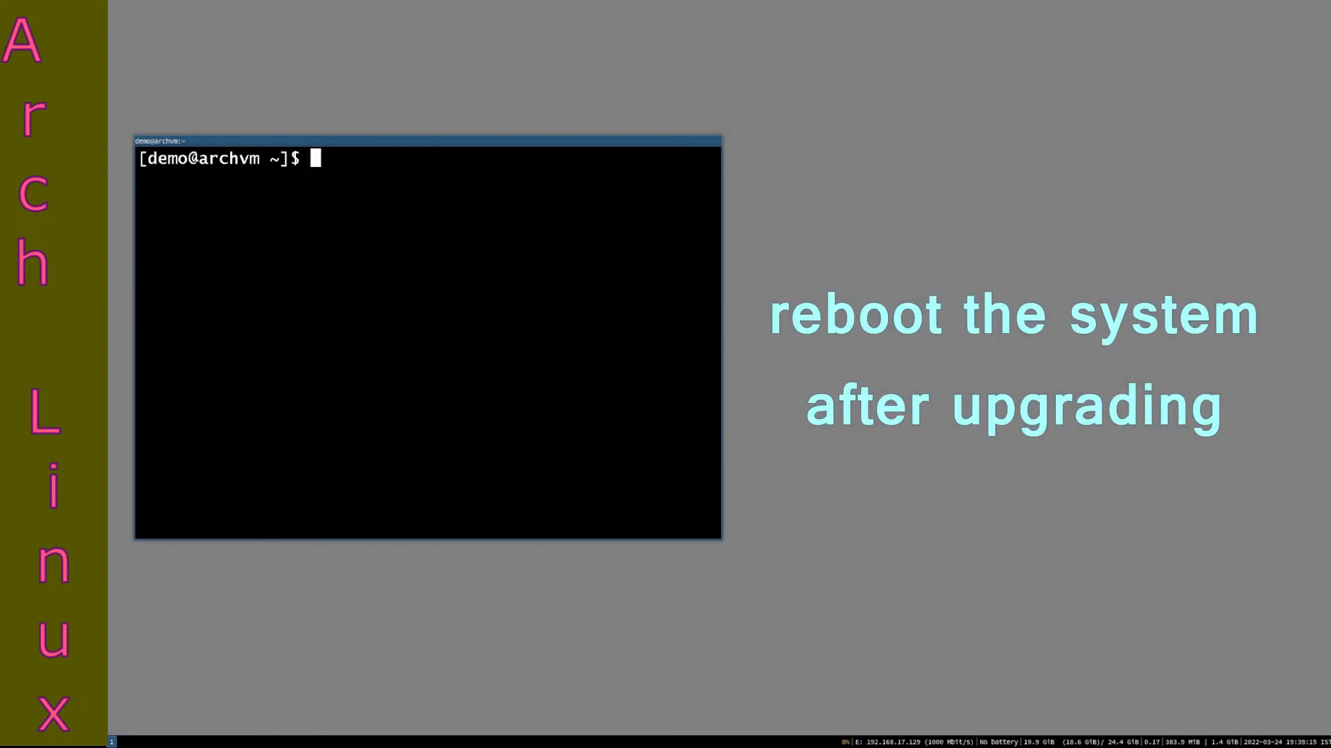
{"action": "mouse_move", "coordinate": [383, 352]}
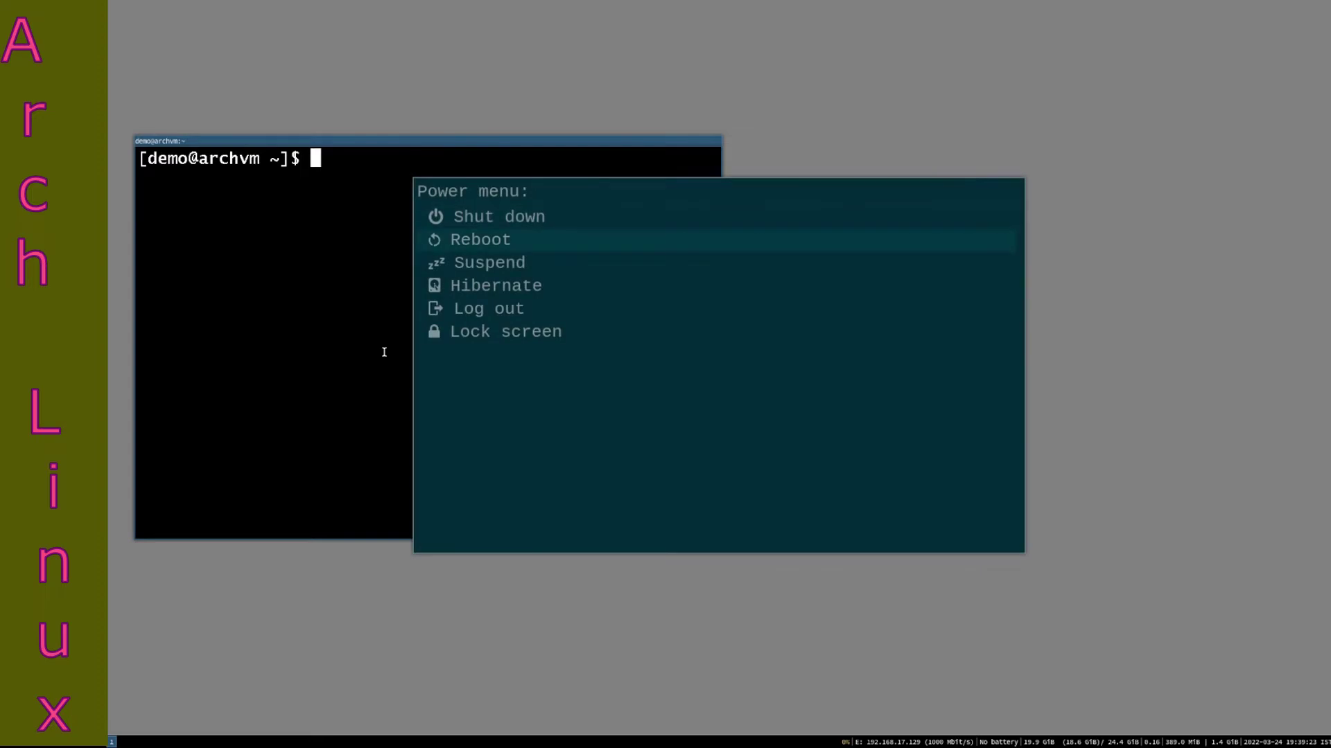
Step: Choose Reboot in the rofi power menu and confirm the restart
{"action": "left_click", "coordinate": [479, 239]}
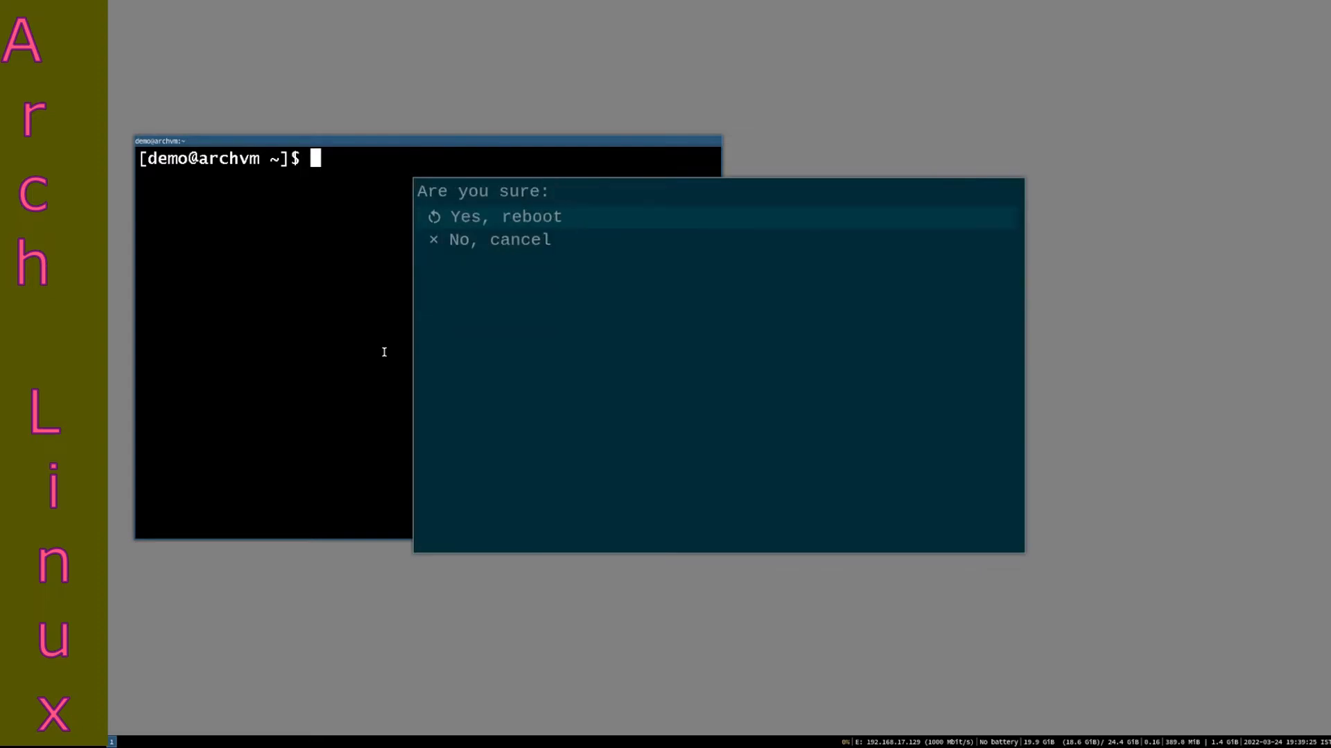
{"action": "left_click", "coordinate": [505, 216]}
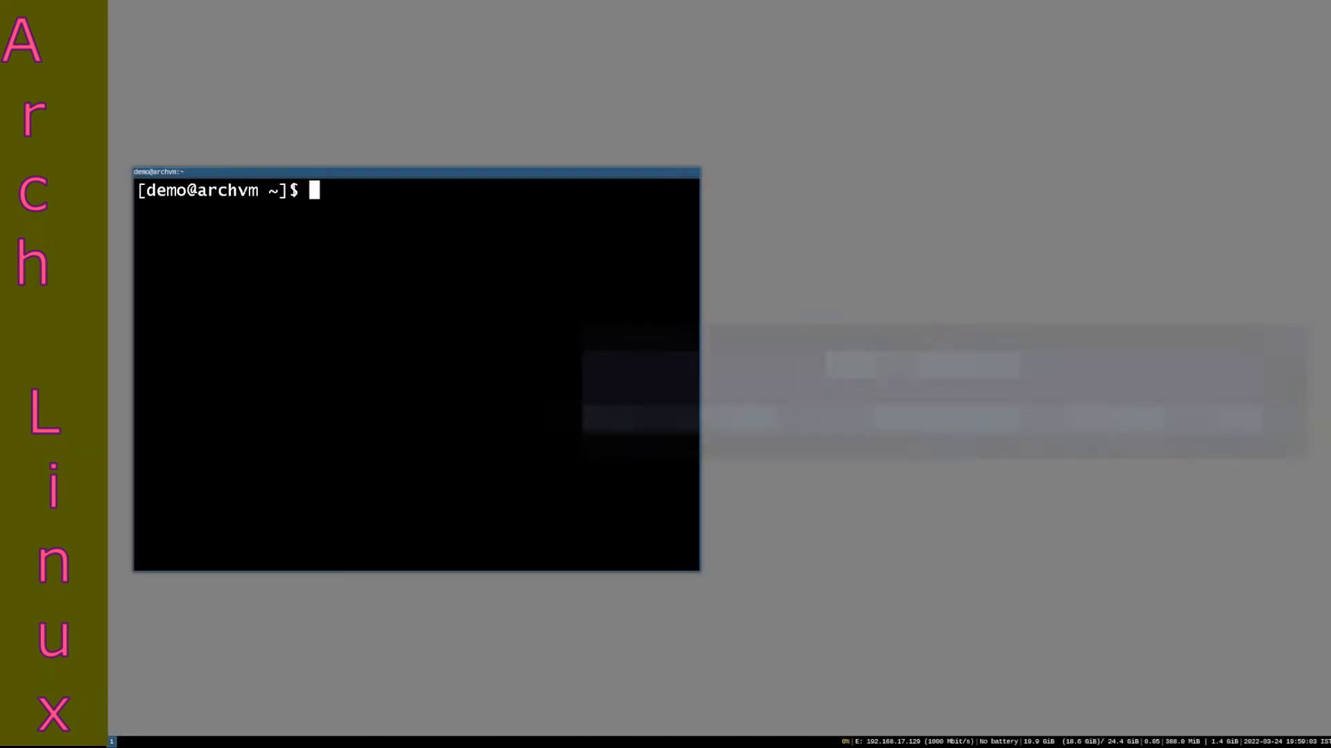
Step: Run a pacman install command for notepadqq and oxygen-icons
{"action": "type", "text": "sudo pacman"}
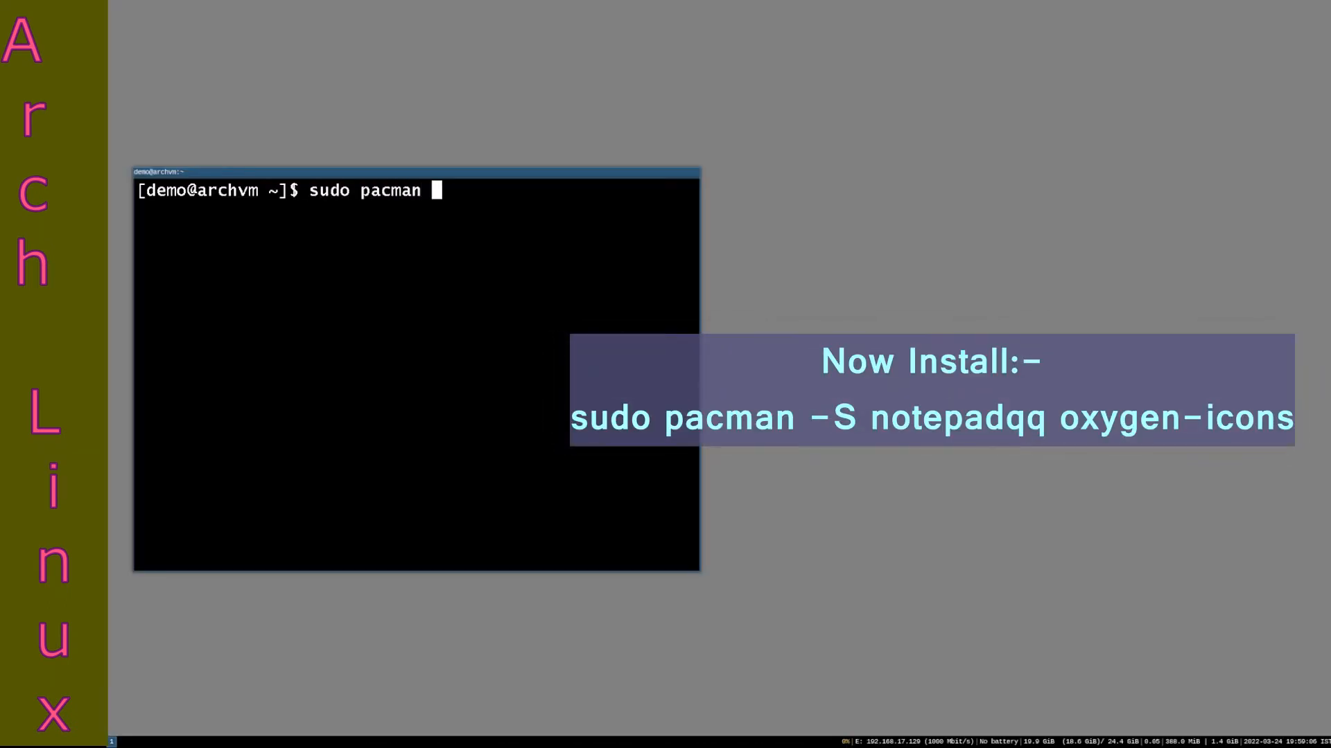
{"action": "type", "text": "-S notep"}
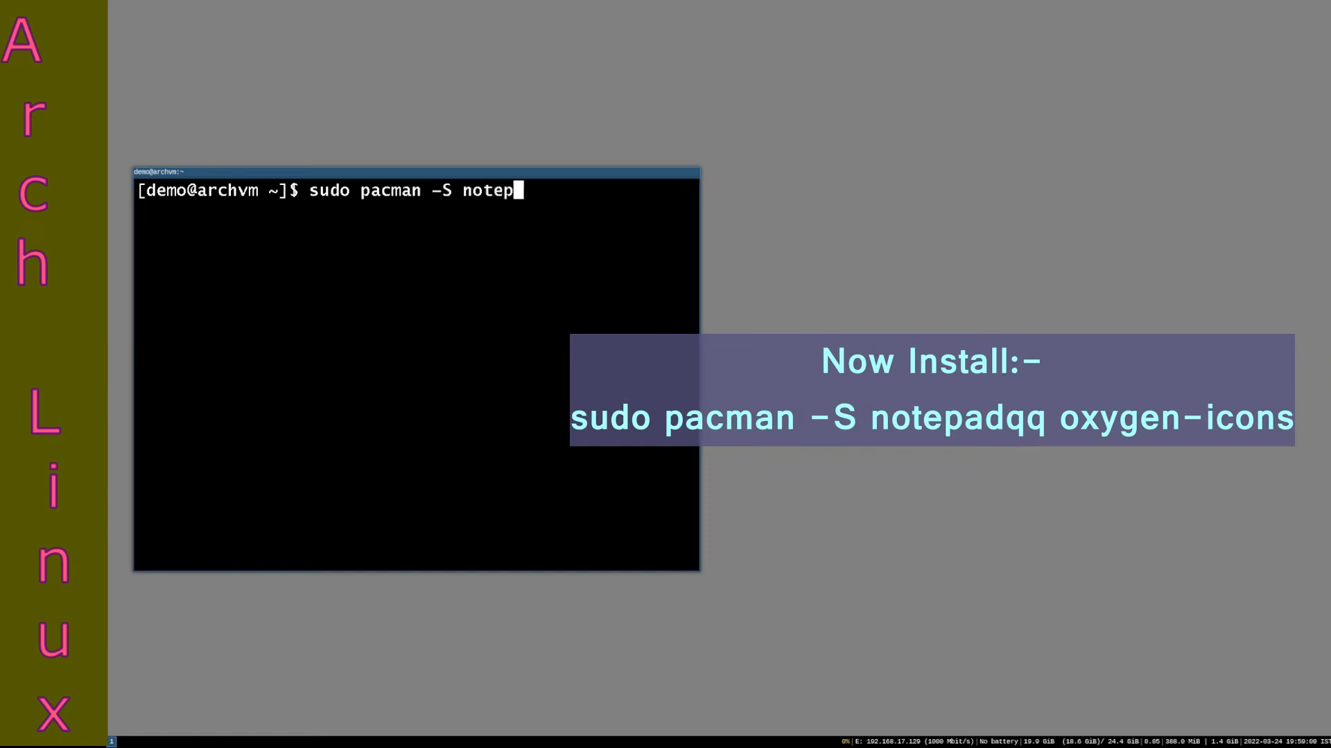
{"action": "type", "text": "adqq"}
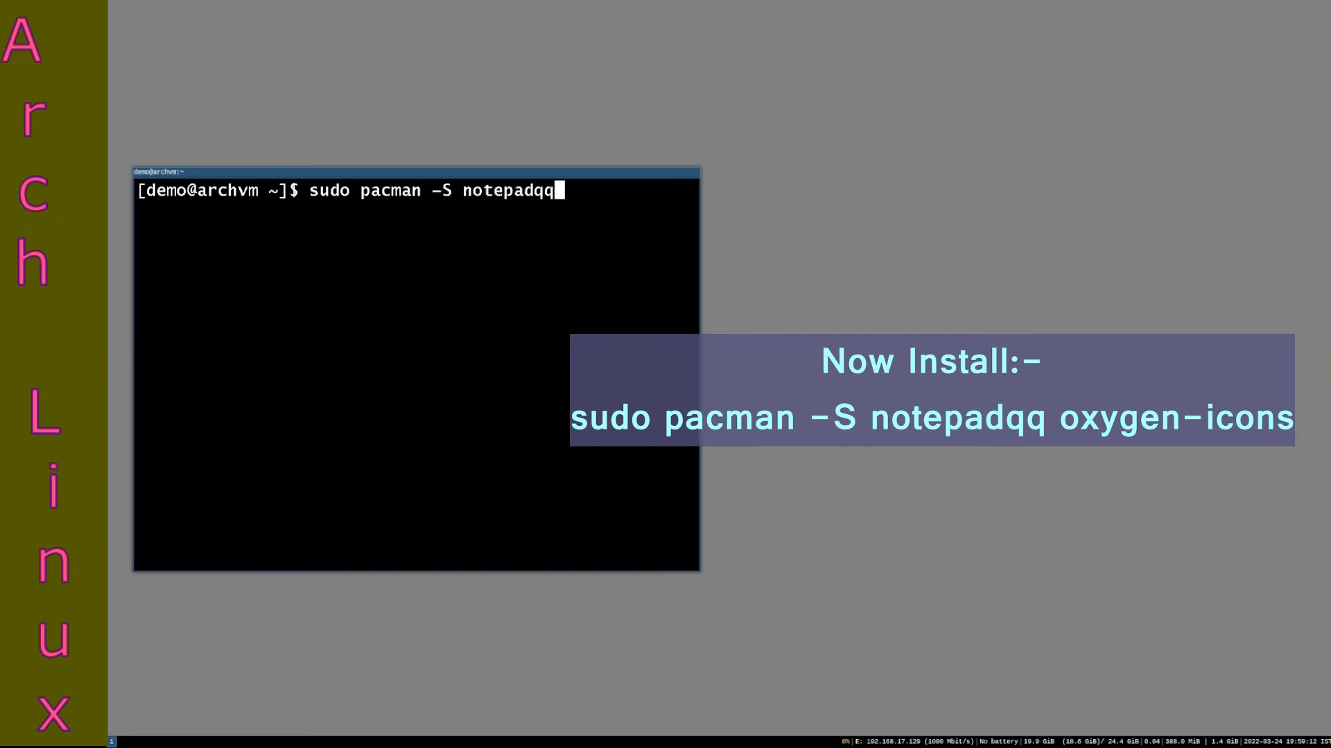
{"action": "type", "text": "oxyg"}
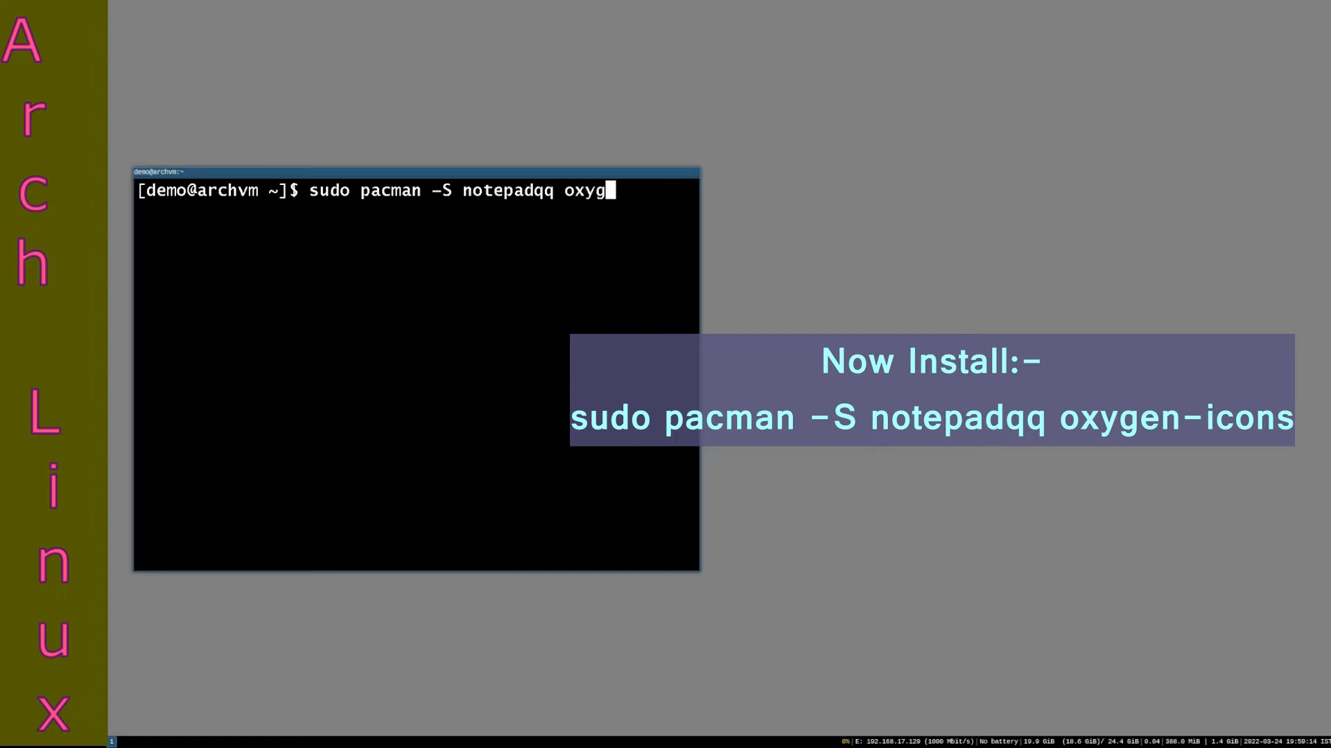
{"action": "type", "text": "en-icon"}
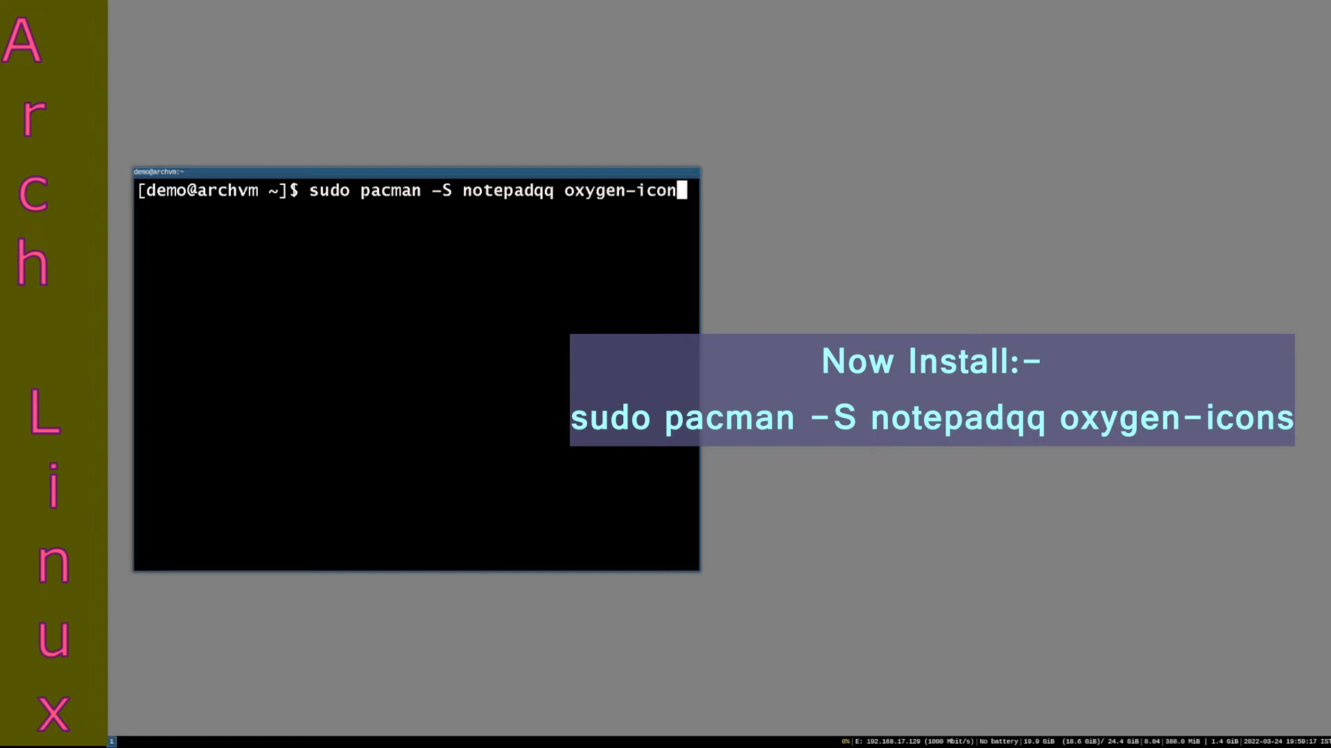
{"action": "key", "text": "Return"}
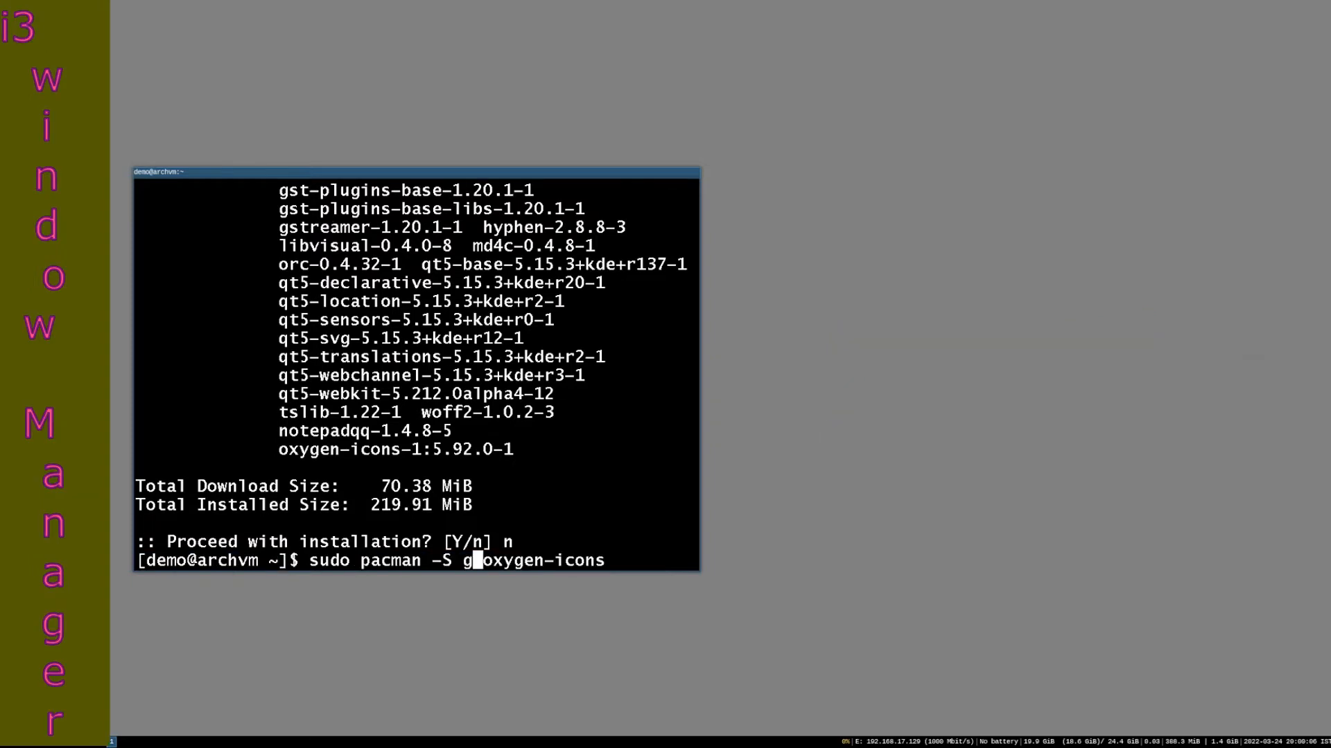
Step: Change the install to gedit and oxygen-icons instead and confirm with y
{"action": "type", "text": "edit"}
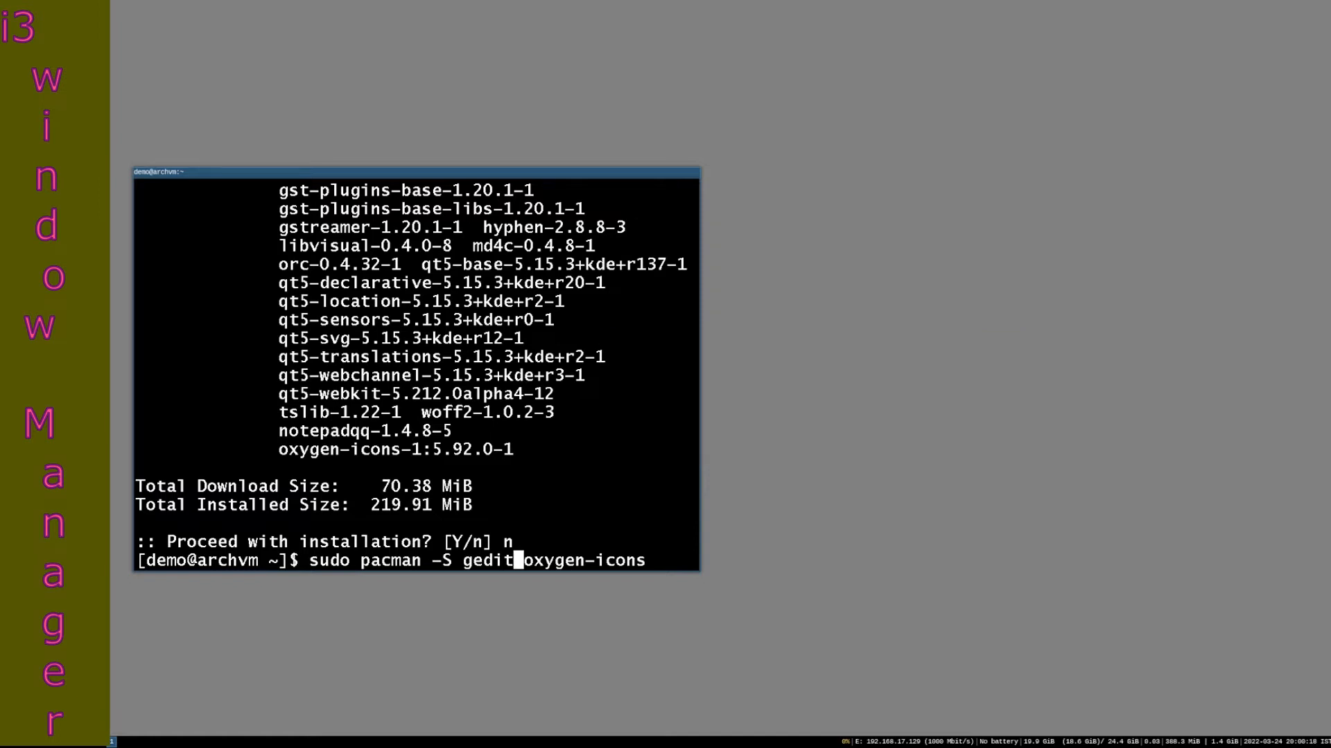
{"action": "key", "text": "Return"}
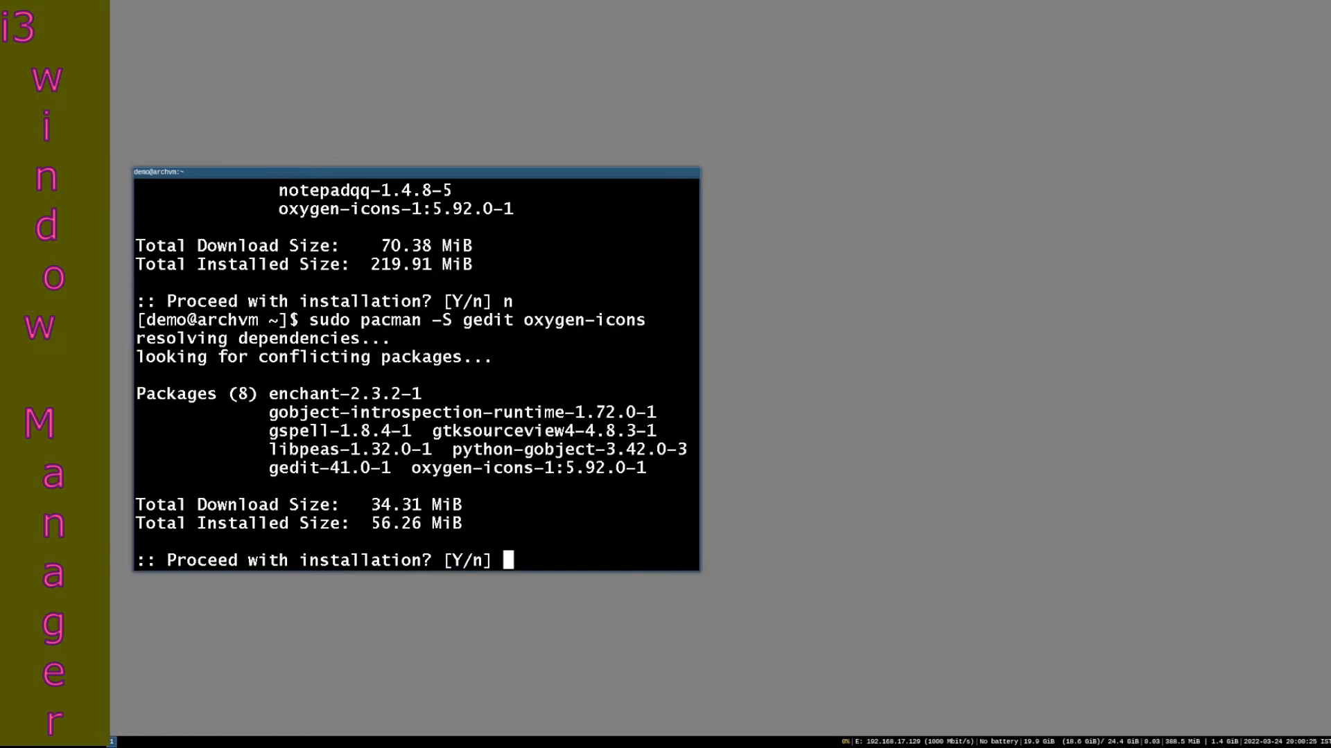
{"action": "type", "text": "y"}
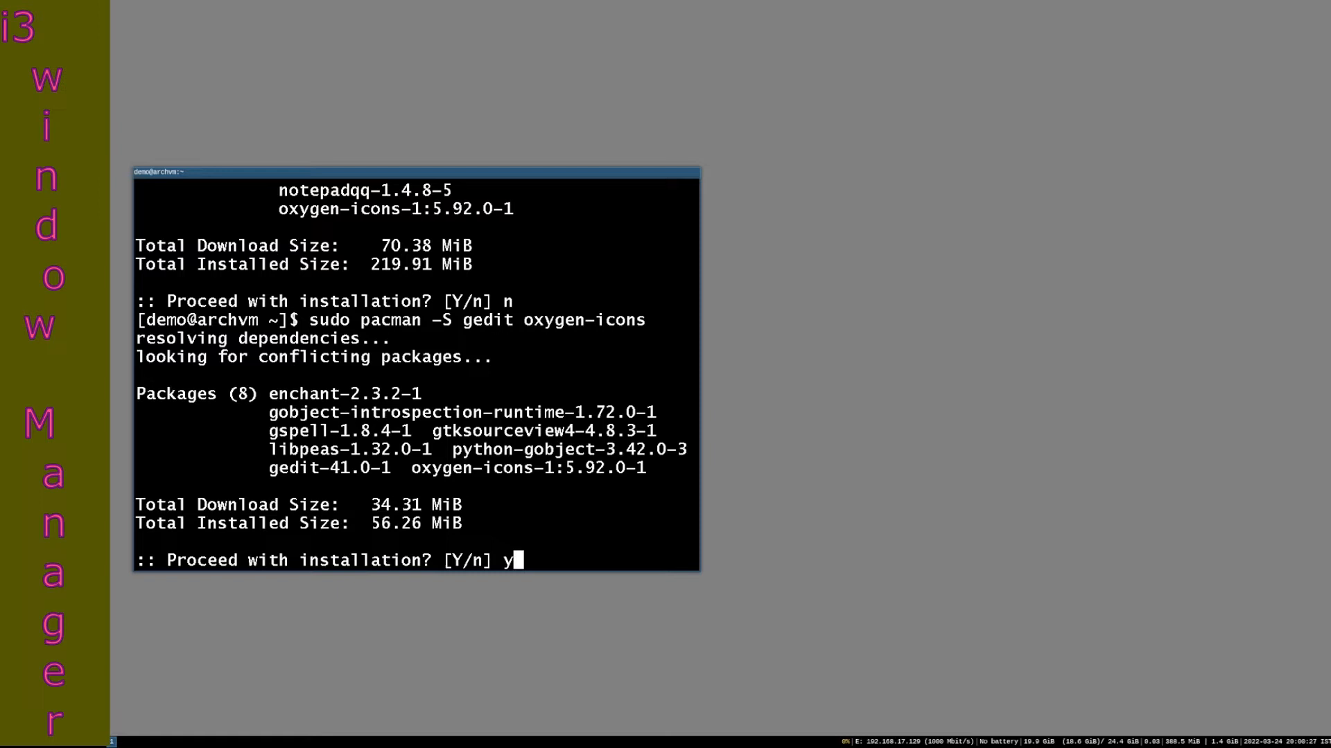
{"action": "key", "text": "Return"}
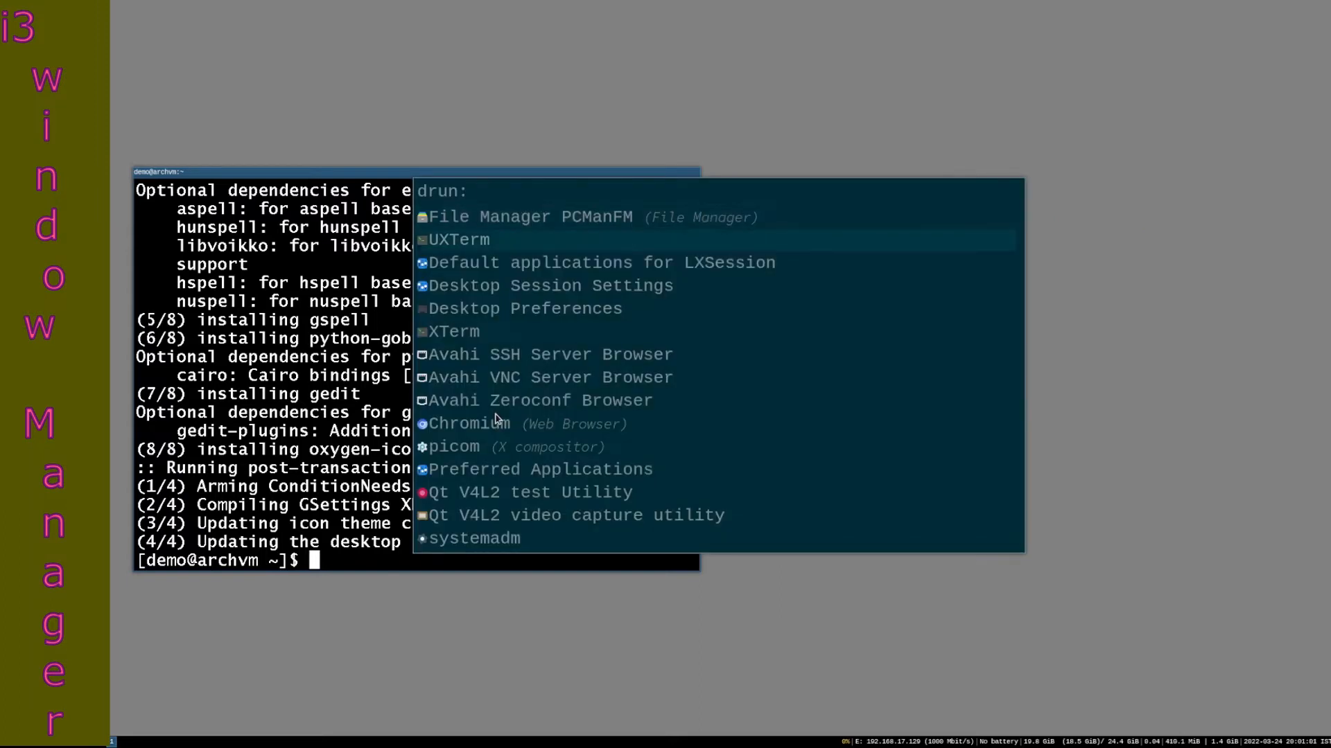
Step: Launch PCManFM and create an empty file named .gtkrc-2.0 in the home folder via Create New
{"action": "left_click", "coordinate": [526, 216]}
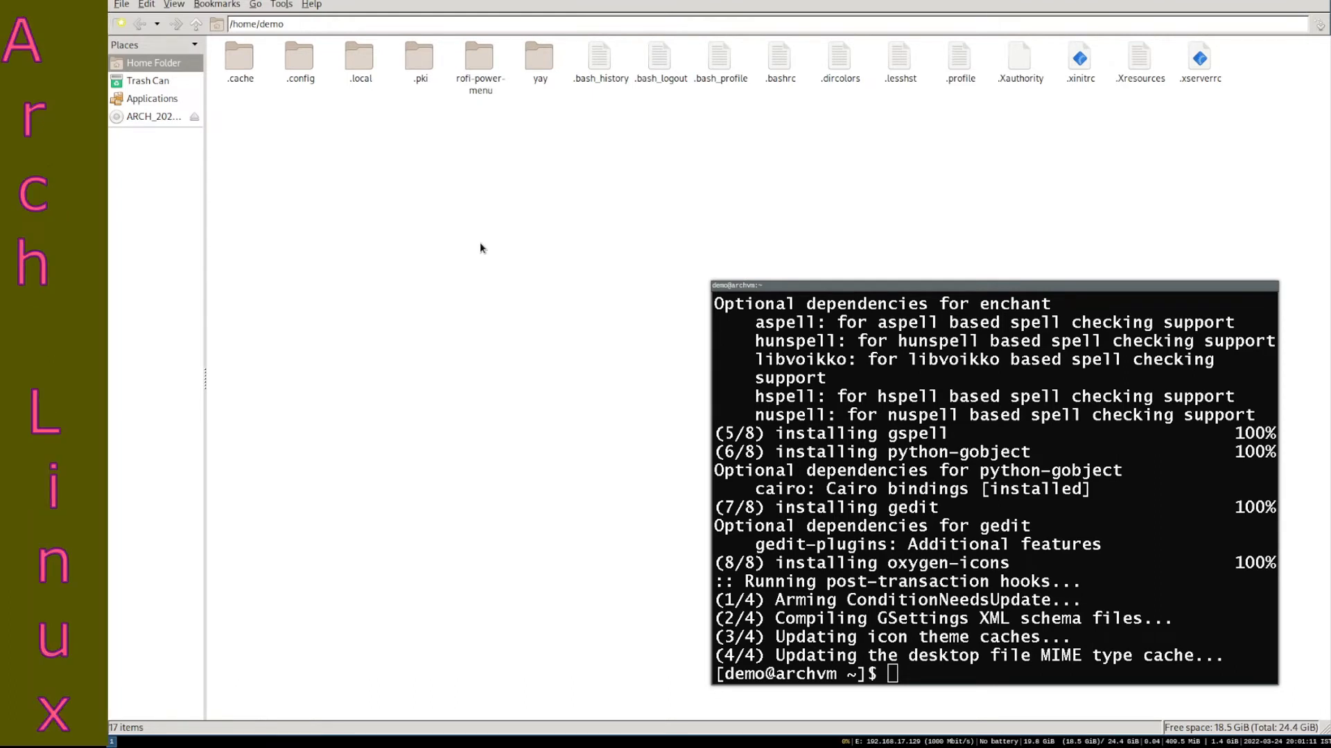
{"action": "right_click", "coordinate": [480, 247]}
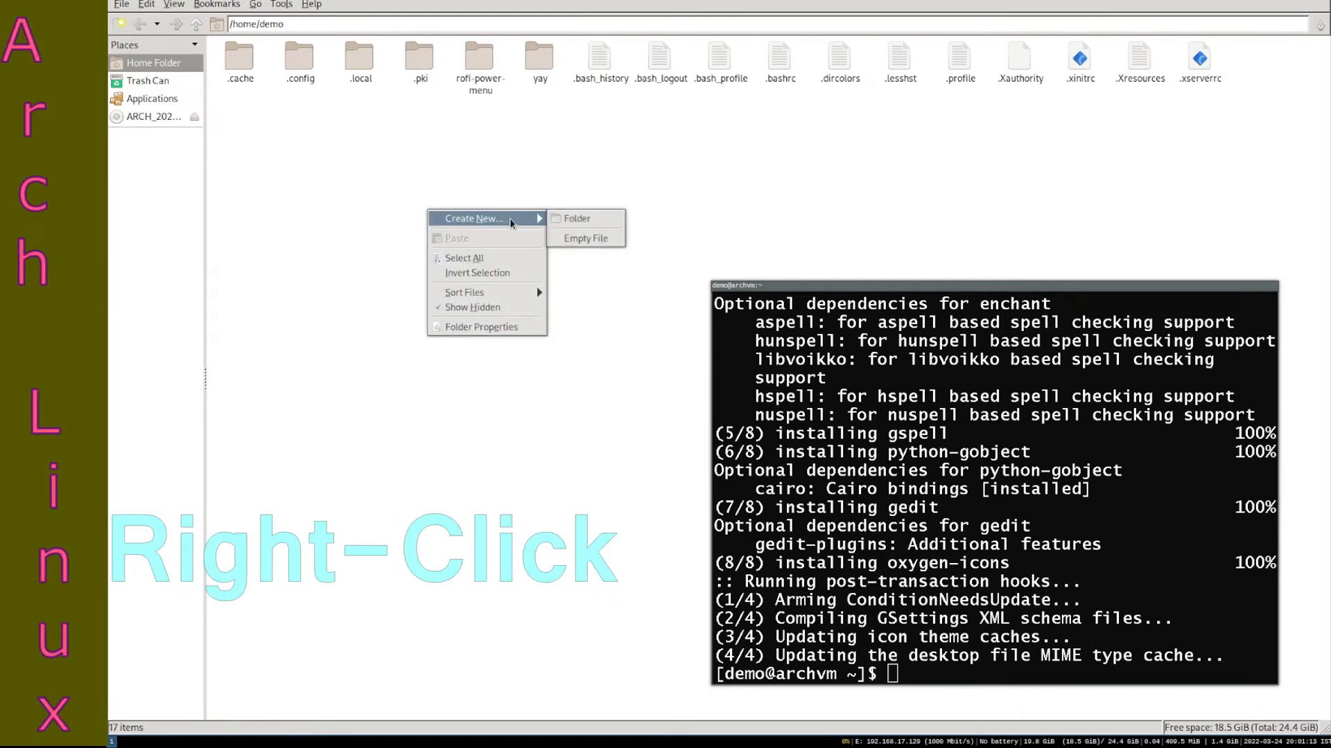
{"action": "mouse_move", "coordinate": [586, 238]}
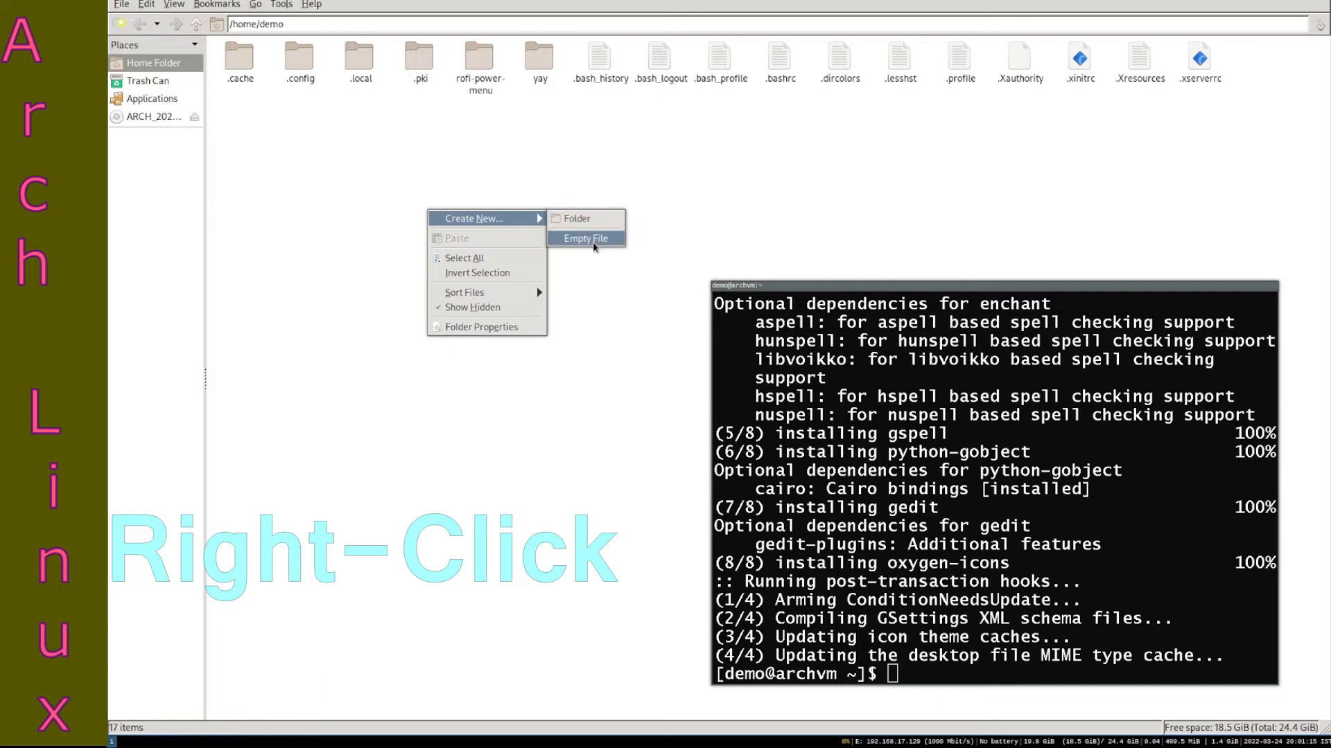
{"action": "mouse_move", "coordinate": [615, 239]}
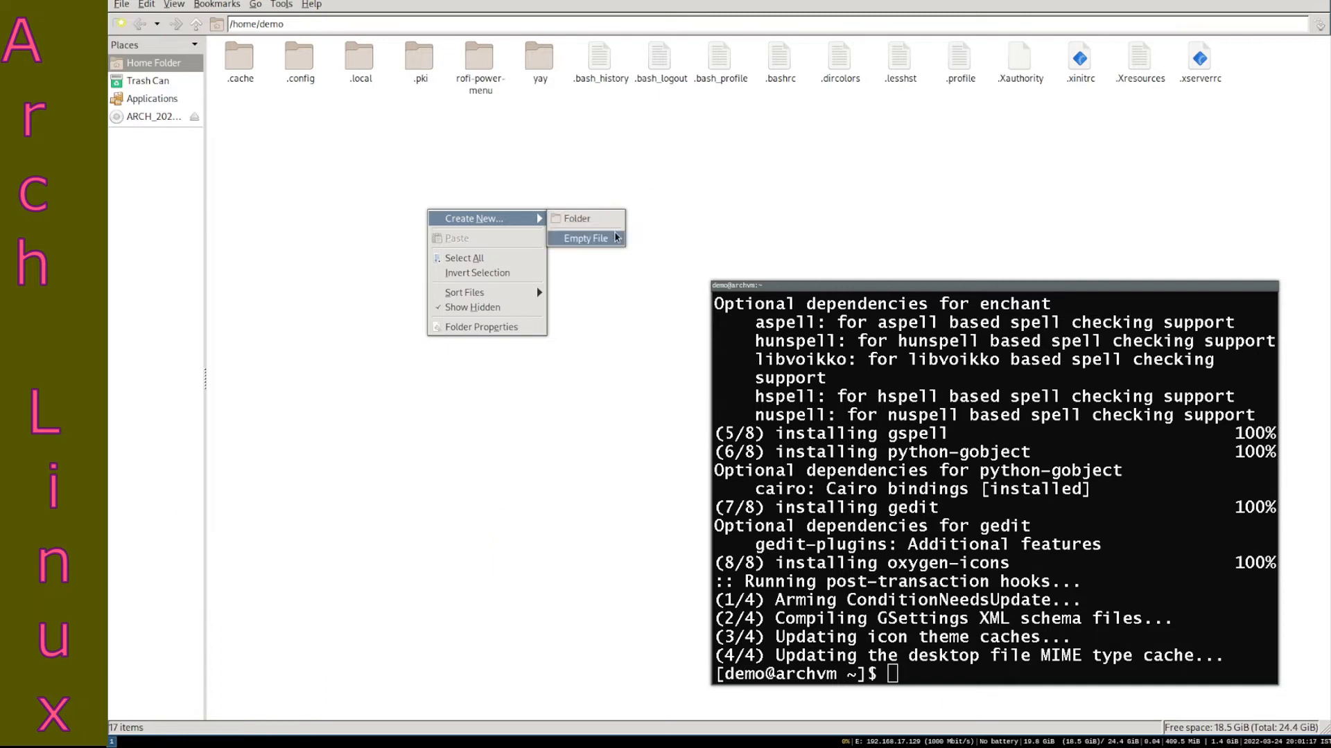
{"action": "left_click", "coordinate": [585, 238]}
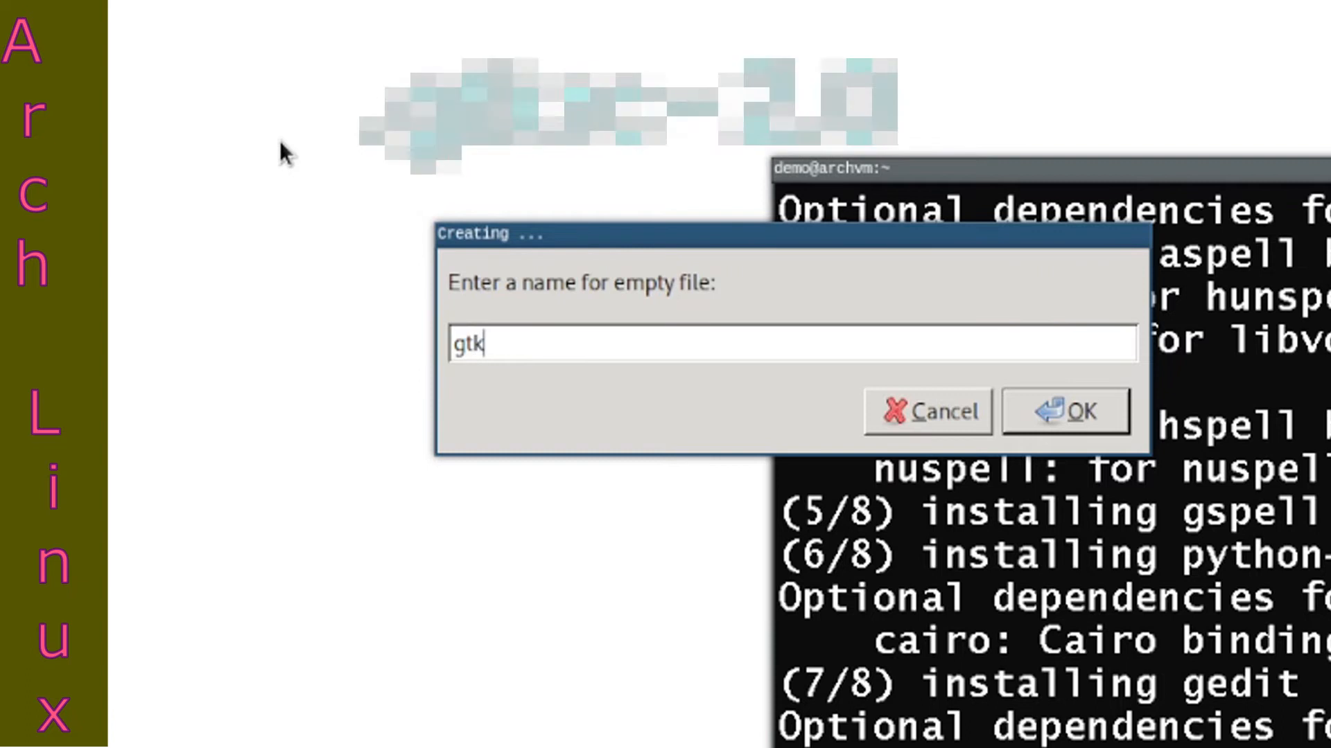
{"action": "type", "text": "rc"}
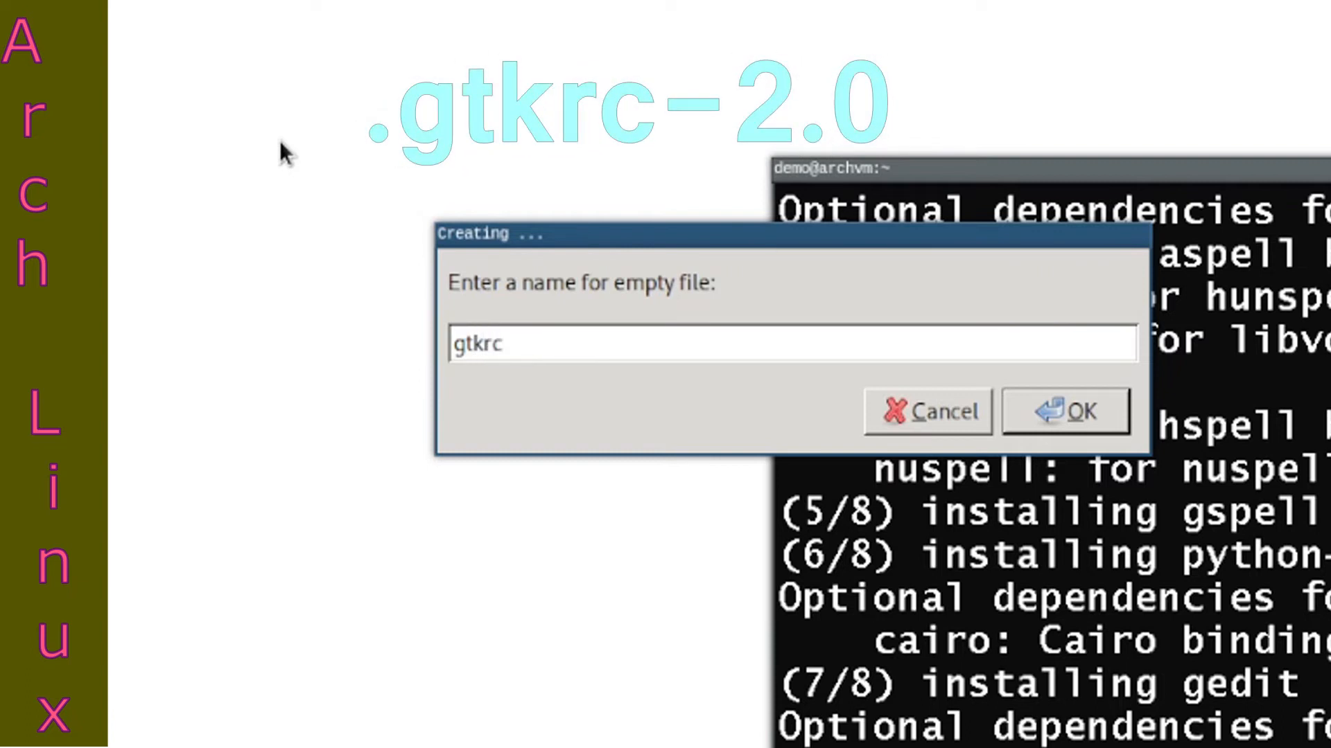
{"action": "type", "text": "-2.0"}
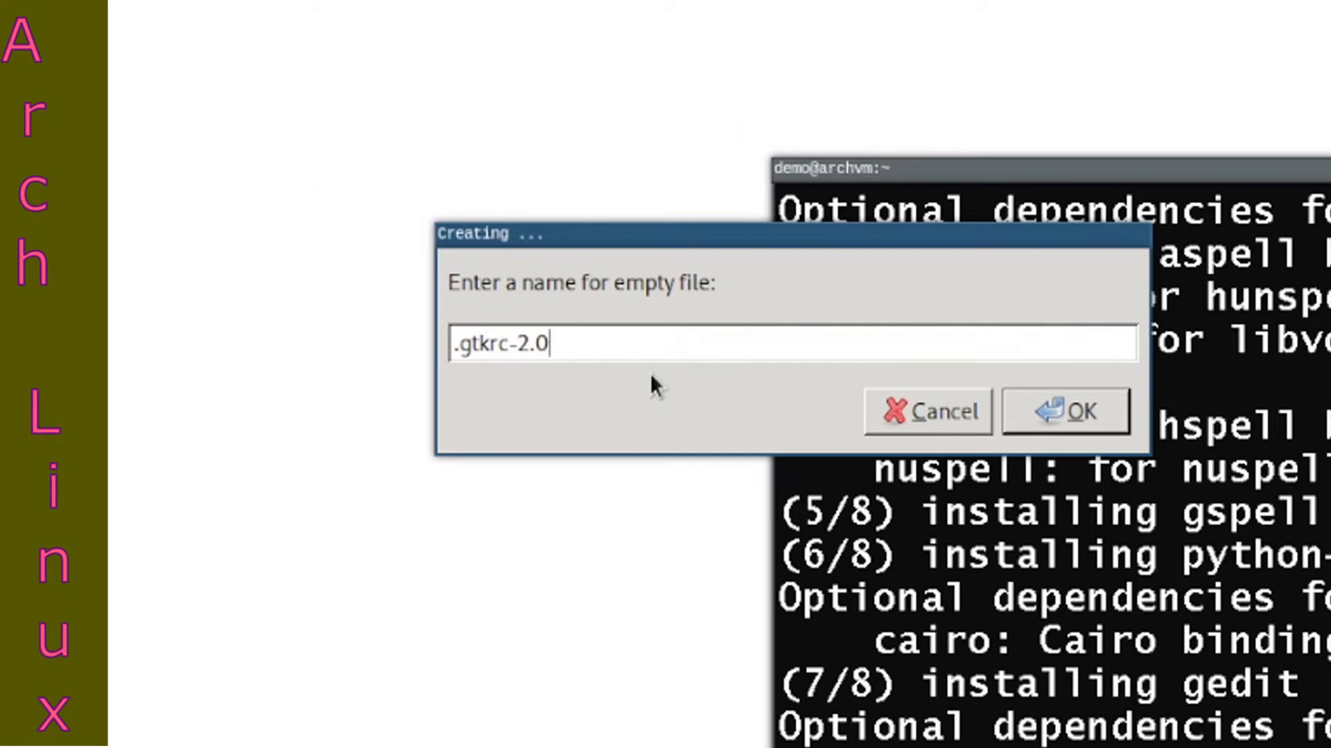
{"action": "left_click", "coordinate": [1065, 412]}
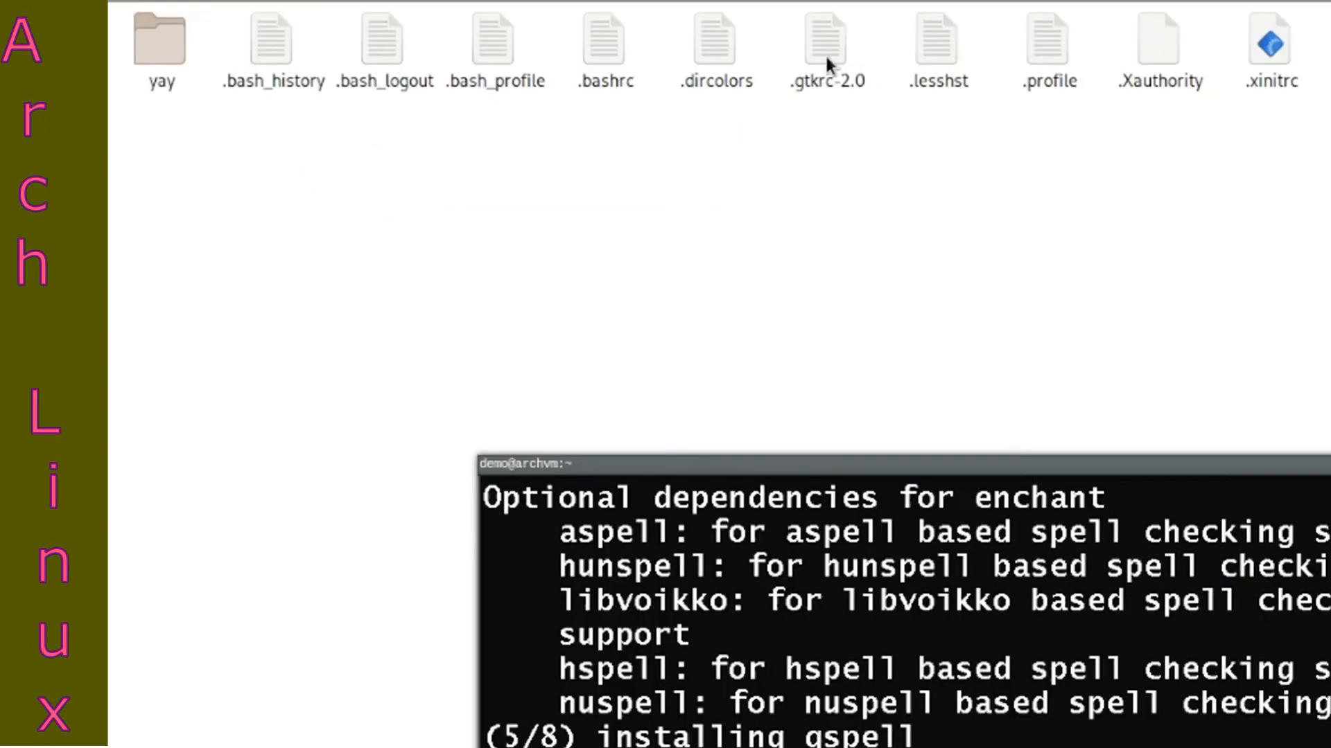
Step: Open .gtkrc-2.0 in the text editor and type gtk-icon-theme-name = "oxygen"
{"action": "right_click", "coordinate": [823, 43]}
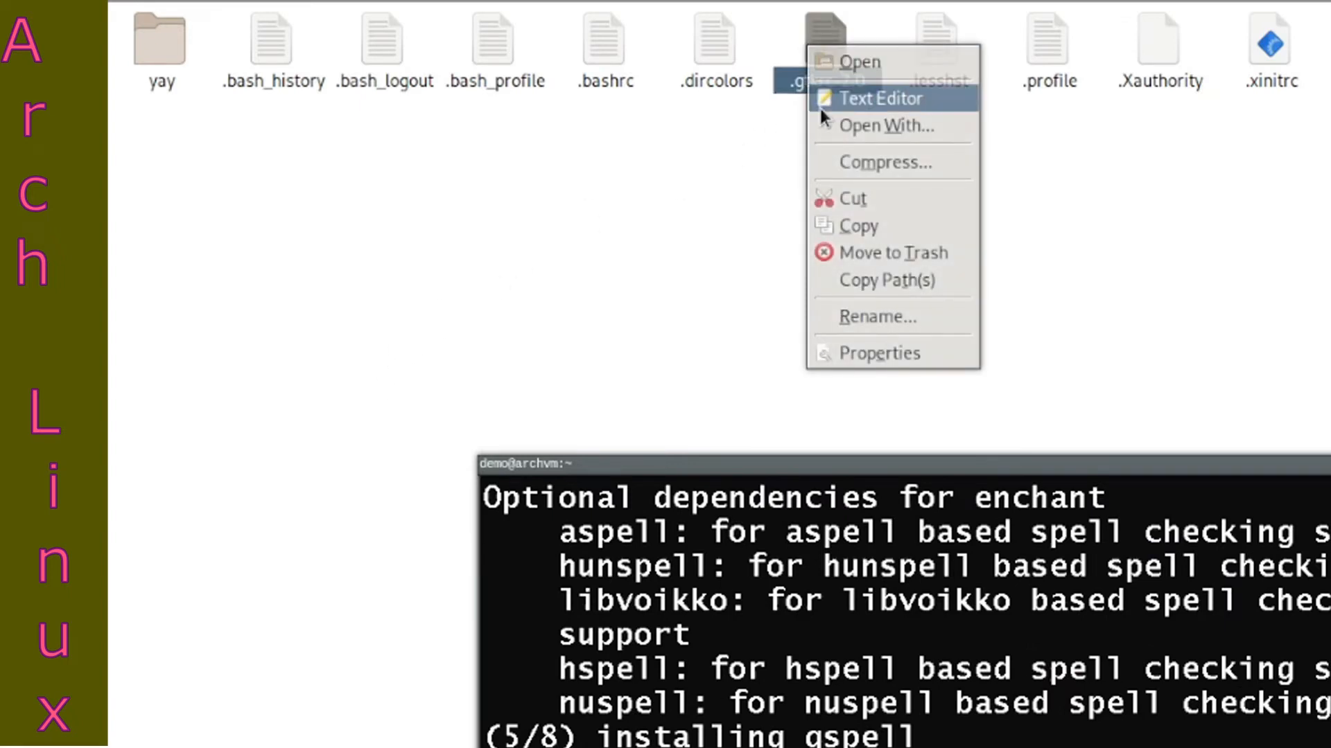
{"action": "mouse_move", "coordinate": [899, 106]}
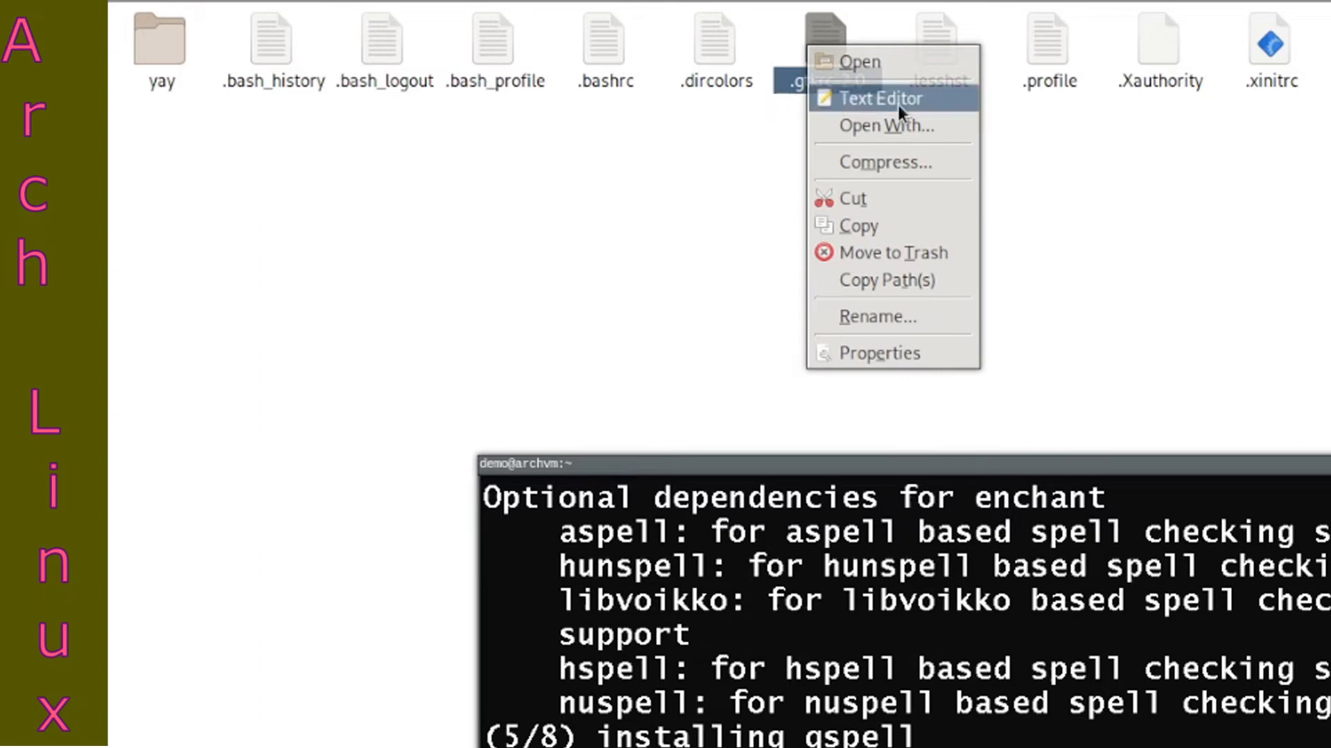
{"action": "left_click", "coordinate": [877, 98]}
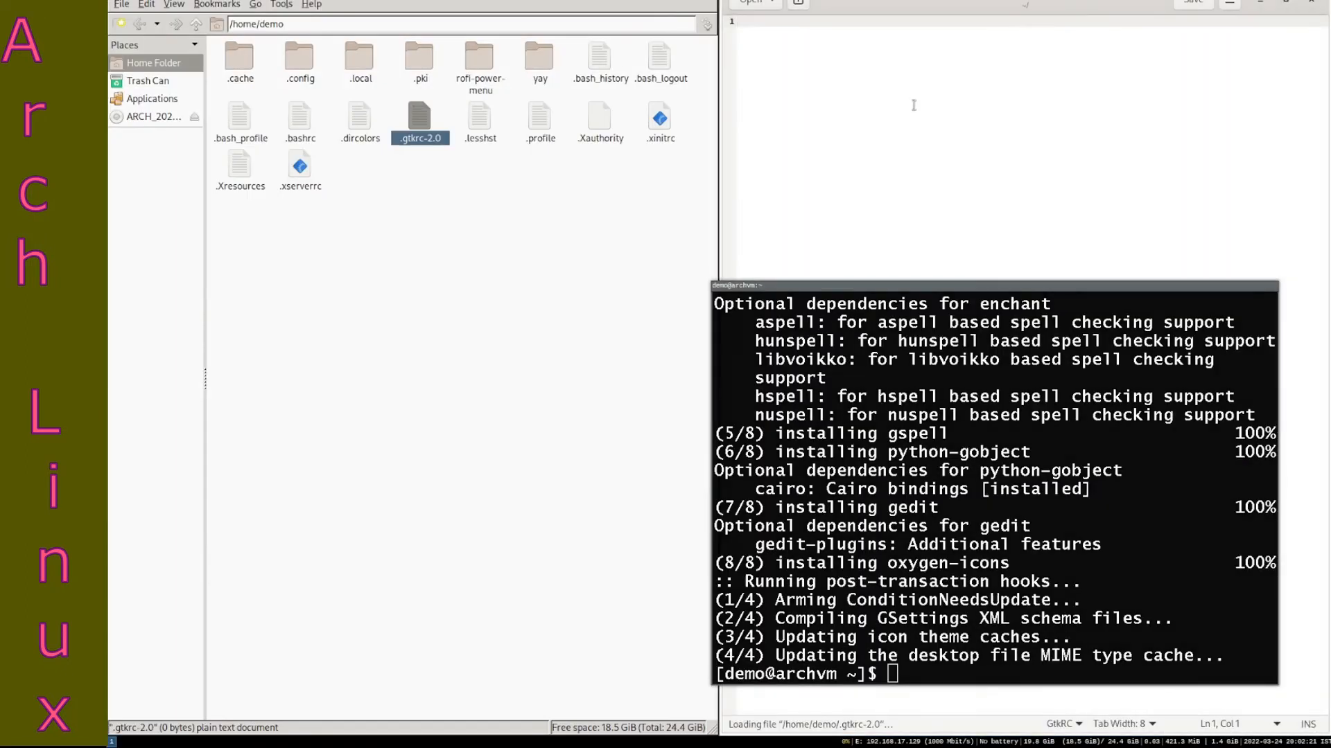
{"action": "type", "text": "gtk"}
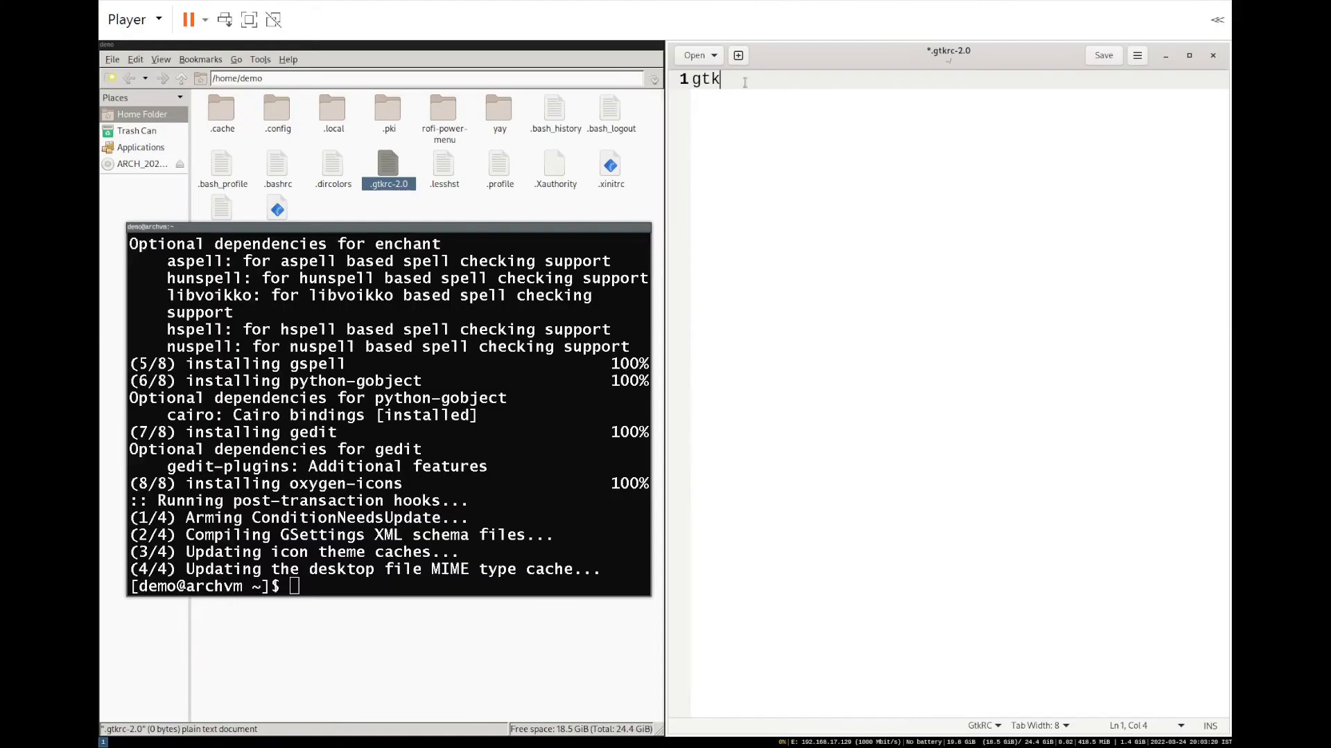
{"action": "type", "text": "-icon-the"}
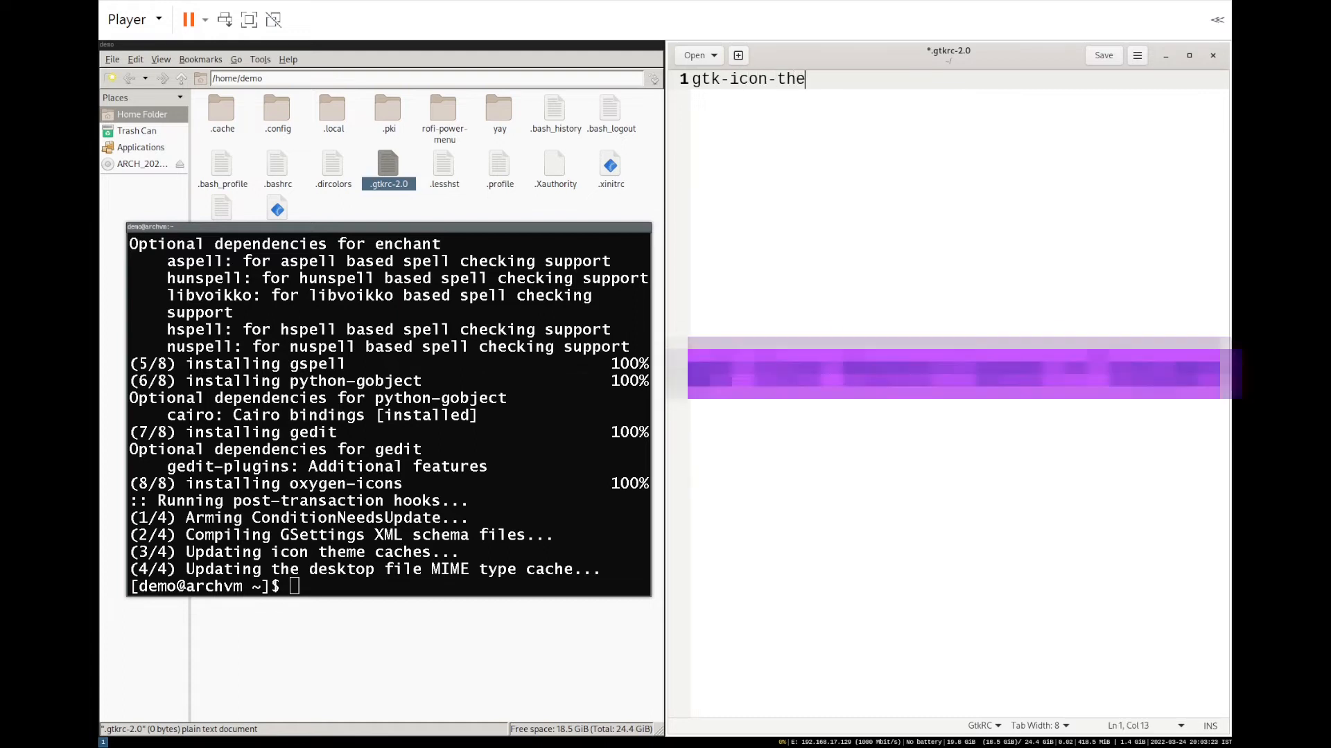
{"action": "type", "text": "me-name"}
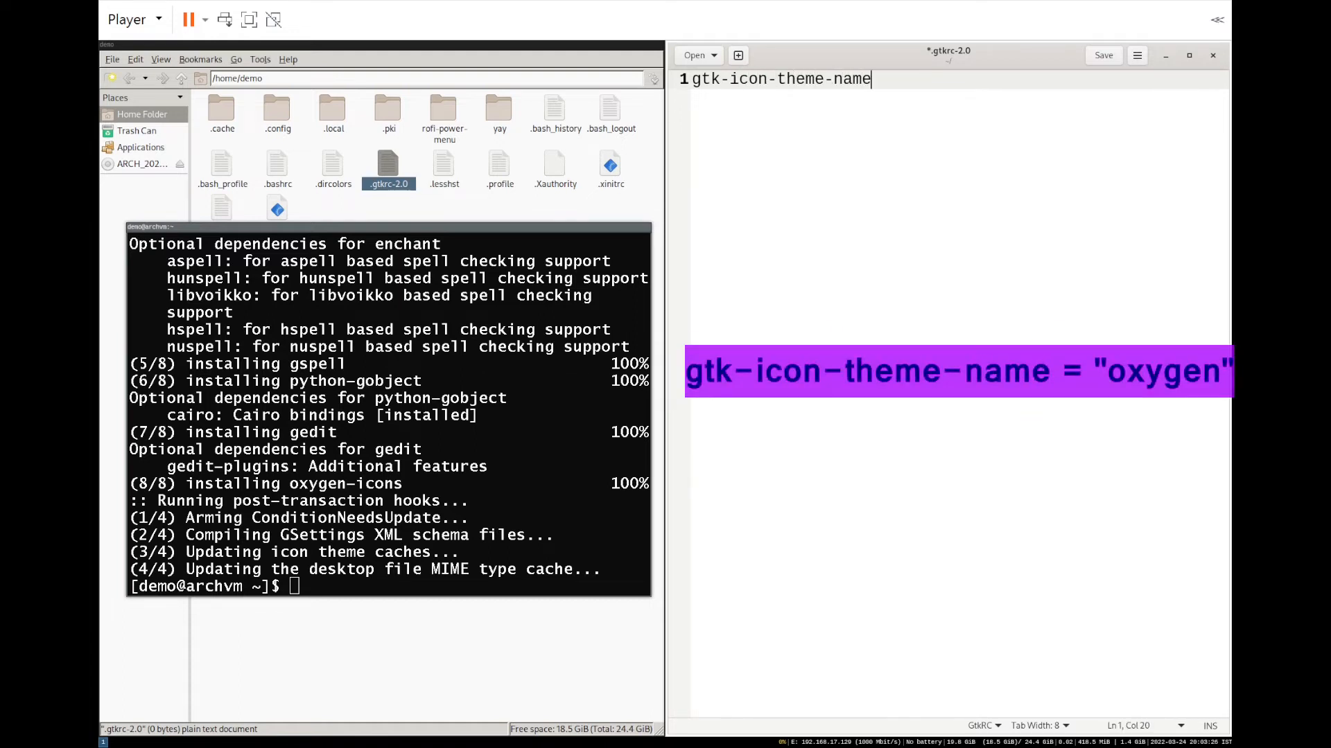
{"action": "type", "text": "="}
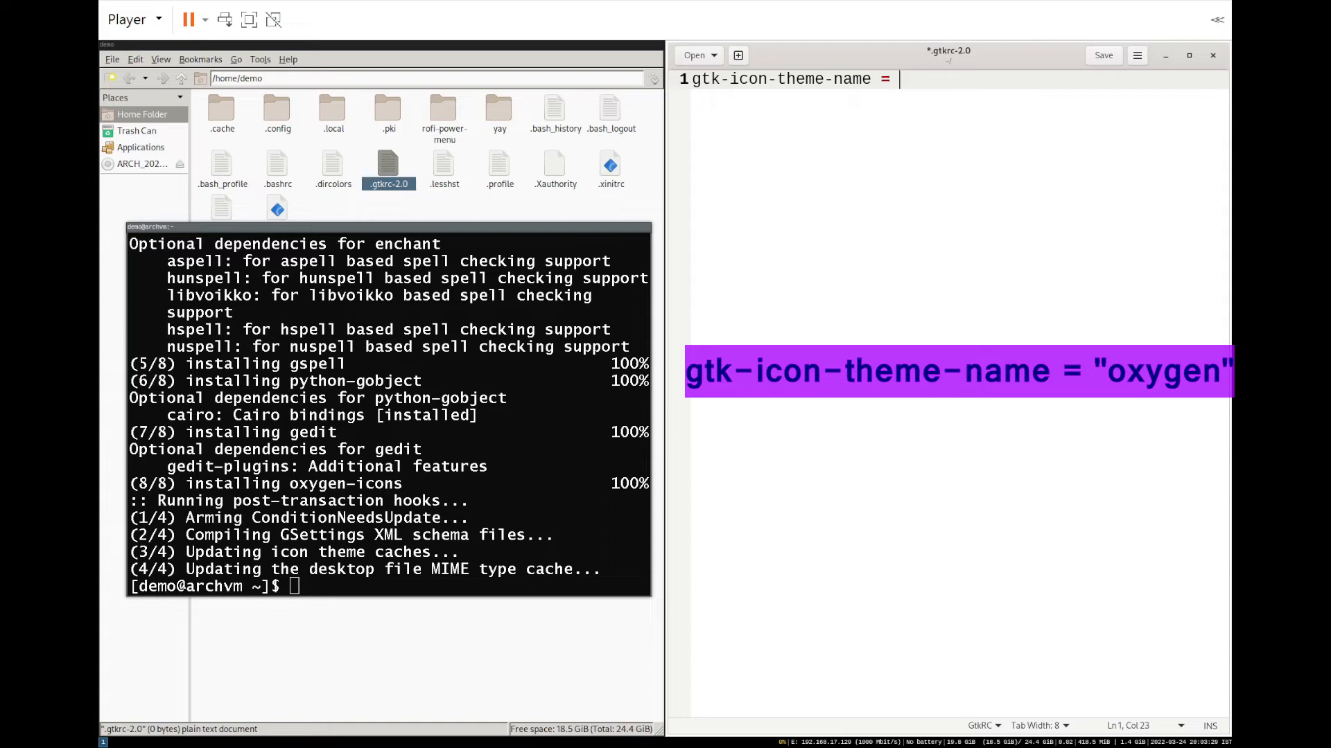
{"action": "type", "text": "\"oxygen"}
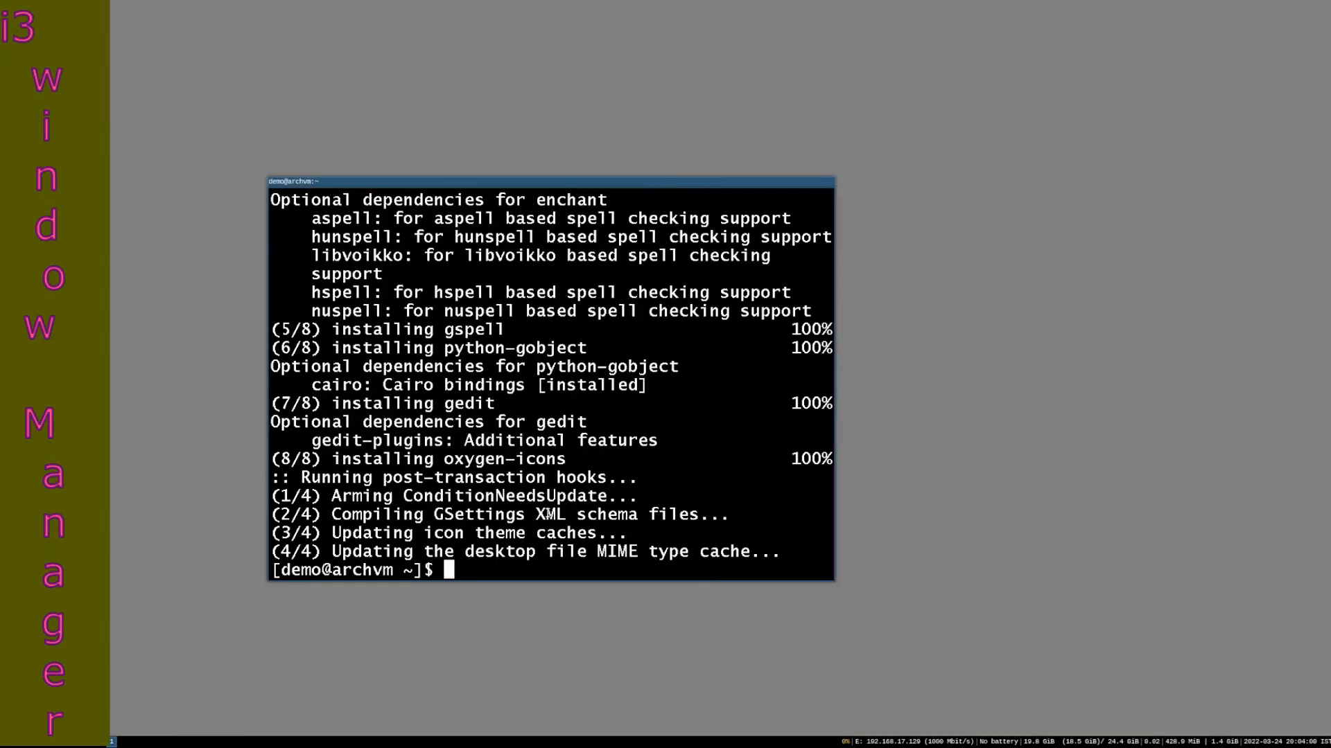
{"action": "mouse_move", "coordinate": [490, 574]}
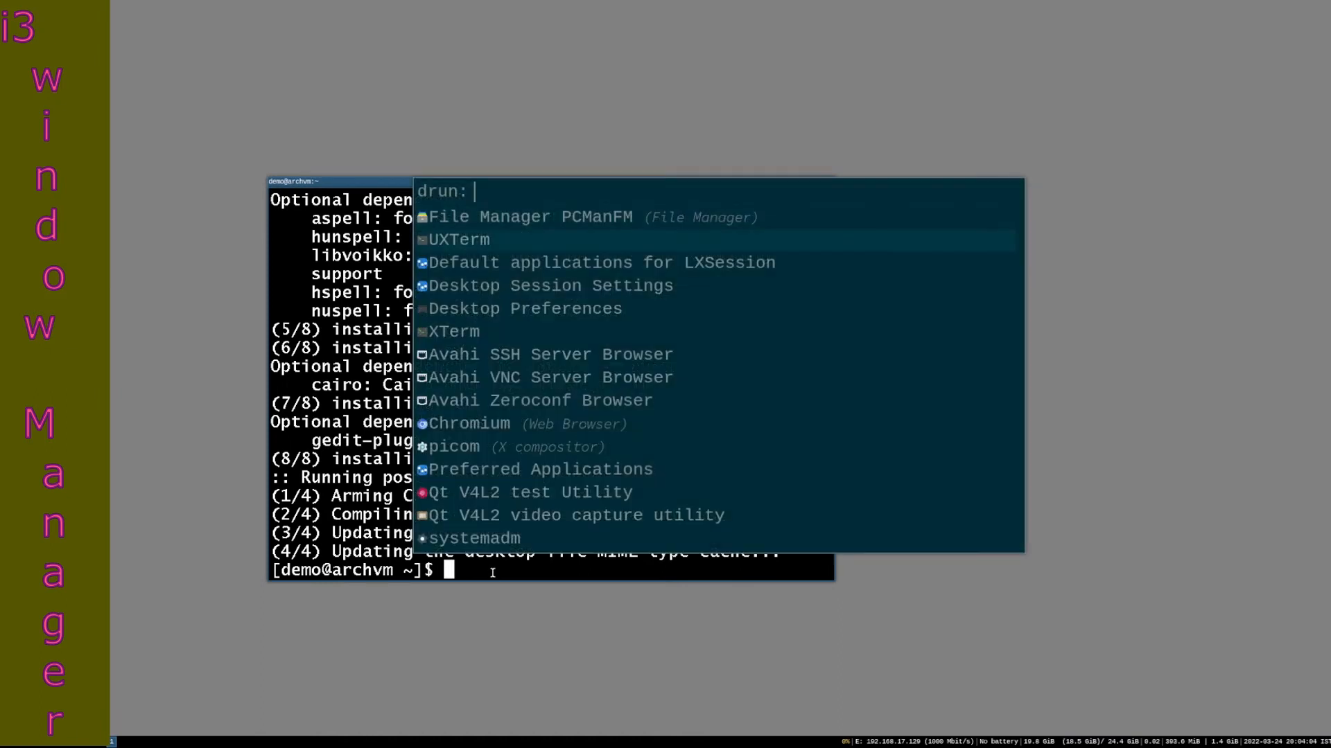
Step: Launch UXTerm from the rofi drun launcher
{"action": "left_click", "coordinate": [529, 217]}
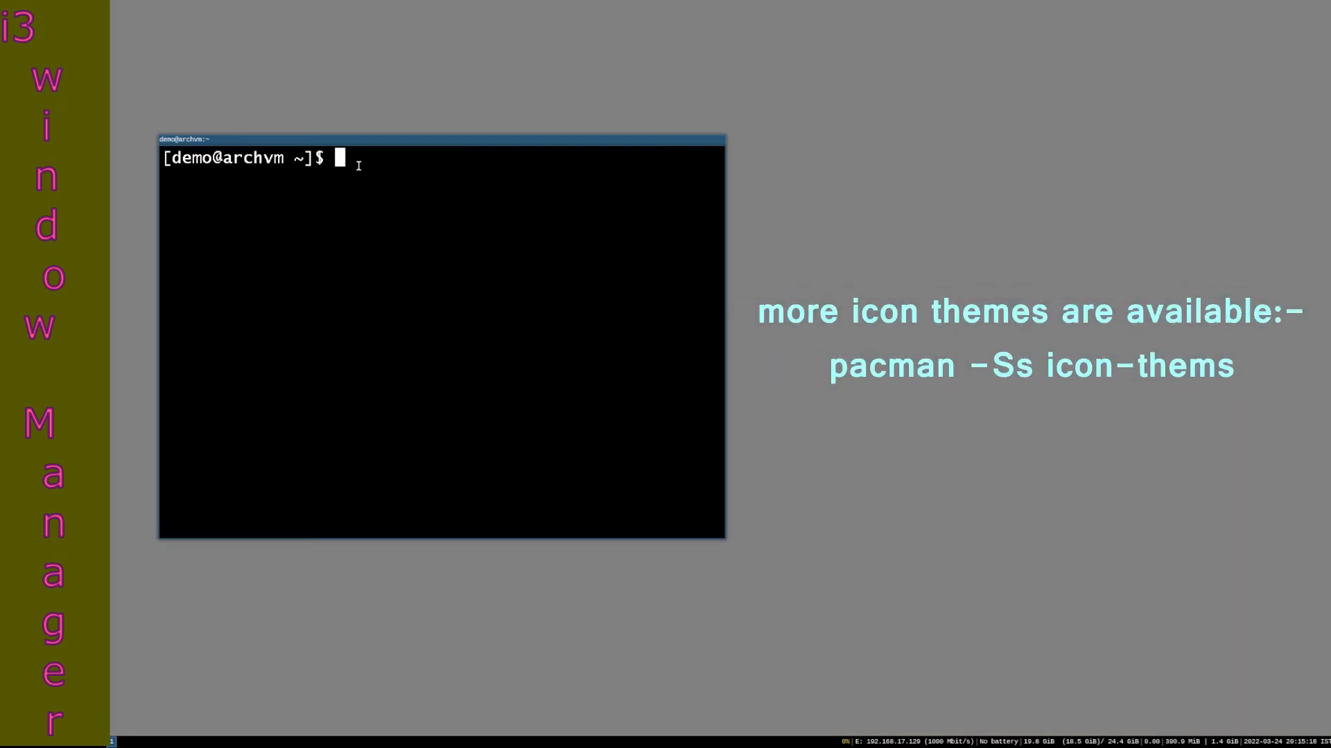
Step: Search the repositories for icon themes with 'pacman -Ss icon-theme'
{"action": "type", "text": "pacman -Ss"}
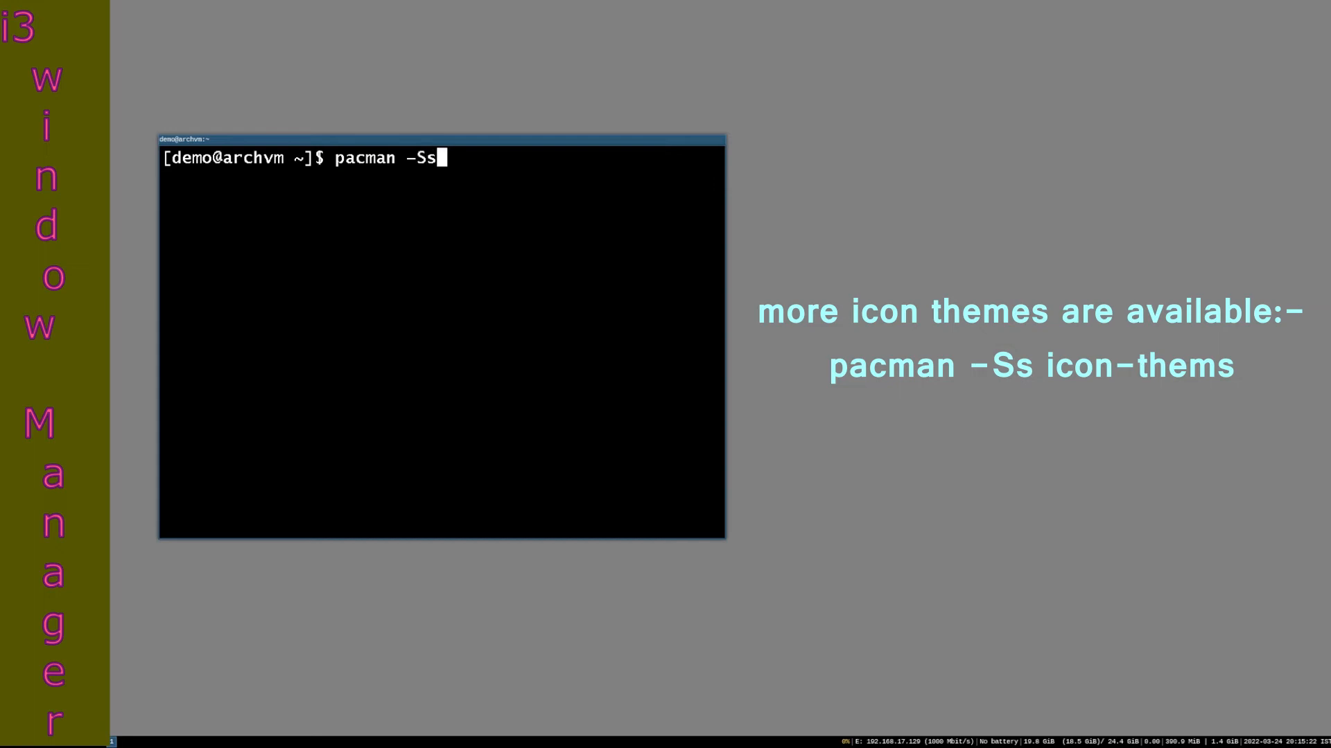
{"action": "type", "text": "io"}
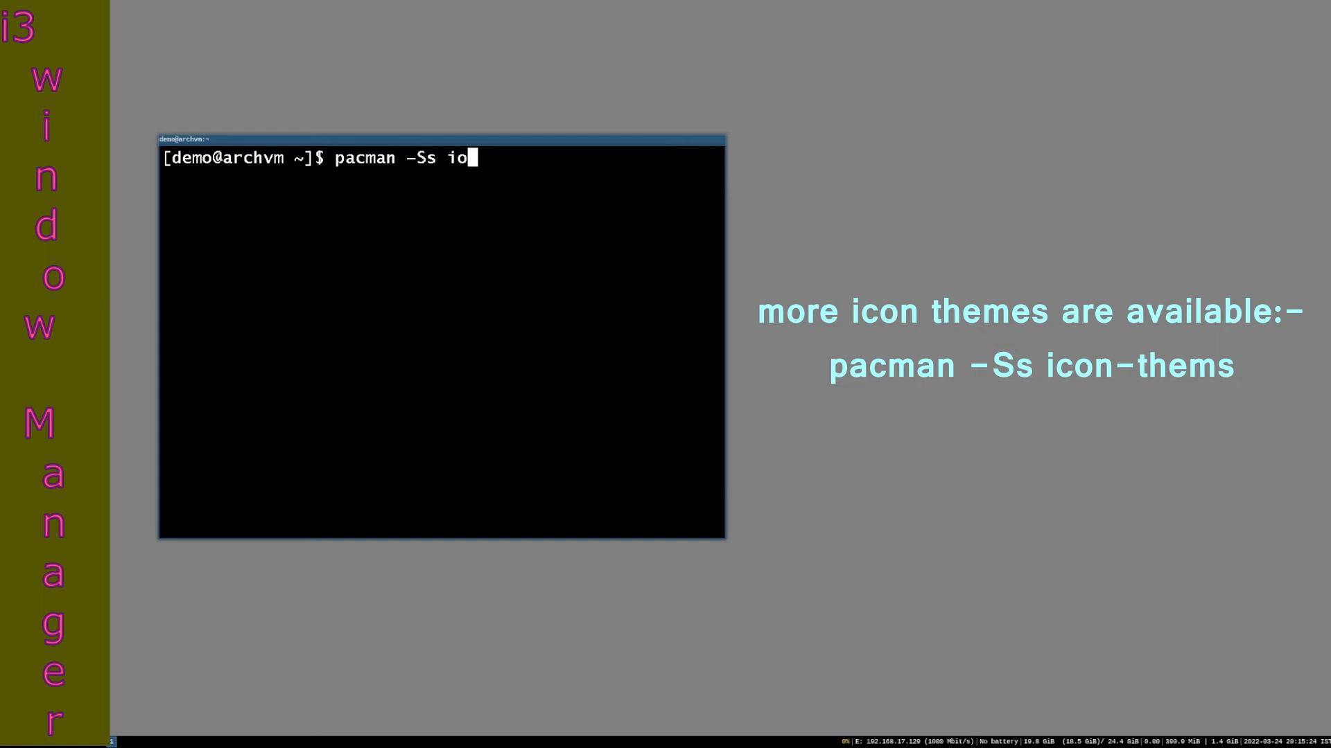
{"action": "type", "text": "con-"}
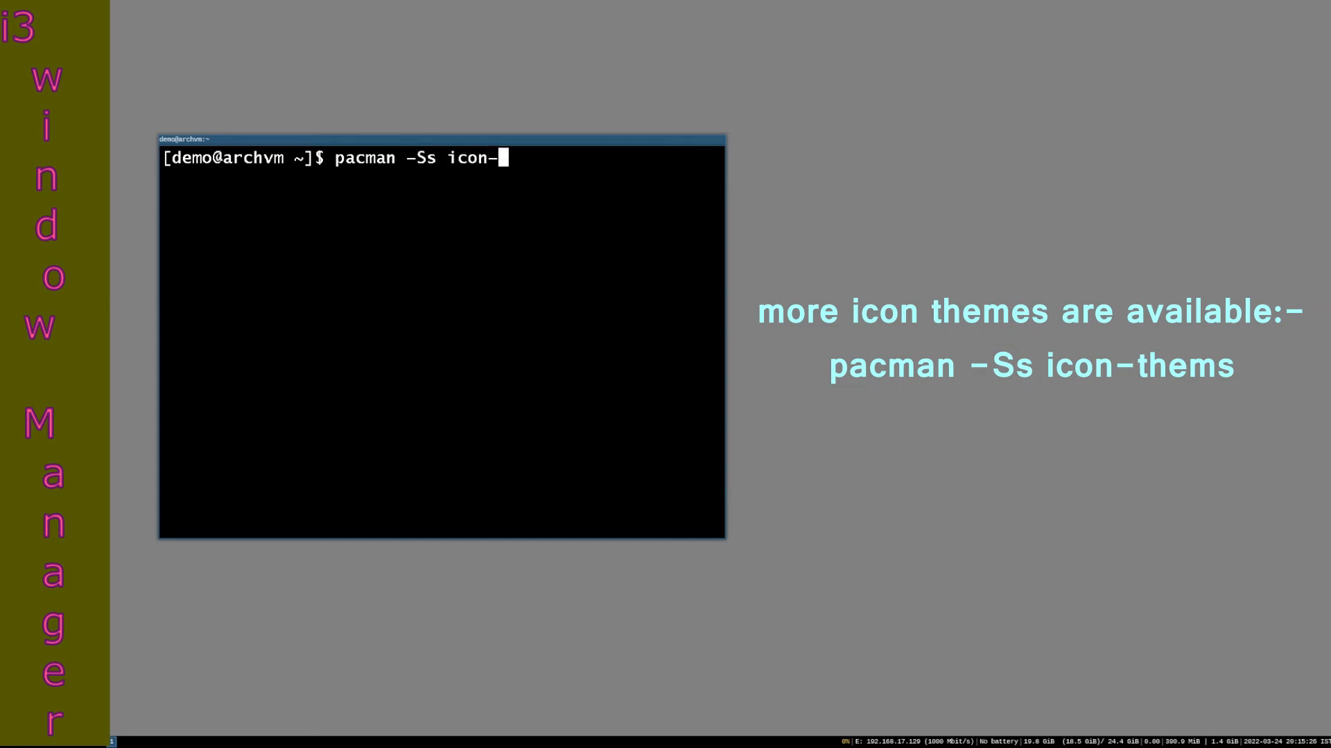
{"action": "key", "text": "Return"}
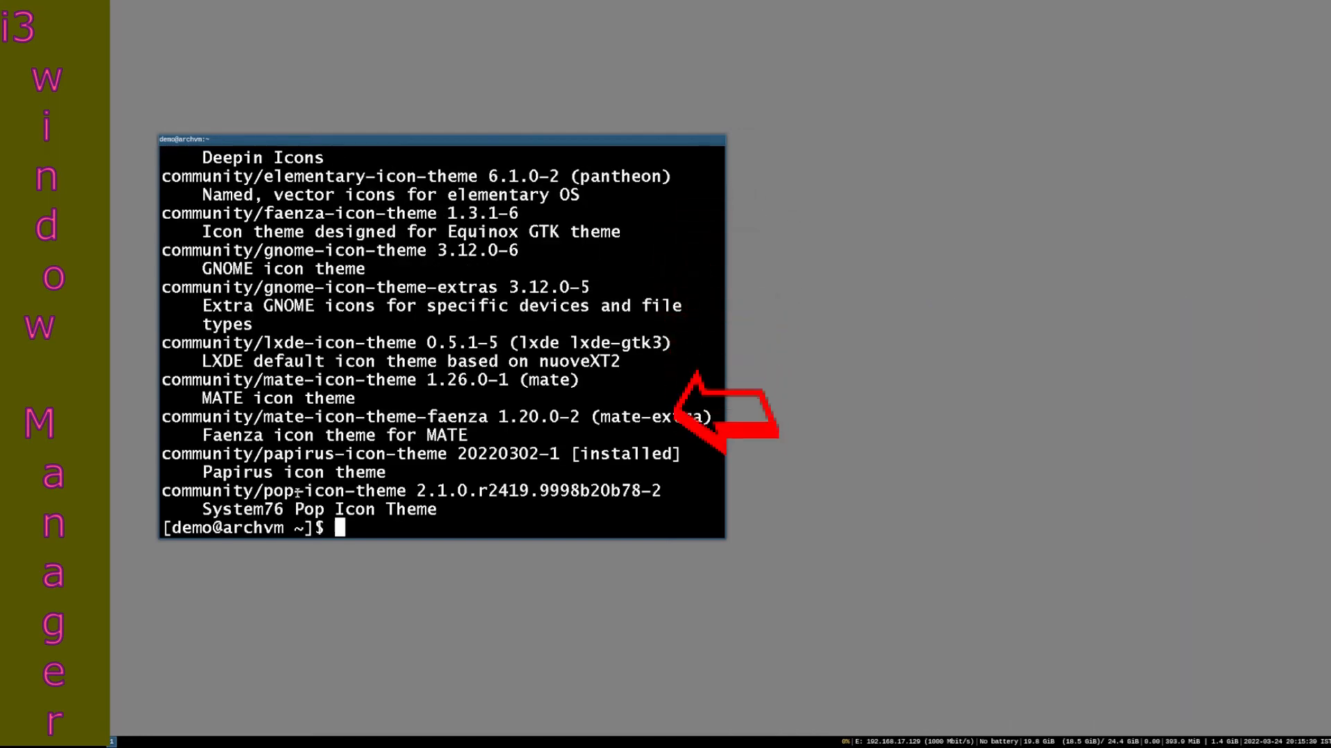
{"action": "mouse_move", "coordinate": [695, 331]}
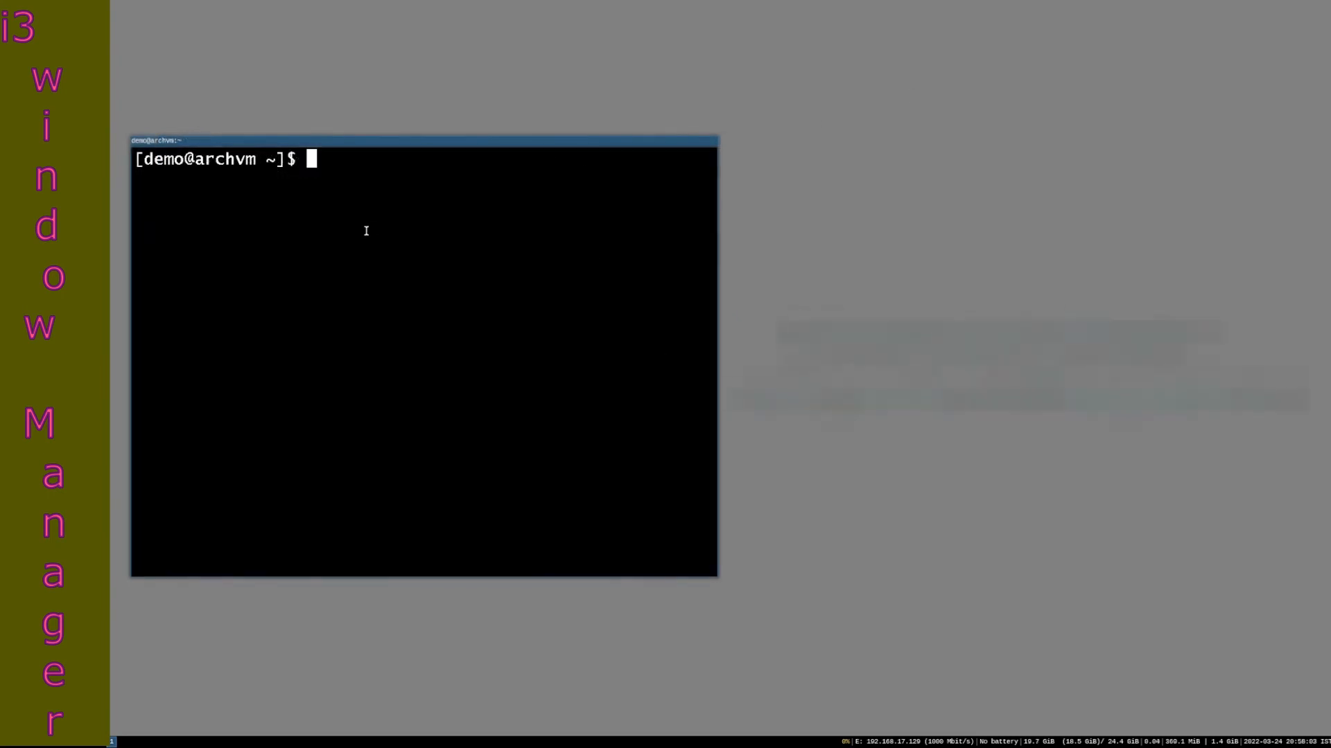
Step: Install the lxappearance package with 'sudo pacman -S lxappearance'
{"action": "type", "text": "sudo pac"}
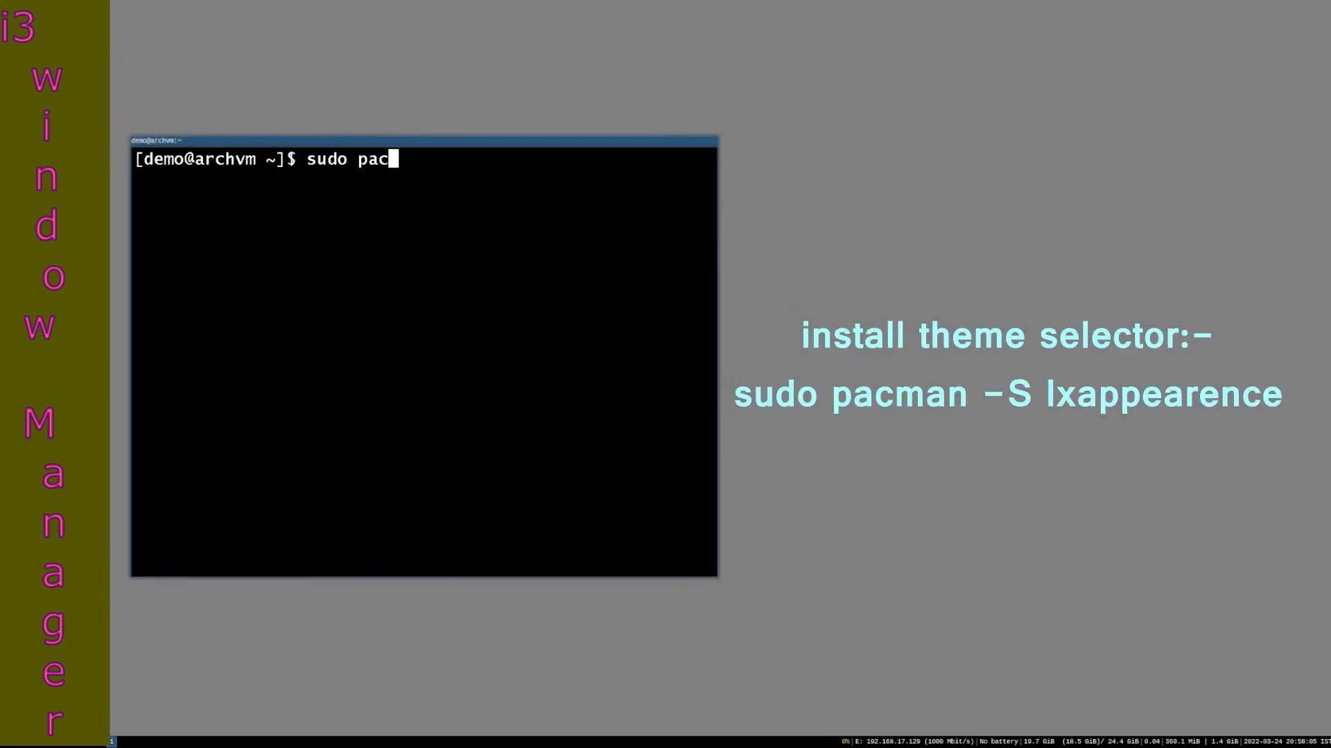
{"action": "type", "text": "man -S"}
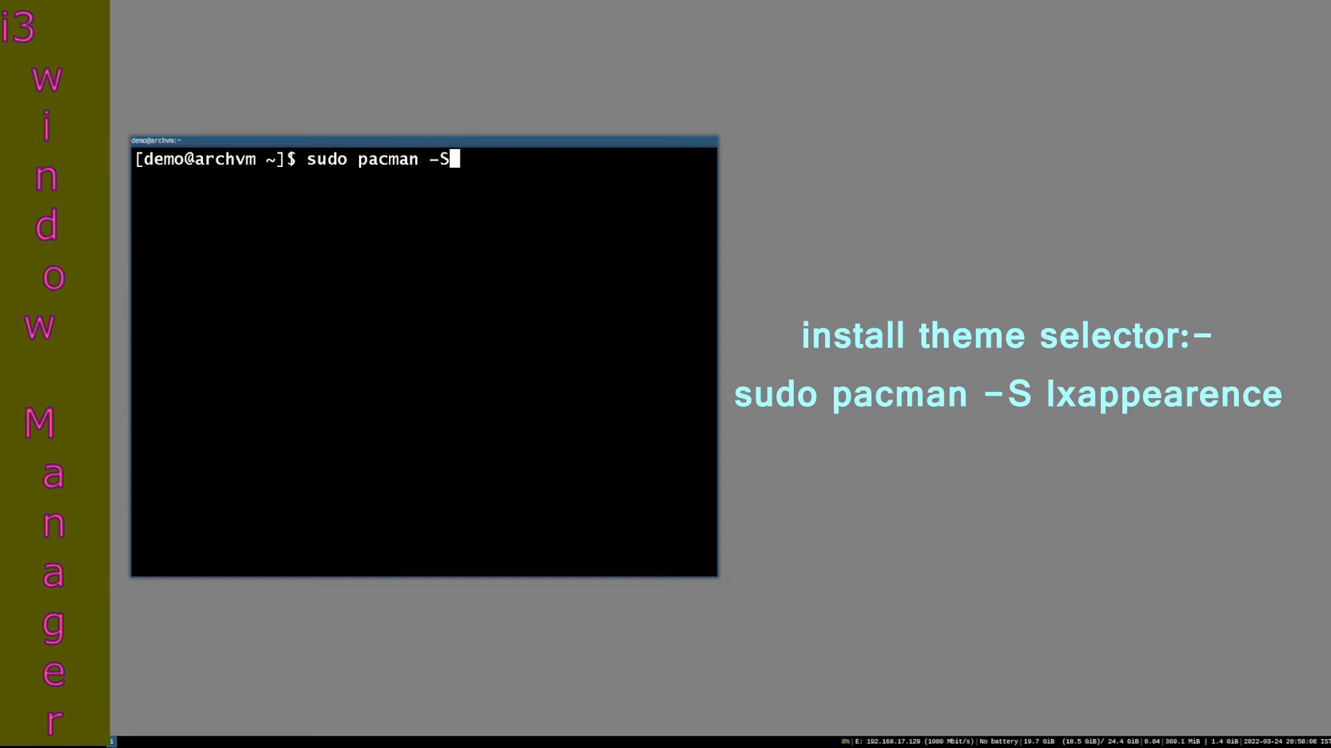
{"action": "type", "text": "lxa"}
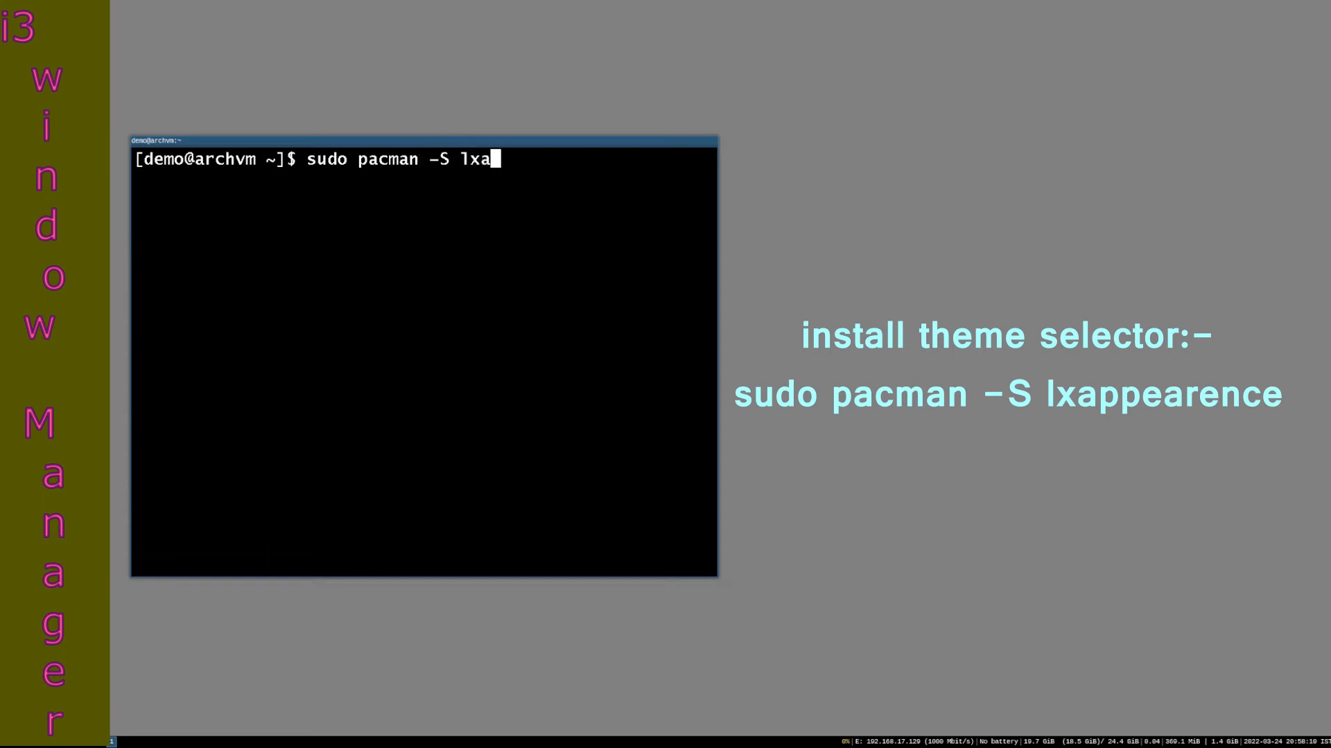
{"action": "type", "text": "ppear"}
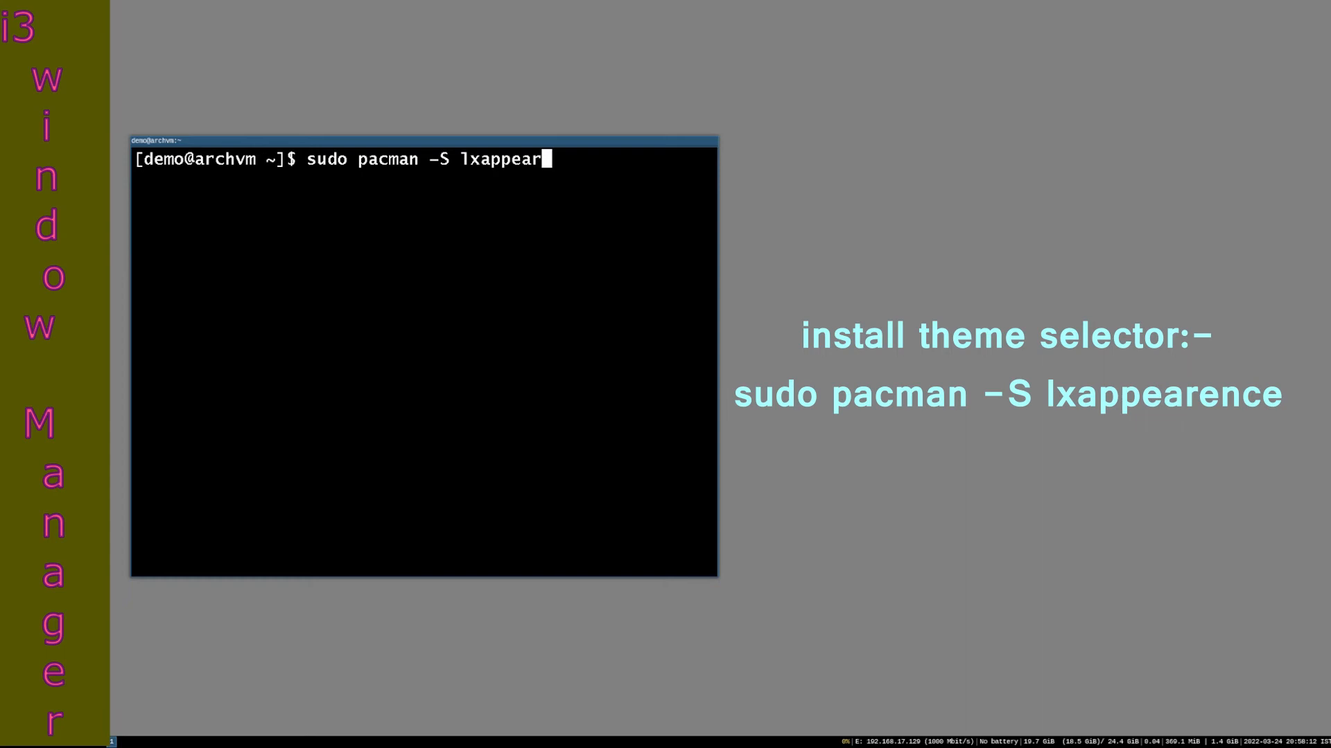
{"action": "type", "text": "anc"}
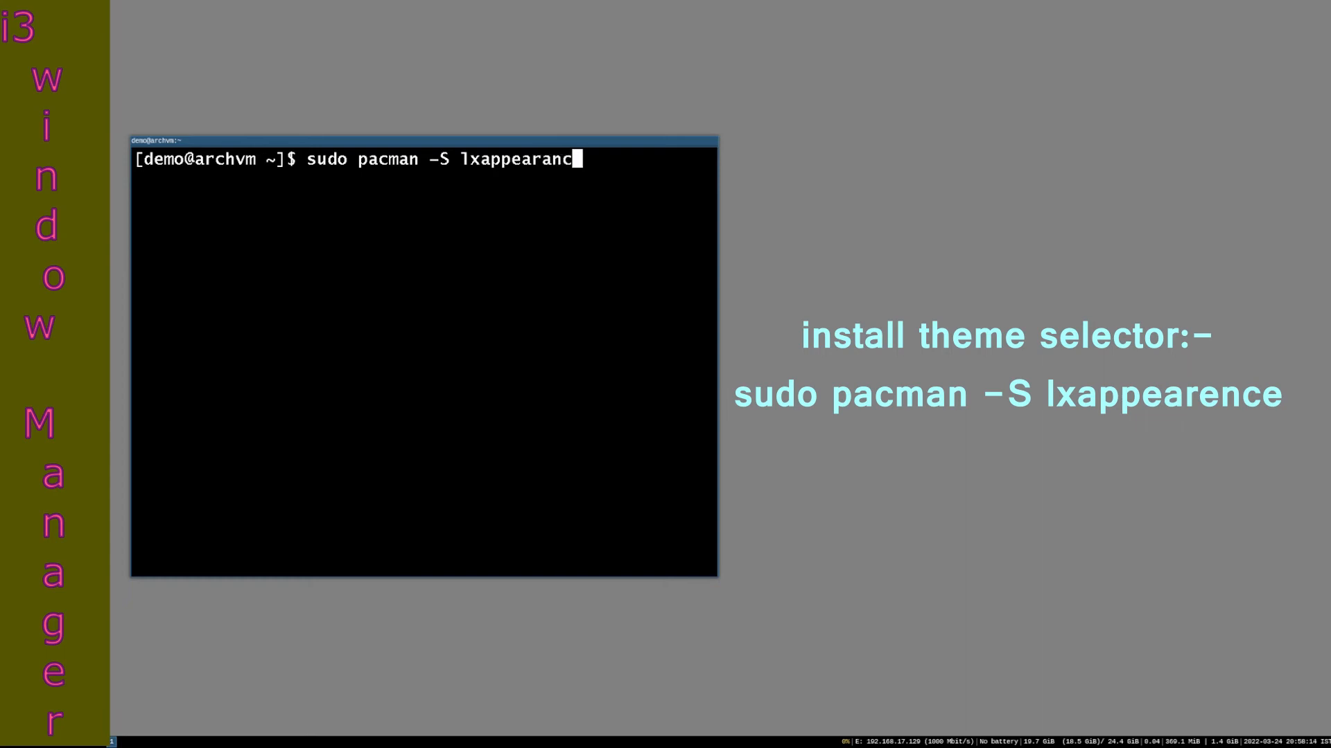
{"action": "key", "text": "Return"}
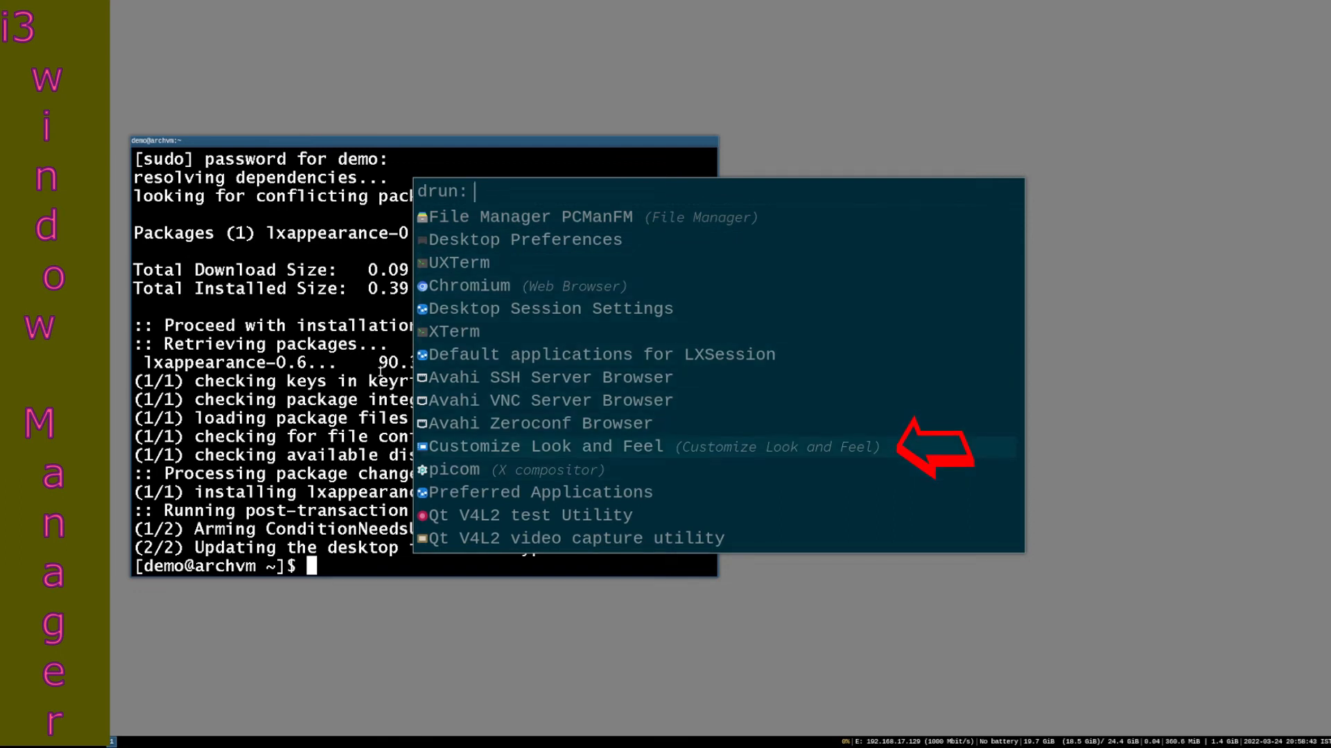
Step: Launch LXAppearance and view icon themes: Adwaita, ePapirus, Oxygen and Papirus
{"action": "left_click", "coordinate": [547, 446]}
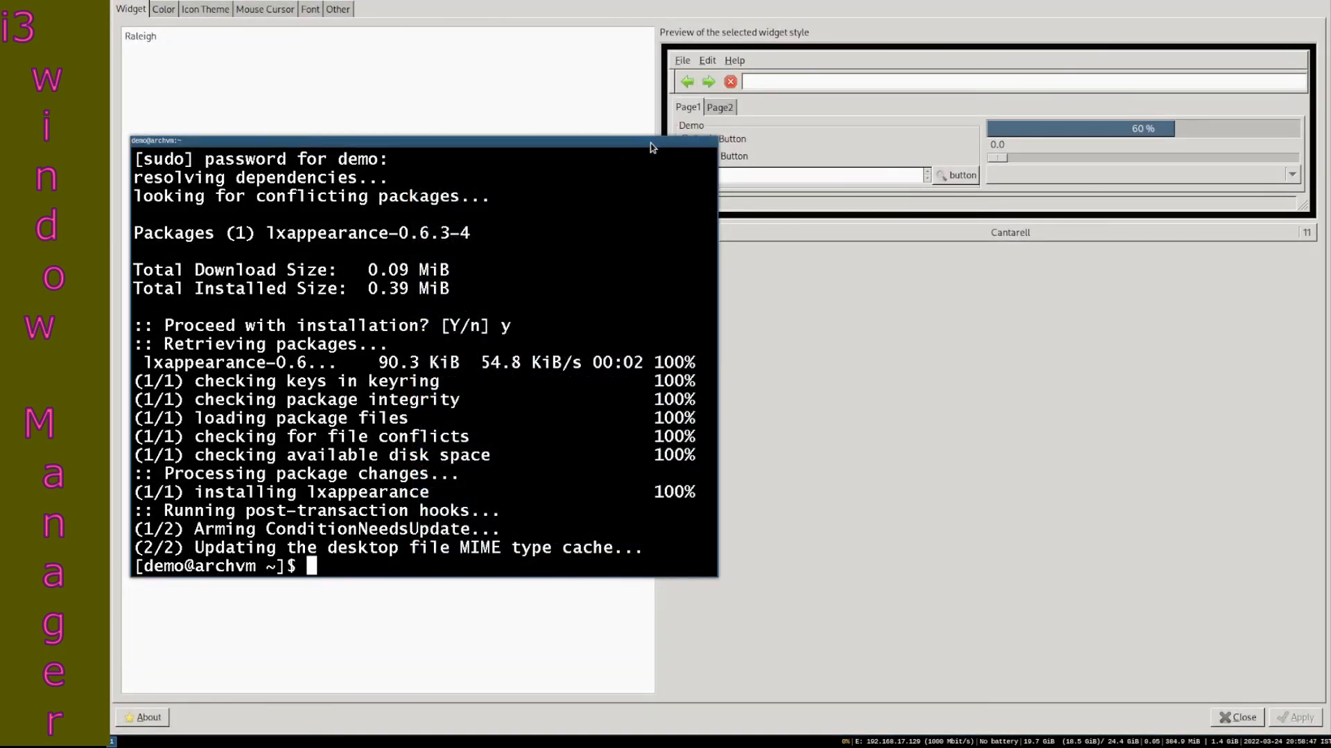
{"action": "left_click", "coordinate": [220, 8]}
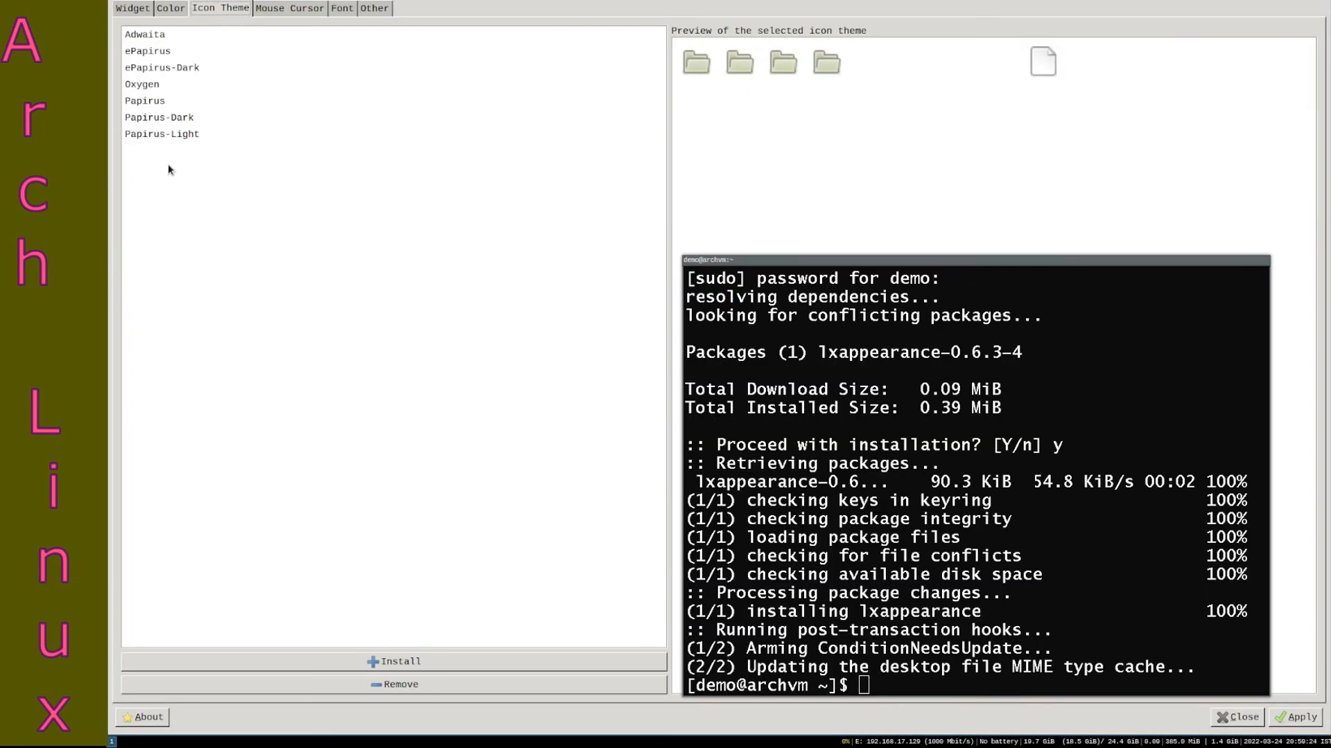
{"action": "mouse_move", "coordinate": [211, 56]}
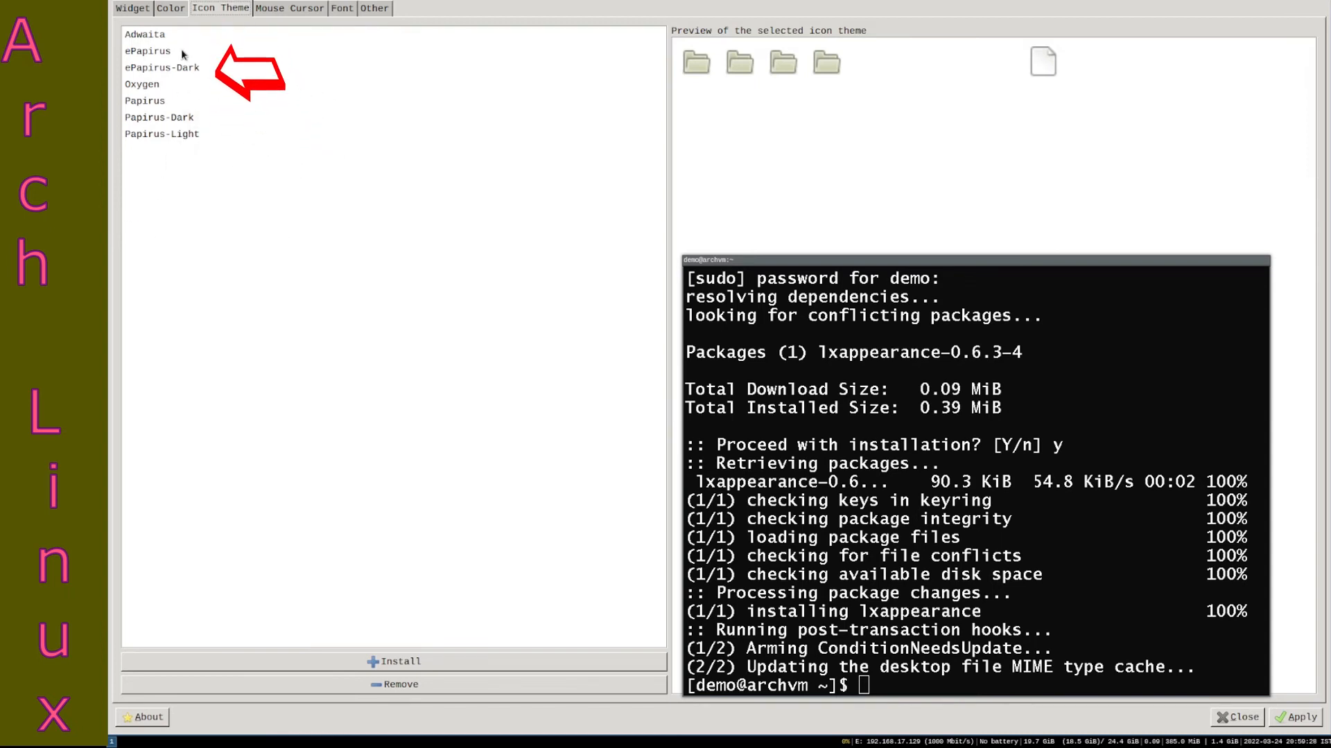
{"action": "mouse_move", "coordinate": [194, 216]}
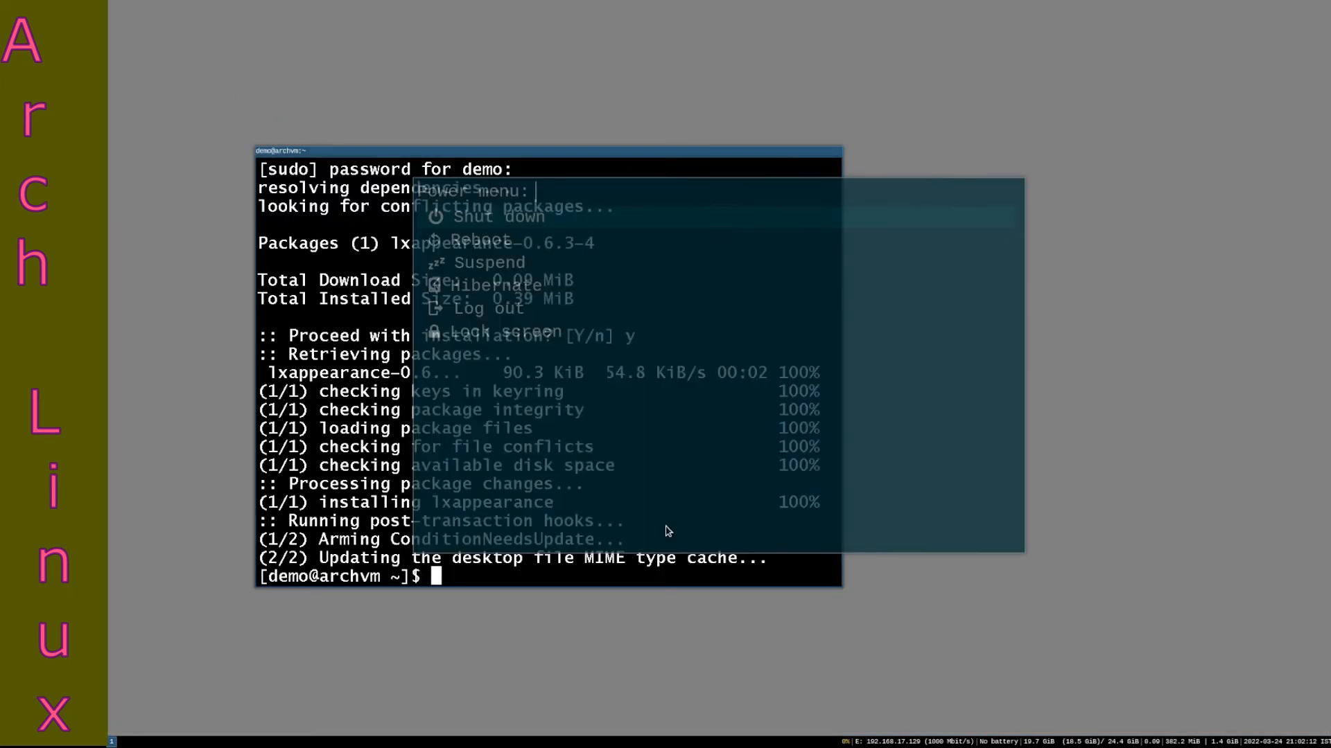
Step: Reboot from the power menu, confirm it, and boot Arch Linux from GRUB
{"action": "left_click", "coordinate": [482, 238]}
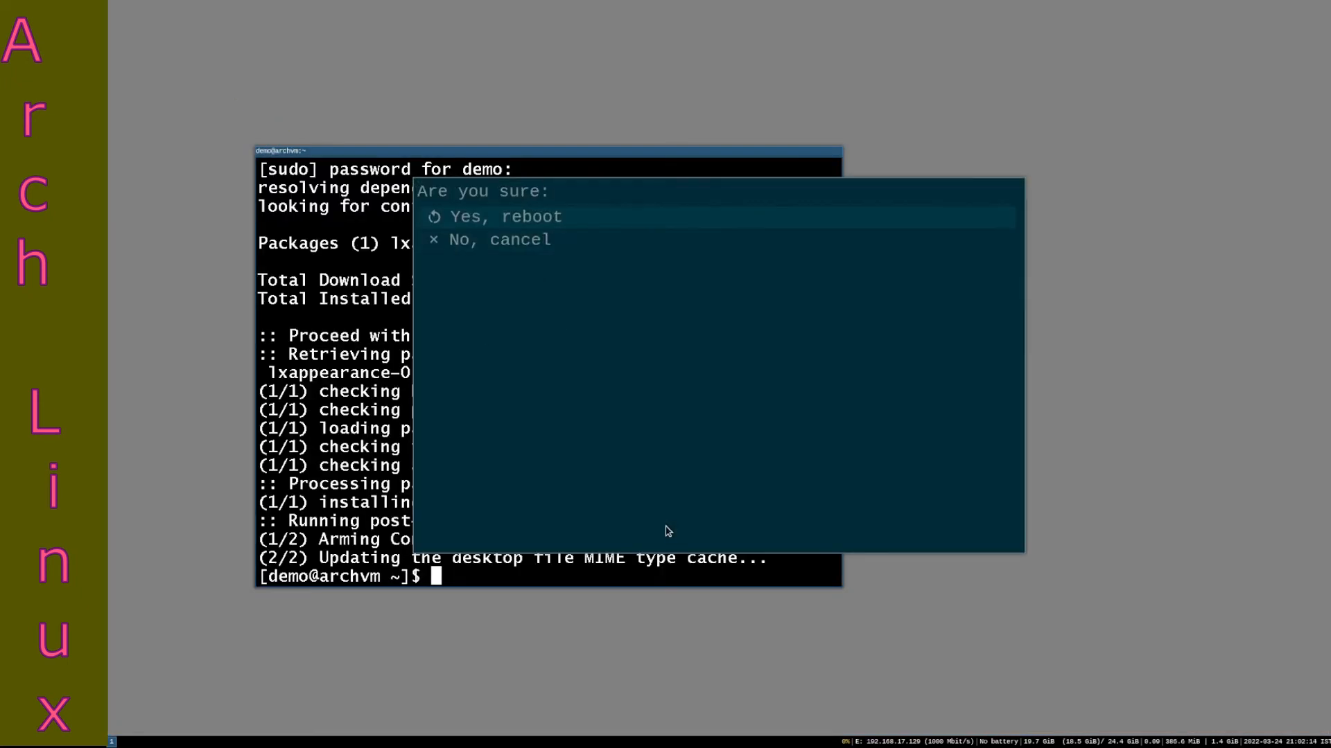
{"action": "left_click", "coordinate": [506, 216]}
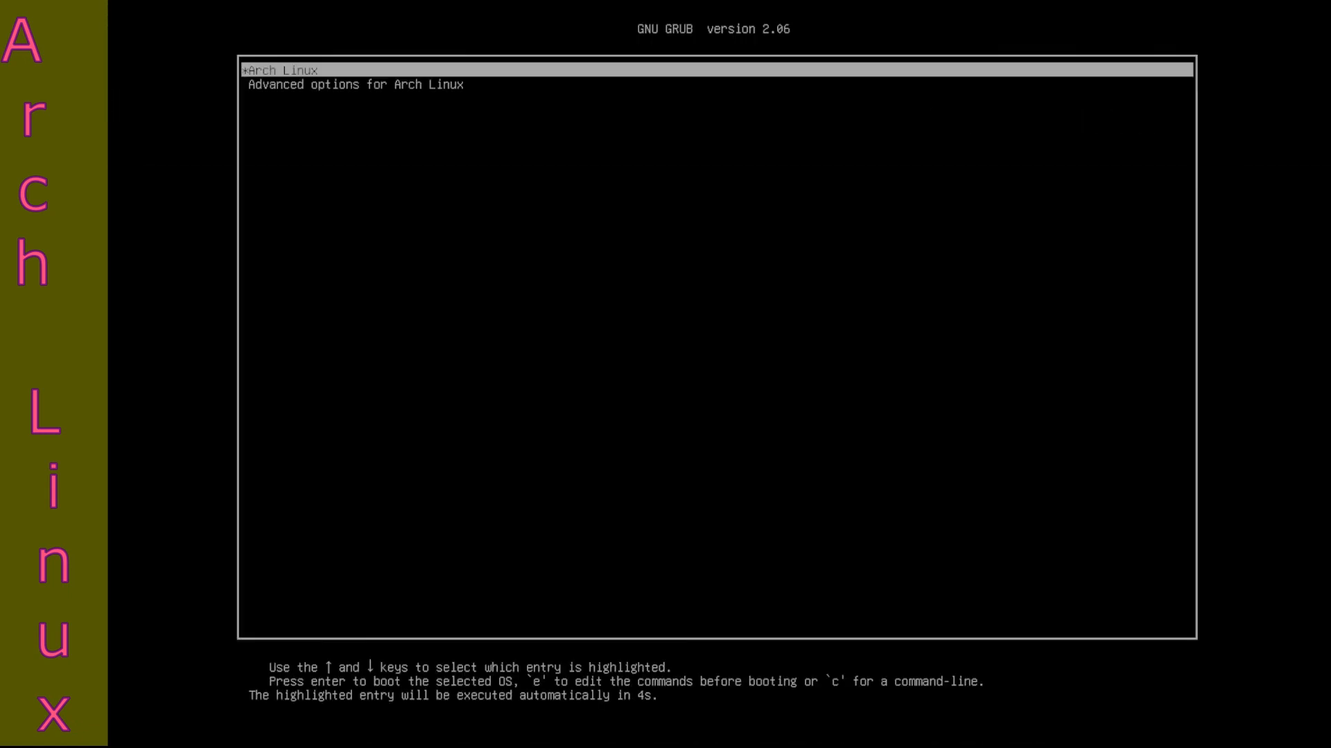
{"action": "key", "text": "Return"}
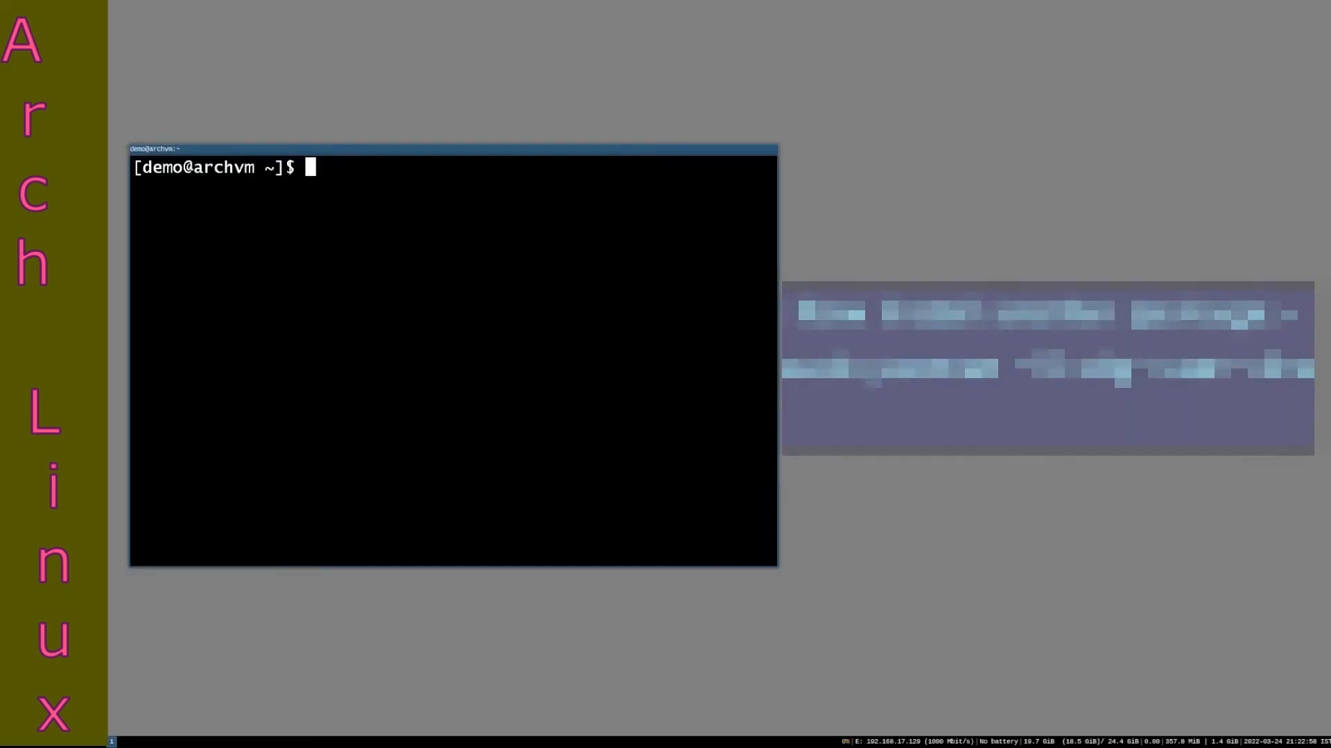
Step: Attempt 'sudo pacman -S xdg-user-dirs', decline the up-to-date reinstall, and type clear
{"action": "type", "text": "sudo pacman"}
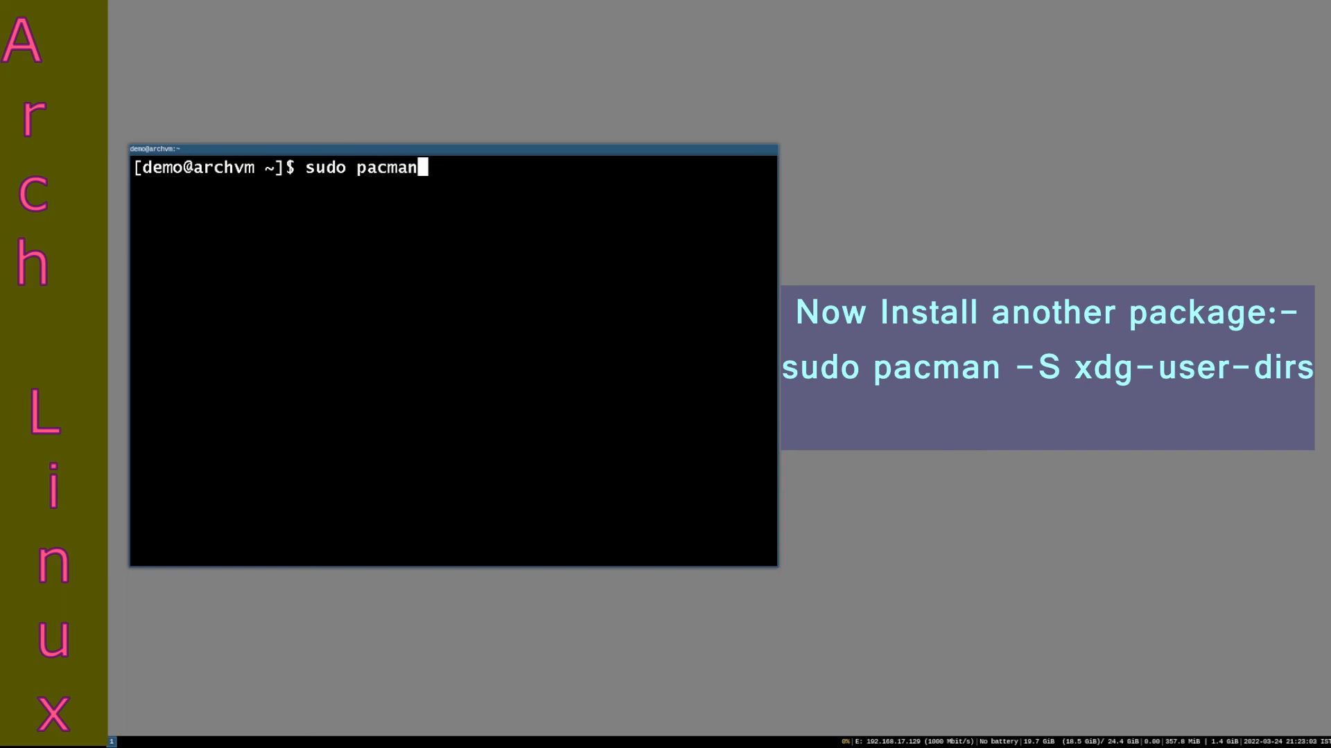
{"action": "type", "text": "-S xdg"}
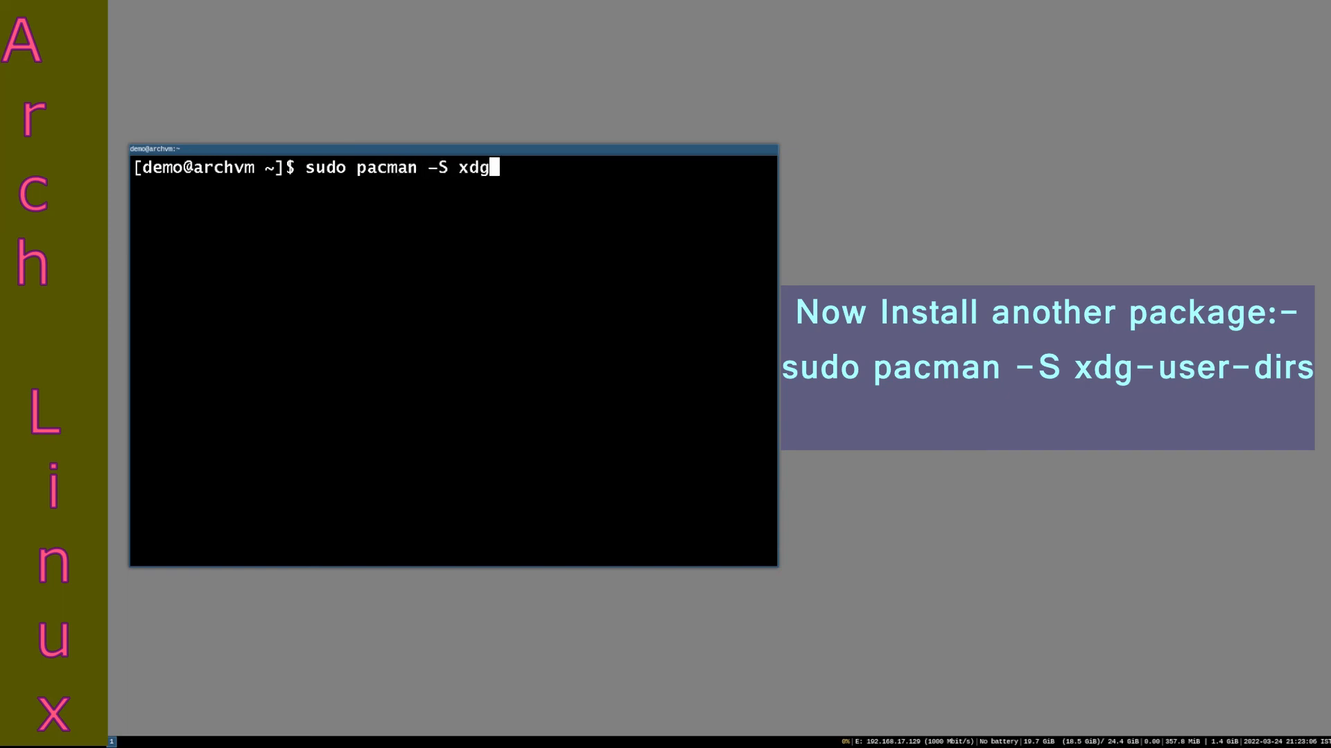
{"action": "type", "text": "-user"}
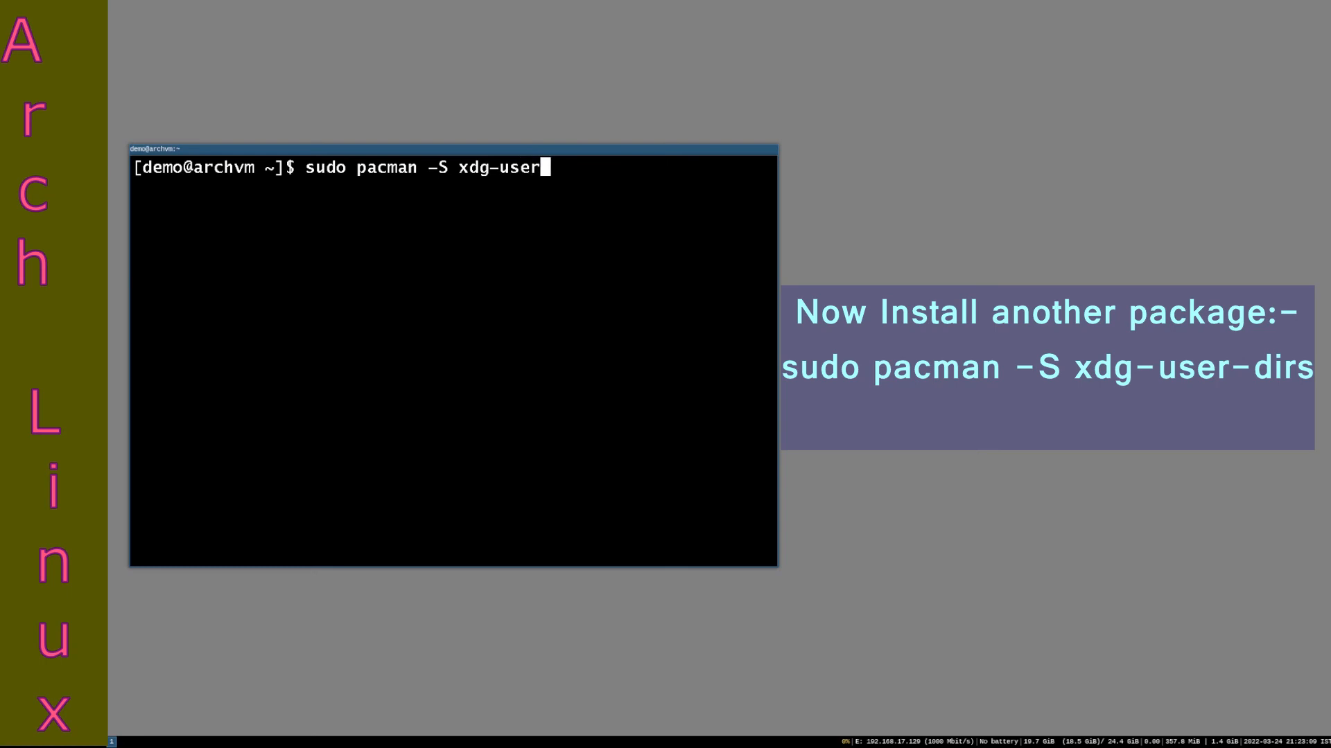
{"action": "type", "text": "-d"}
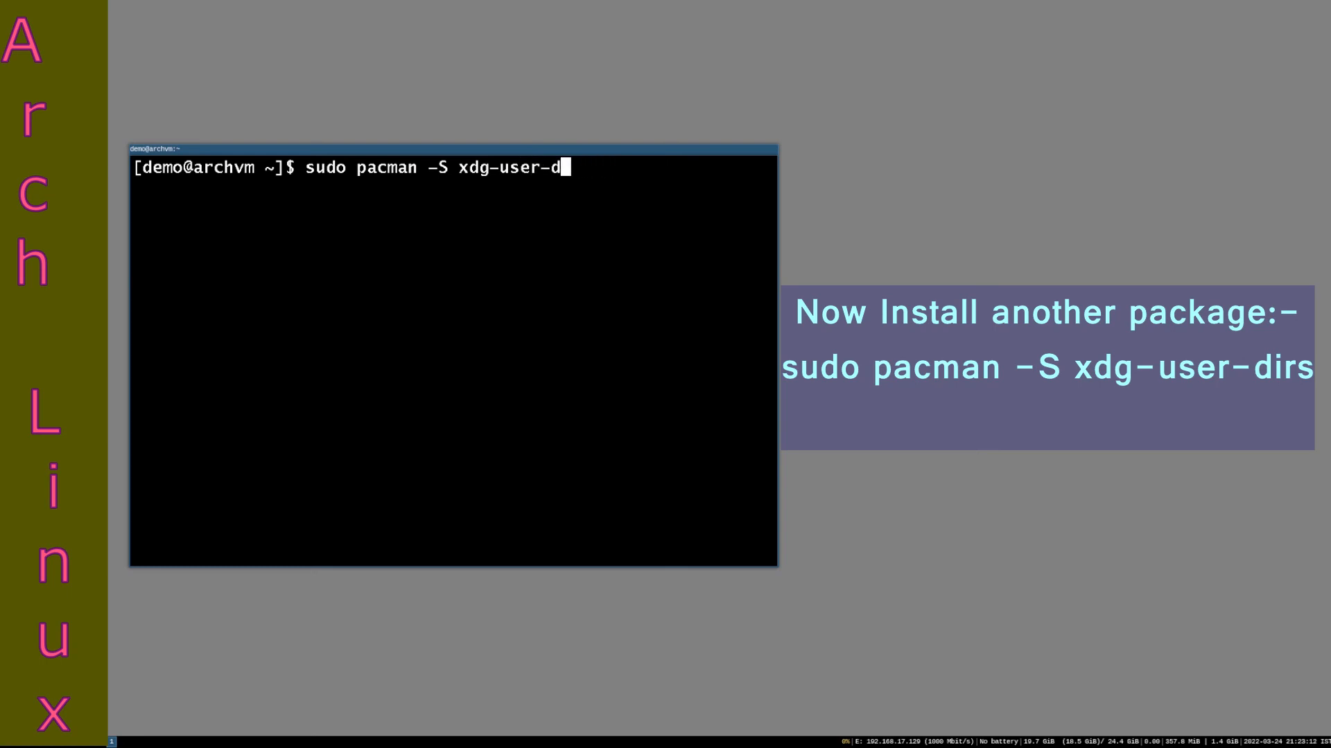
{"action": "type", "text": "clear"}
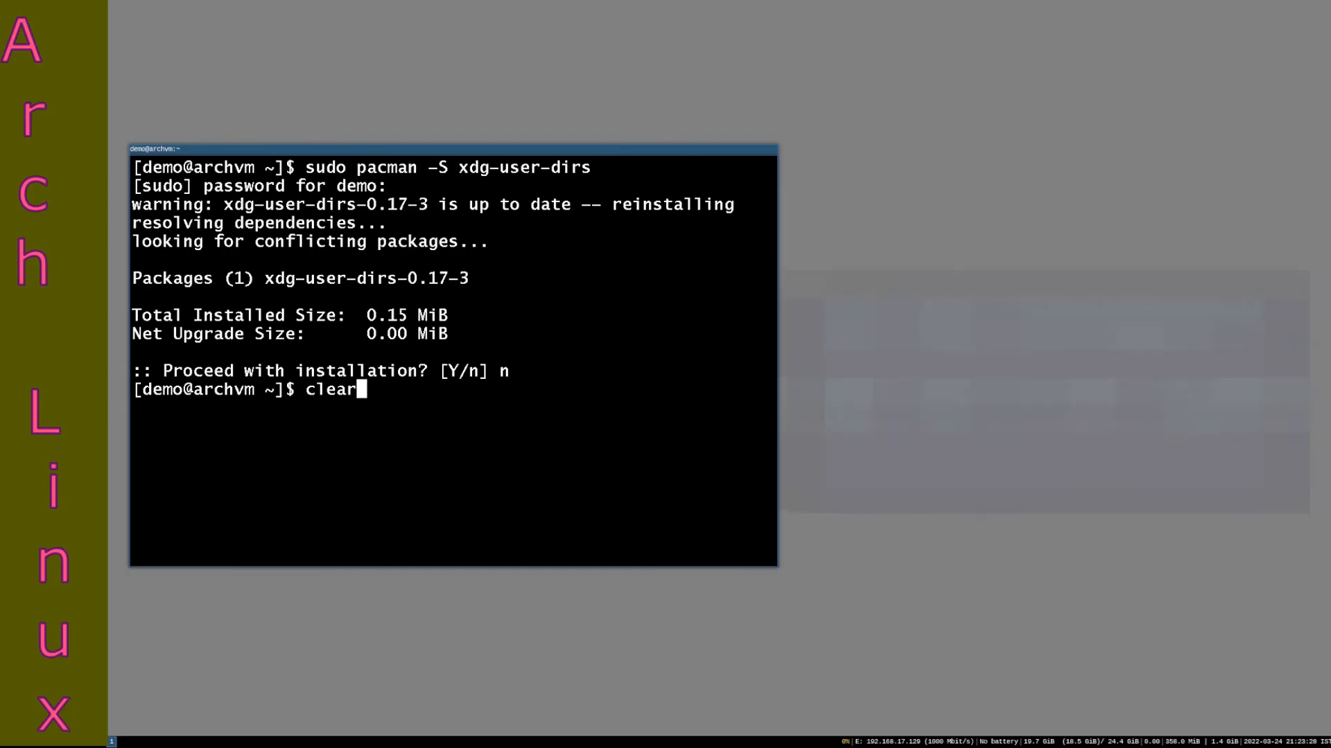
Step: Clear the screen and run xdg-user-dirs-update to create Desktop, Documents, Downloads folders
{"action": "key", "text": "Return"}
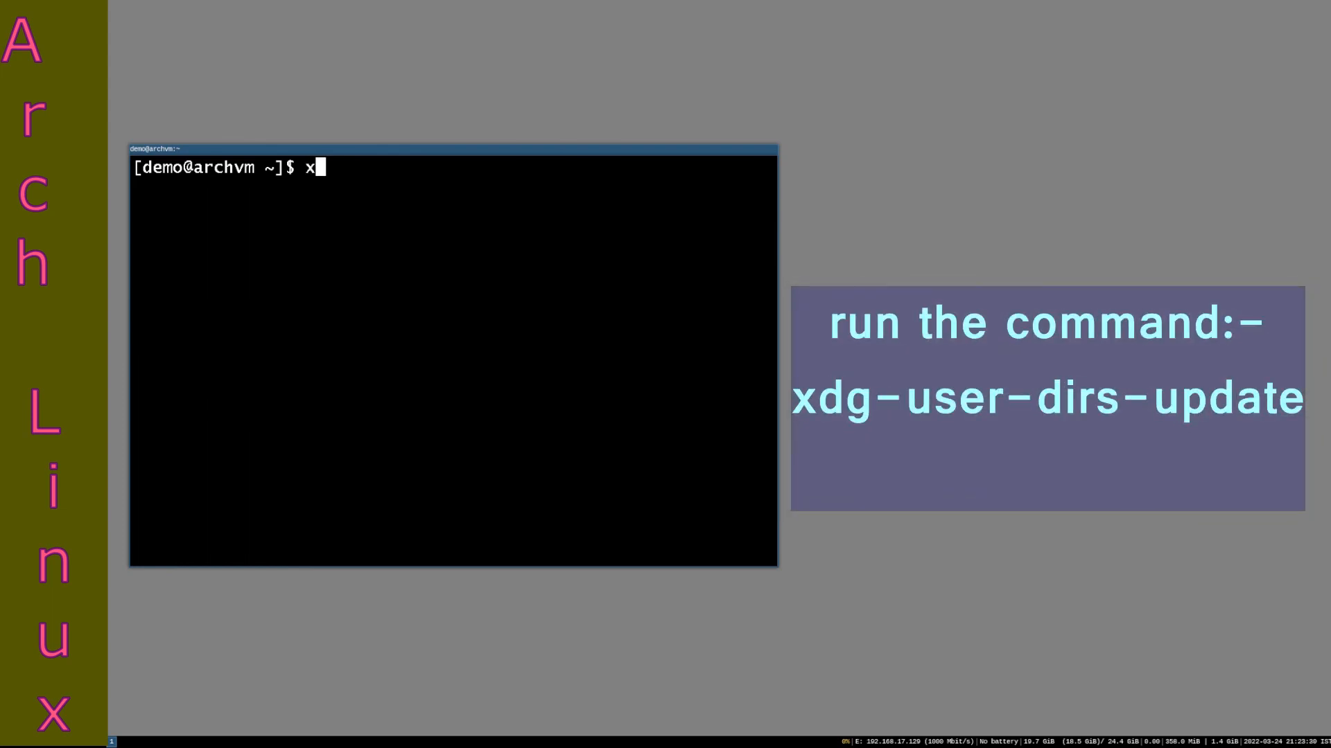
{"action": "type", "text": "dg-us"}
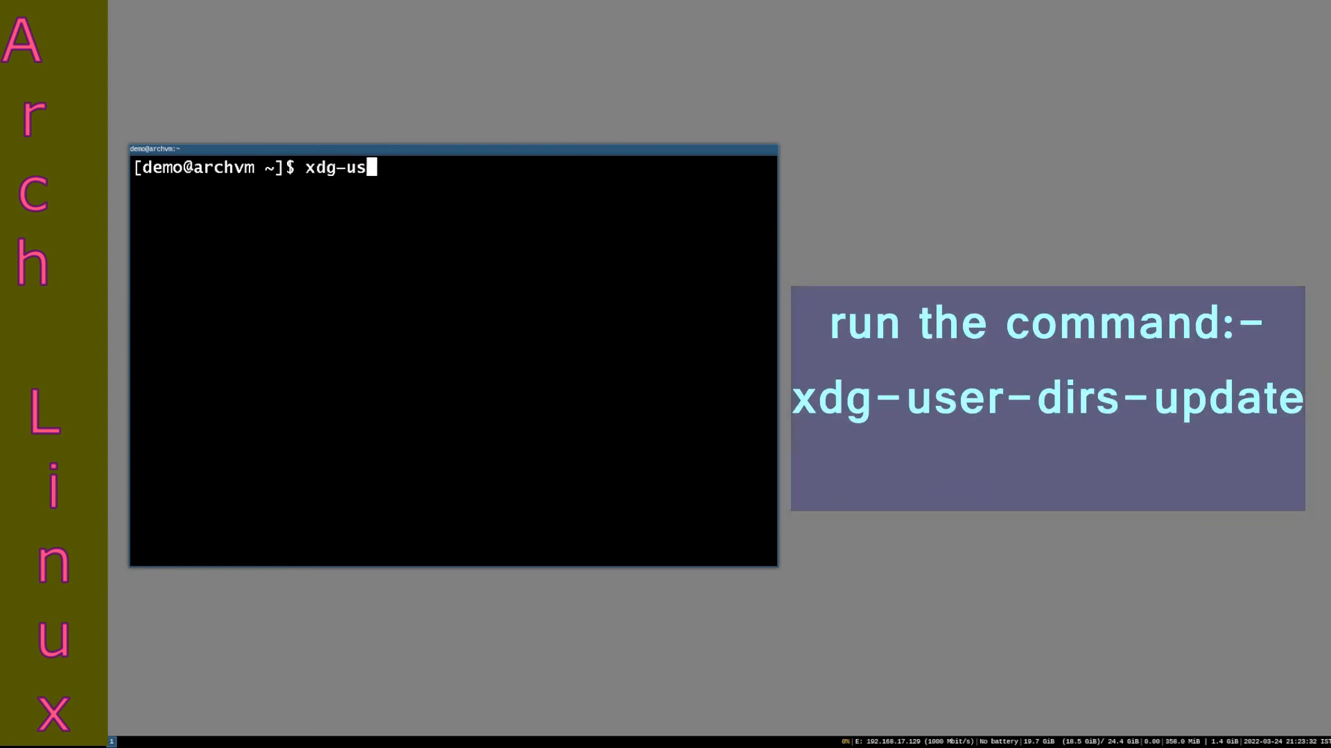
{"action": "type", "text": "er-dir"}
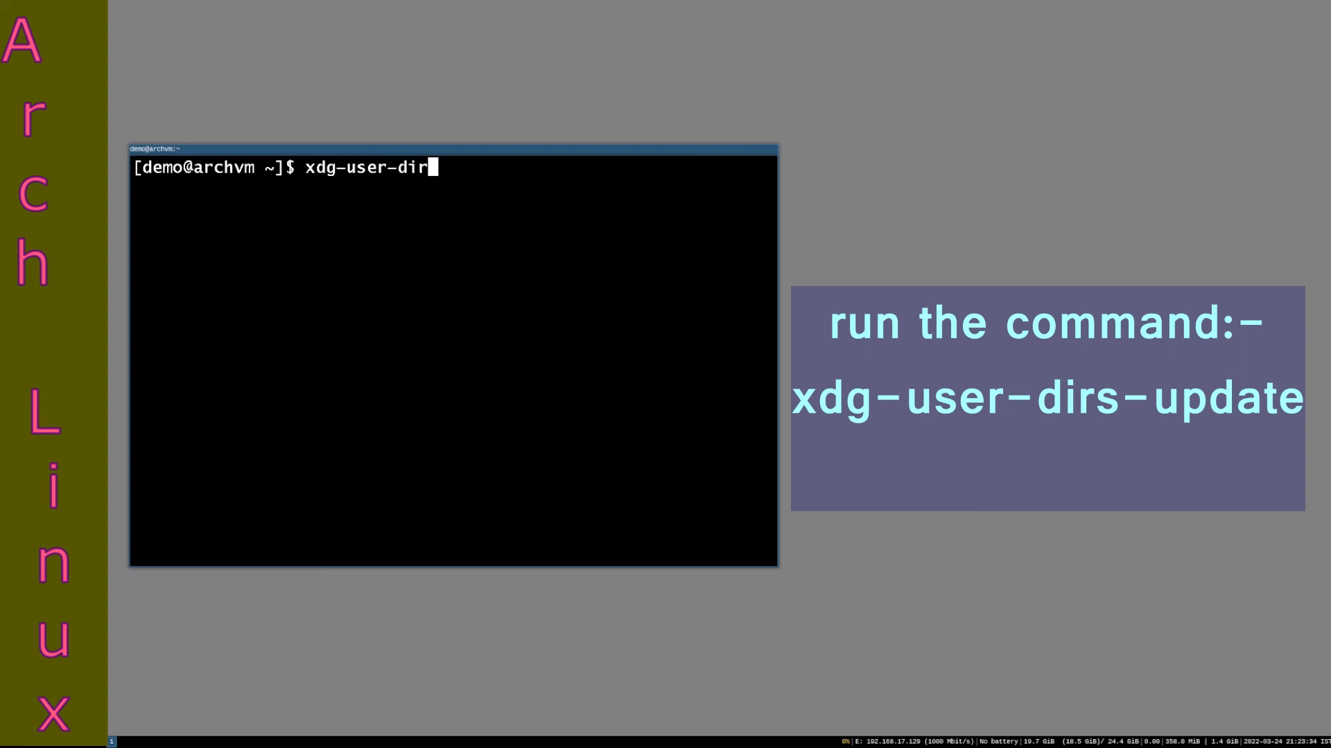
{"action": "type", "text": "s-update"}
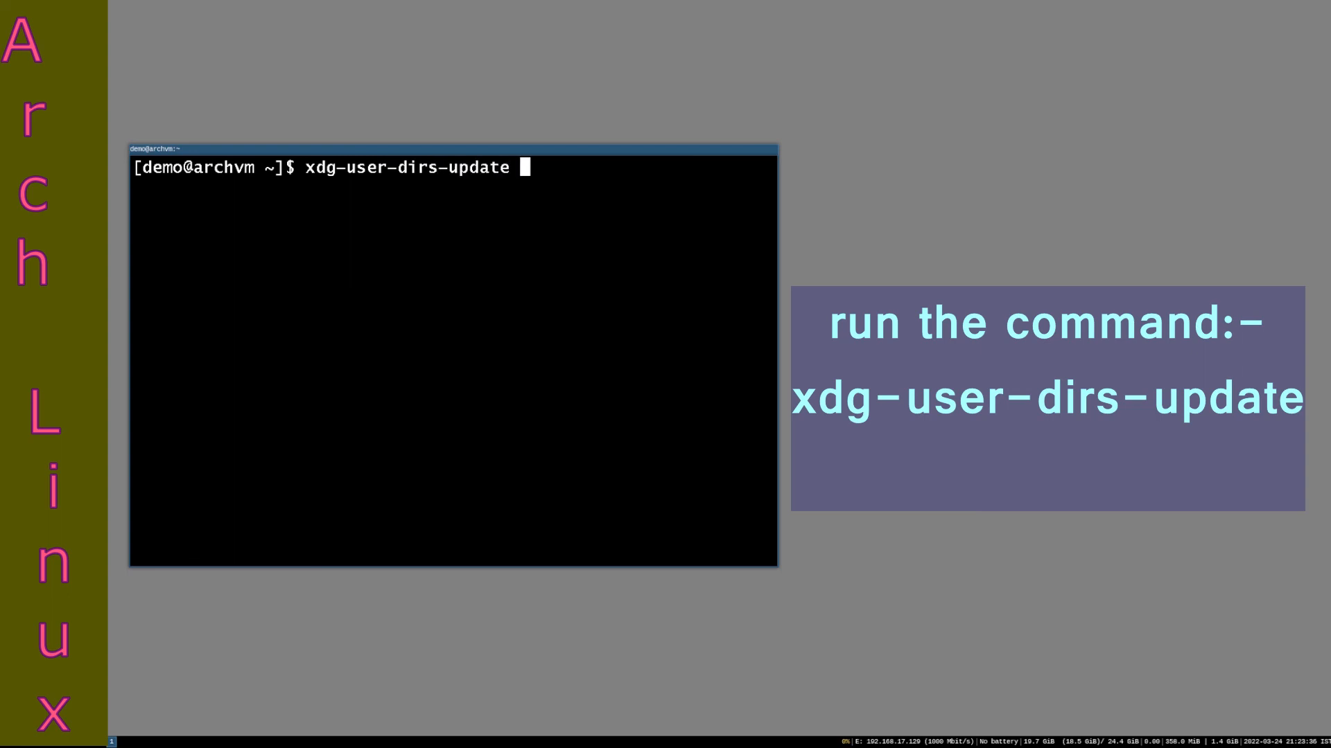
{"action": "key", "text": "Return"}
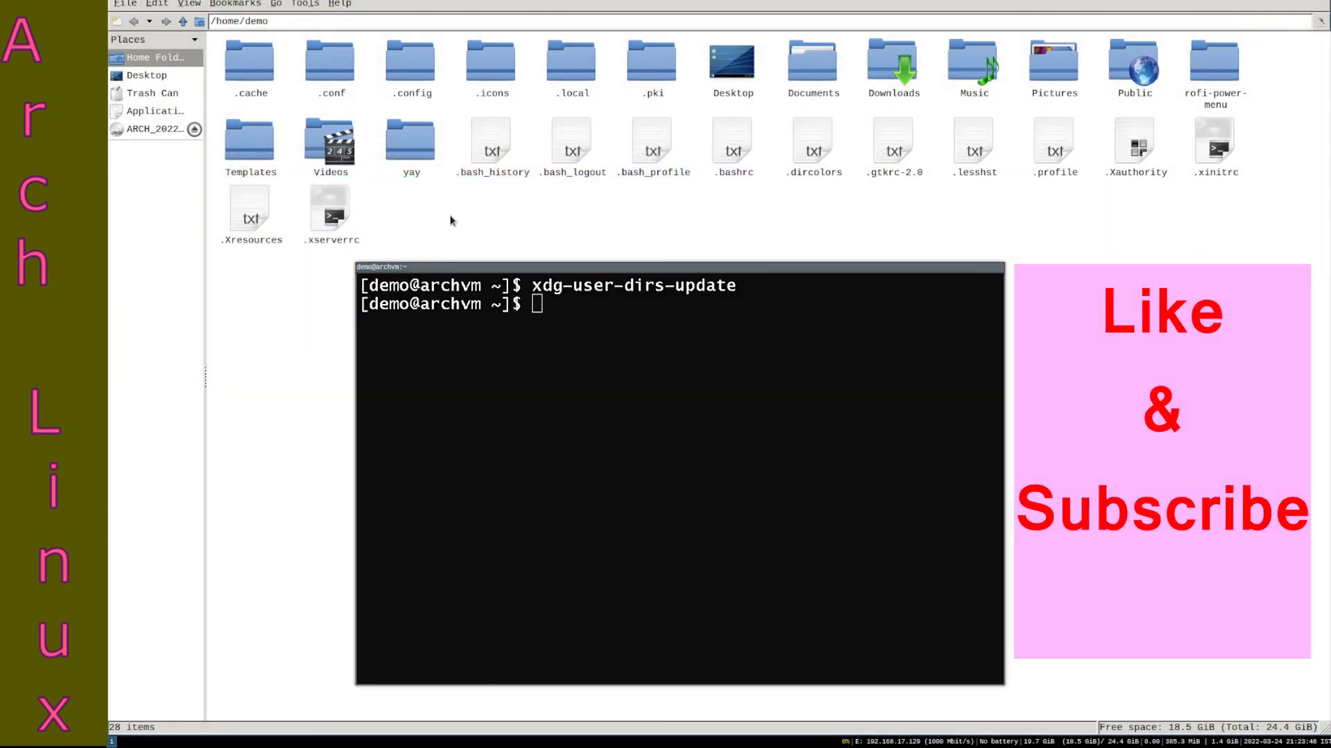
{"action": "left_click", "coordinate": [812, 61]}
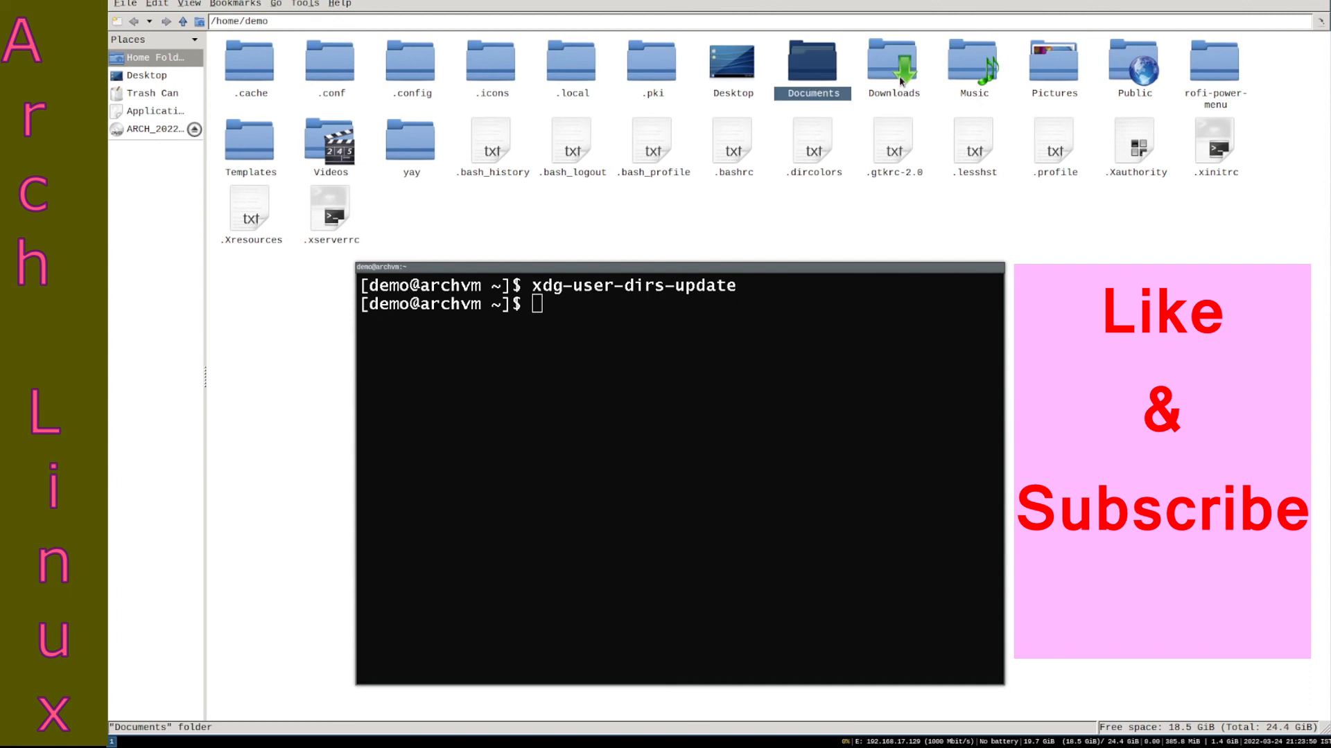
{"action": "left_click", "coordinate": [973, 64]}
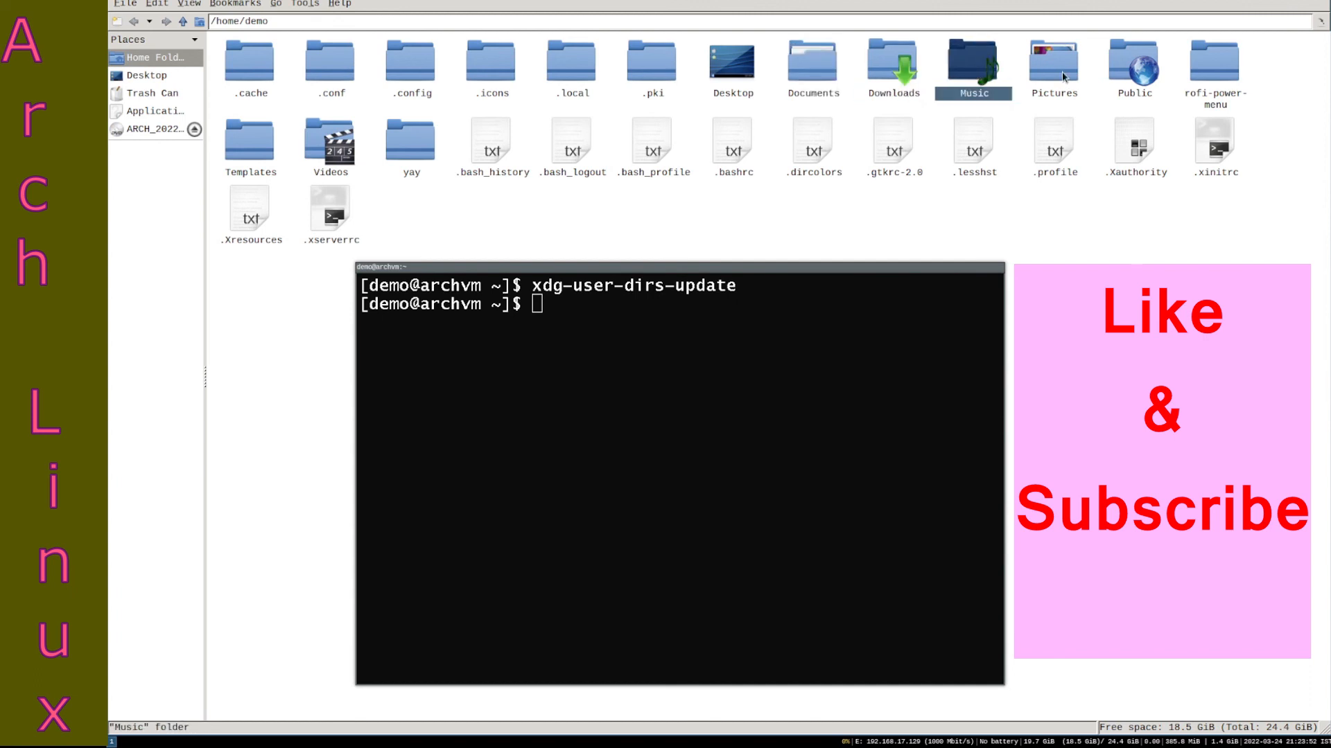
{"action": "left_click", "coordinate": [1134, 67]}
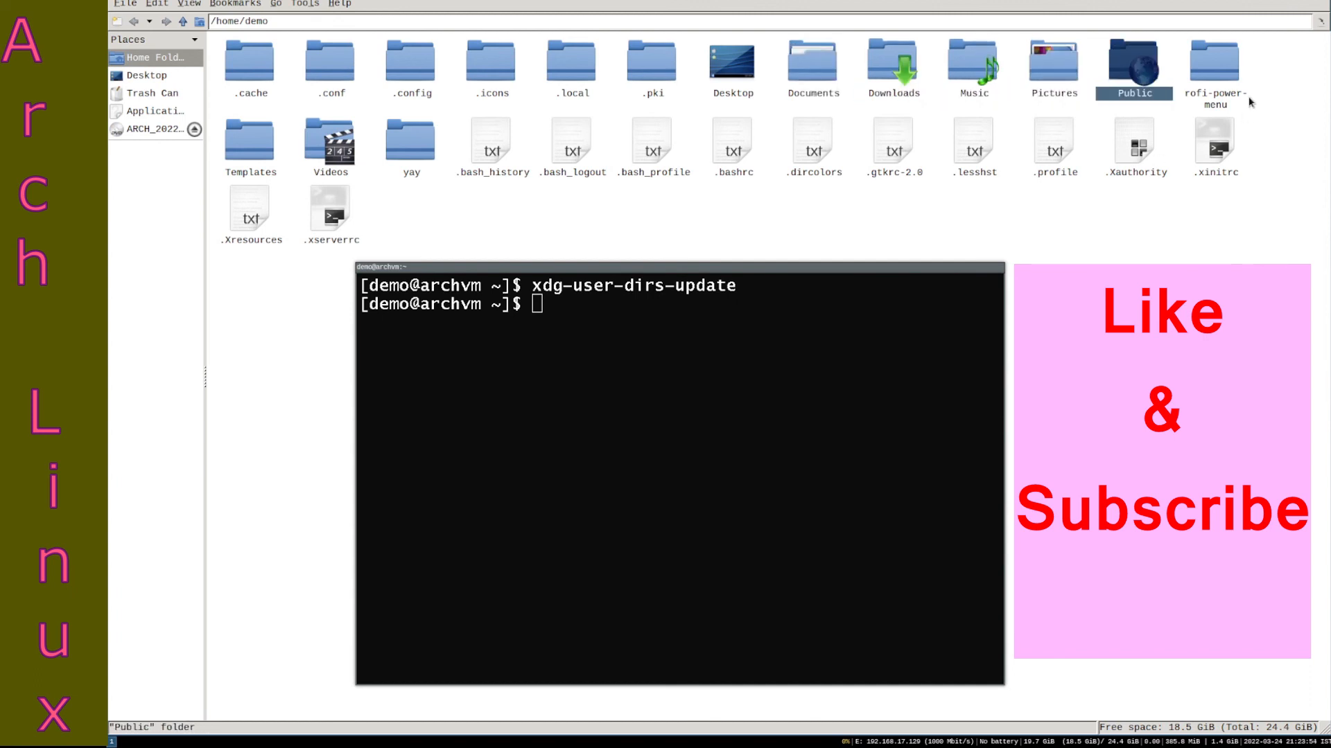
{"action": "left_click", "coordinate": [250, 144]}
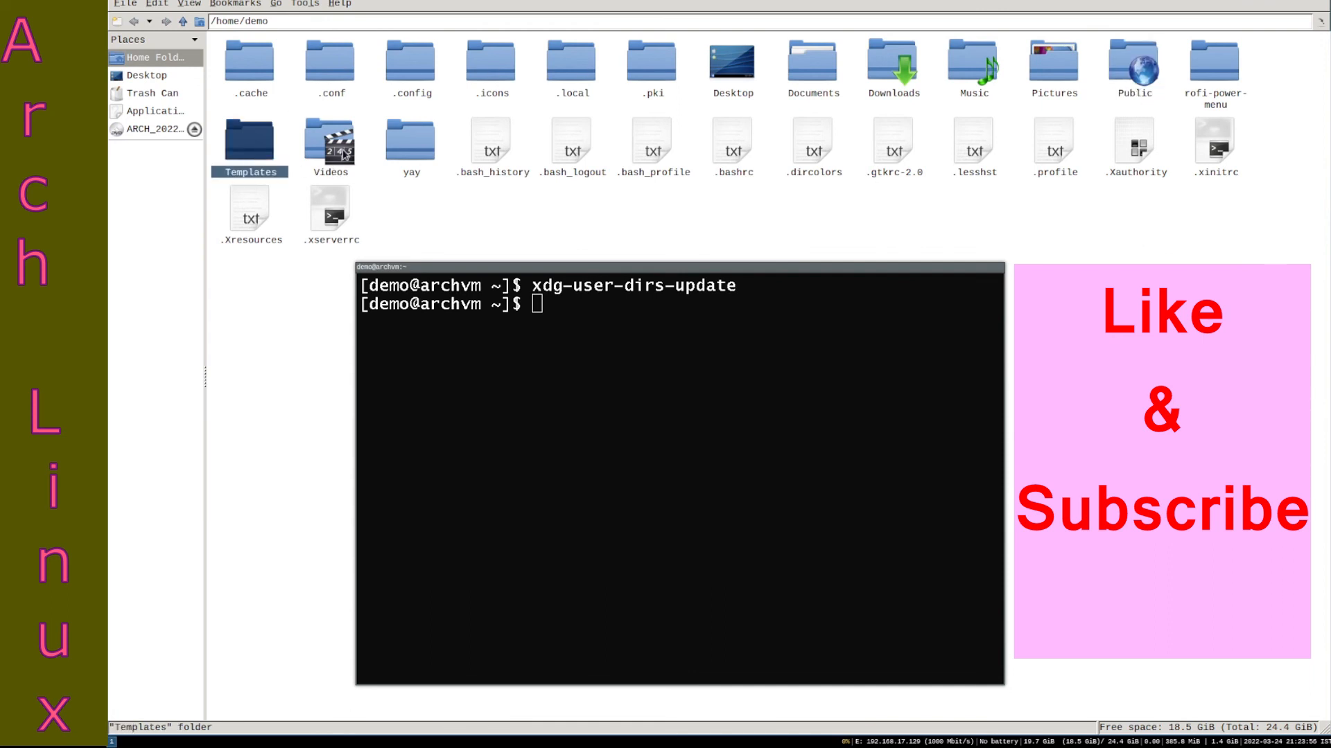